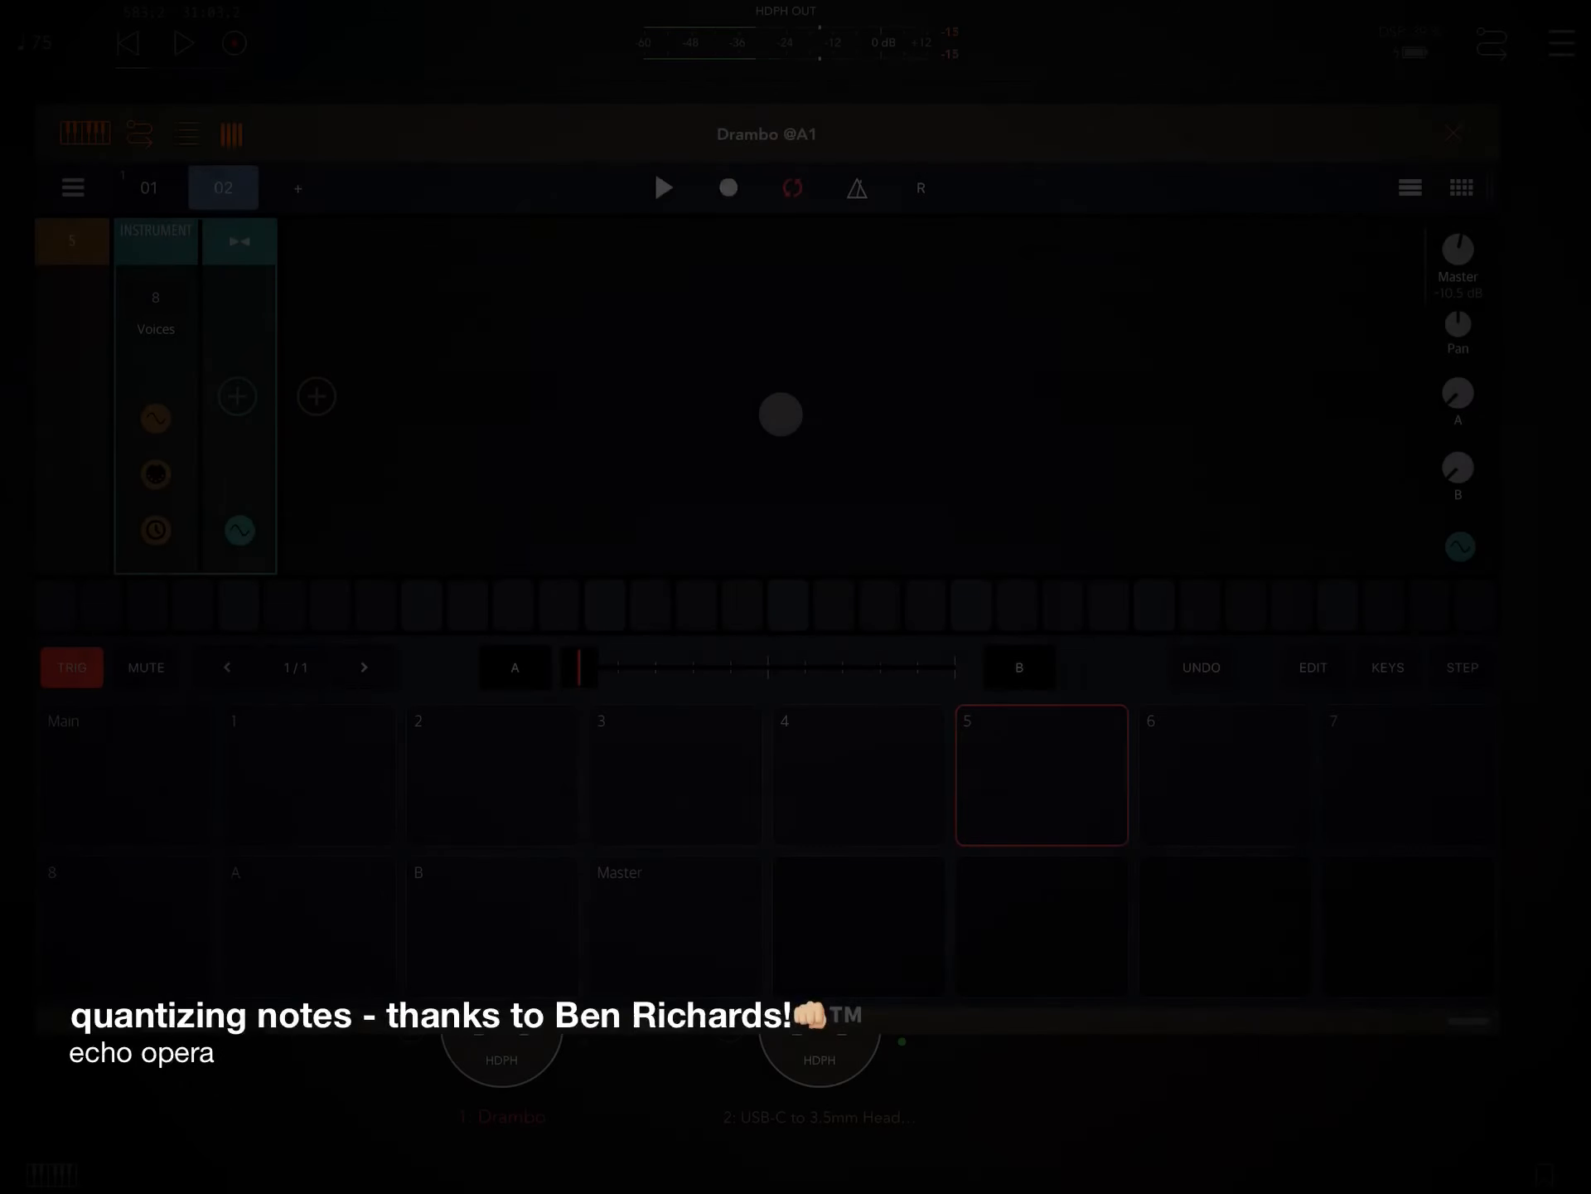
Scroll the rack to reach the empty + slot after the instrument and show the MIDI module category
drag(779, 414, 496, 373)
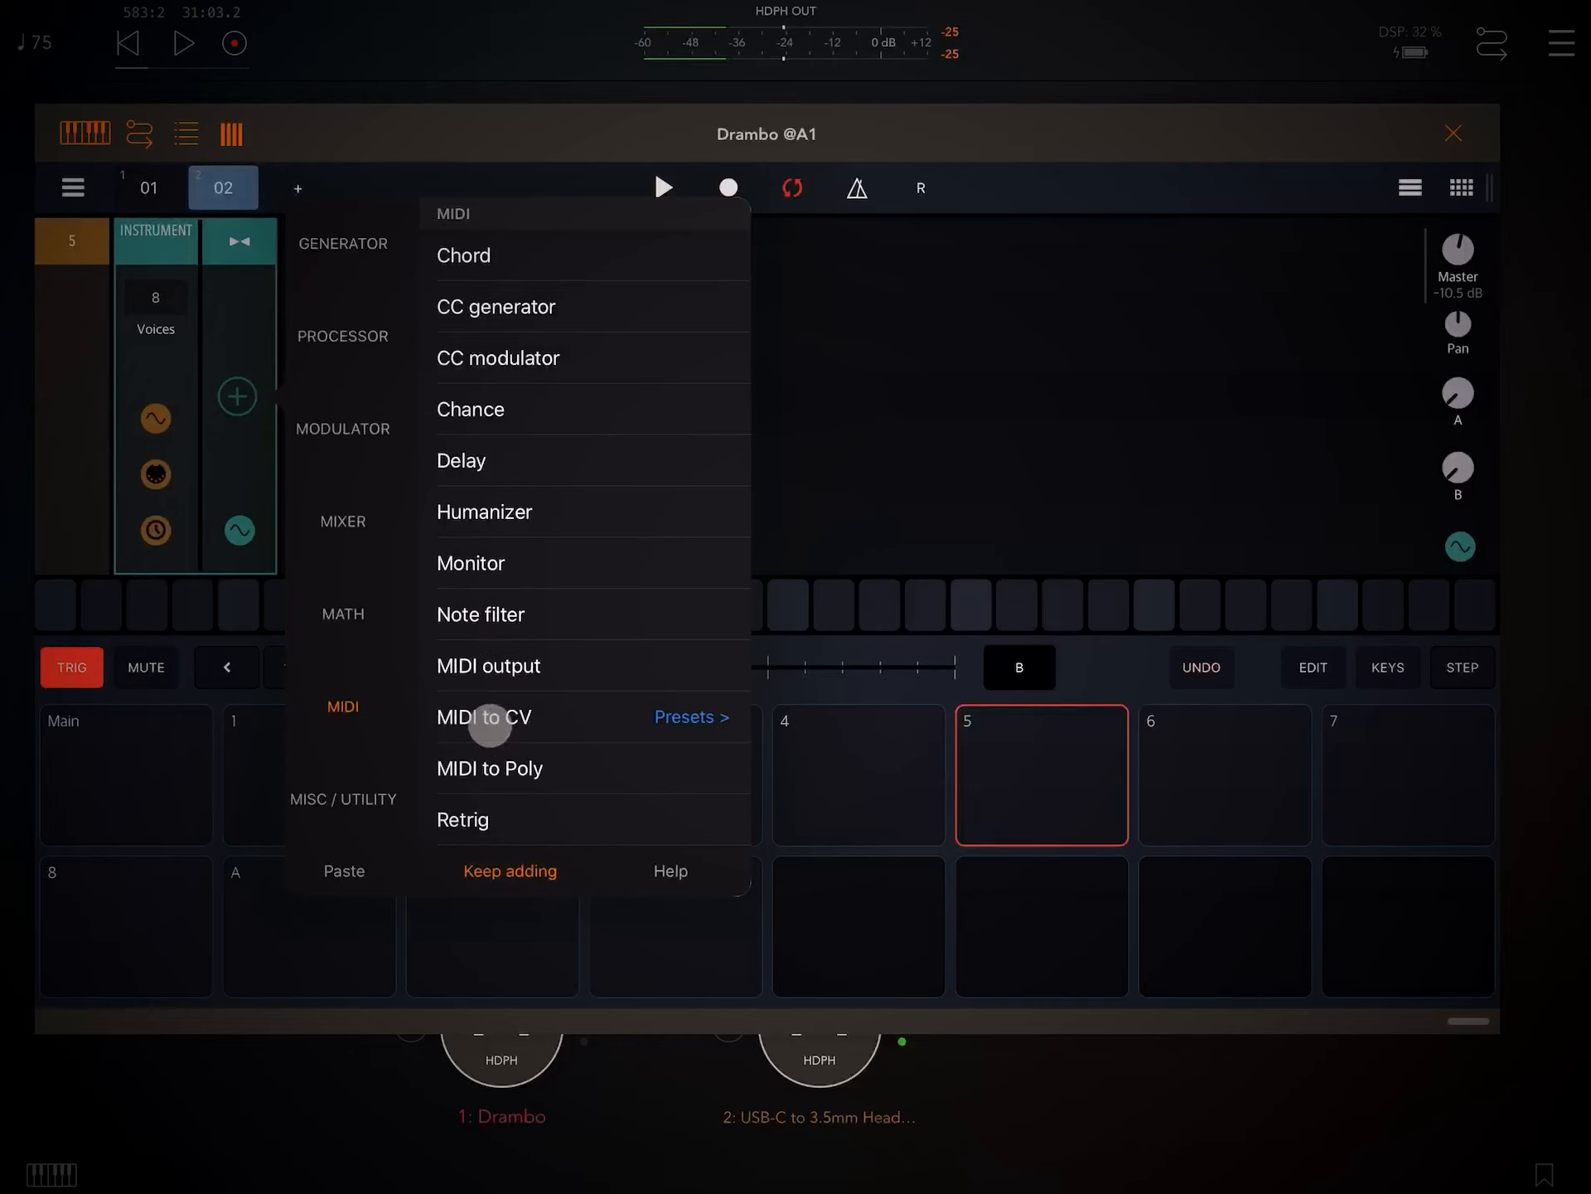
Add MIDI to CV set to 8 voices, followed by a CV Quantizer with scale C D E F G# A B
click(484, 718)
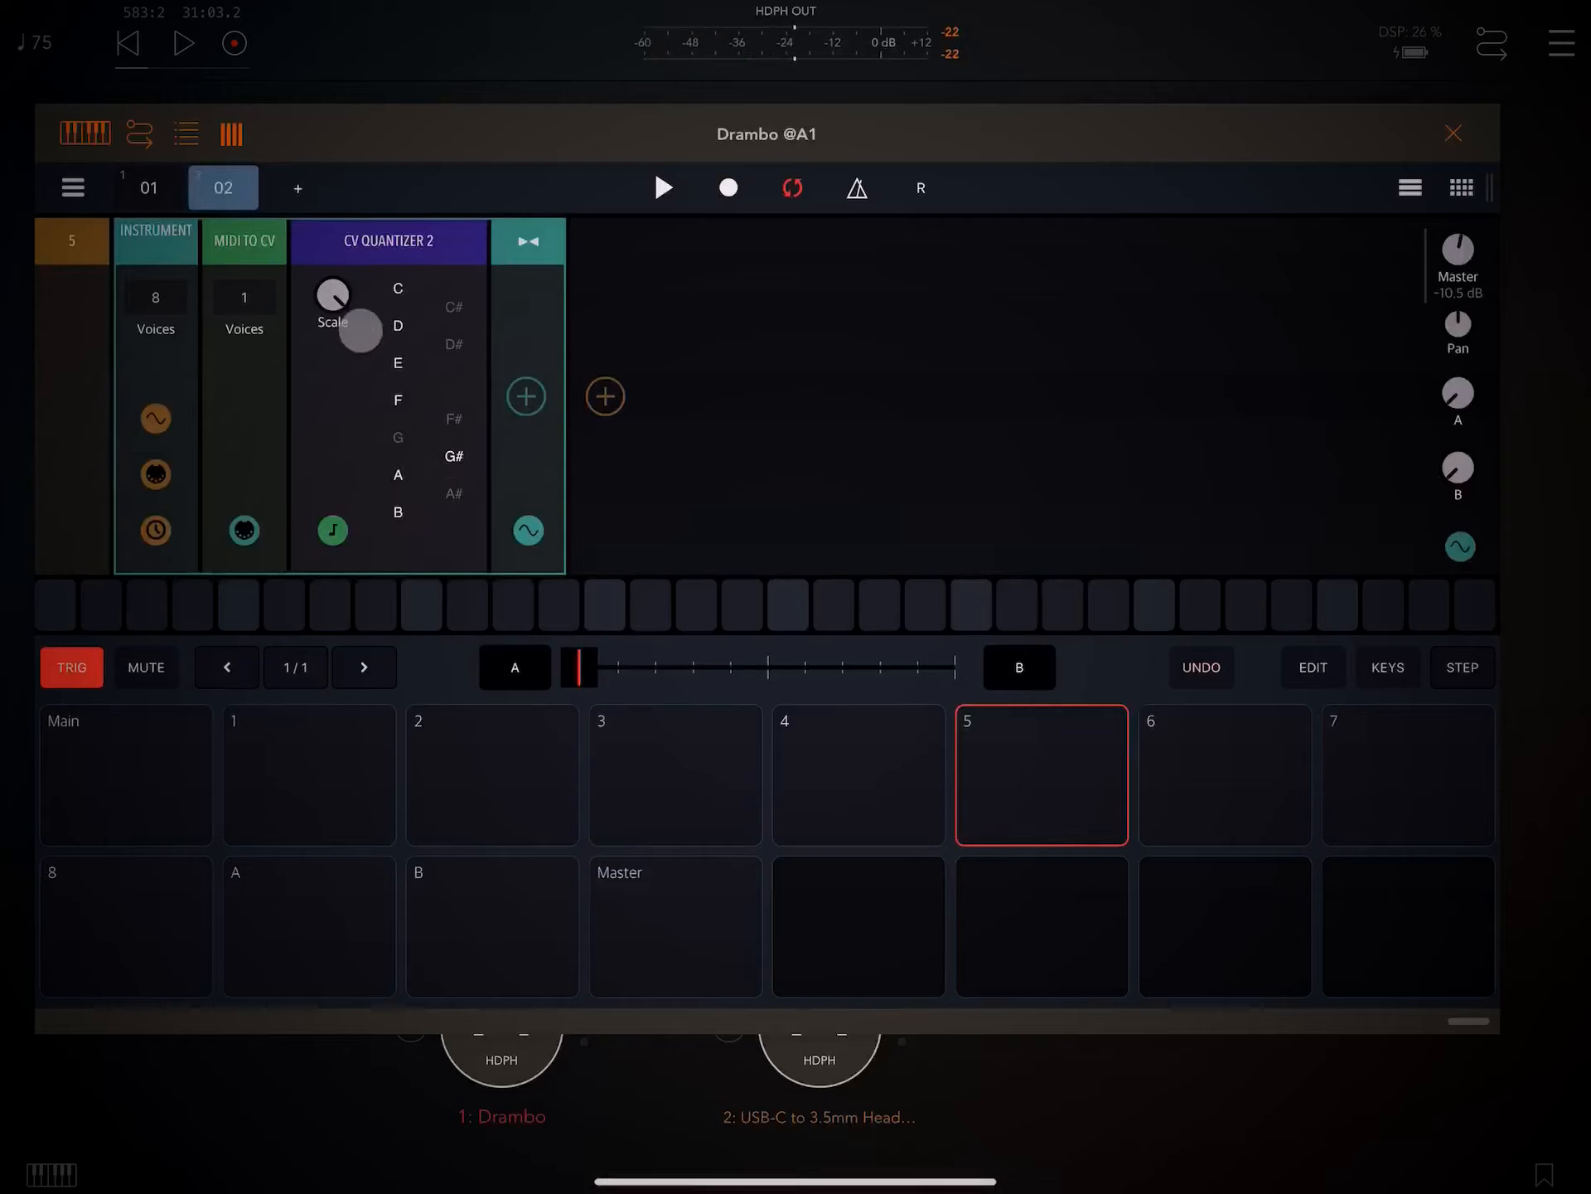
click(244, 297)
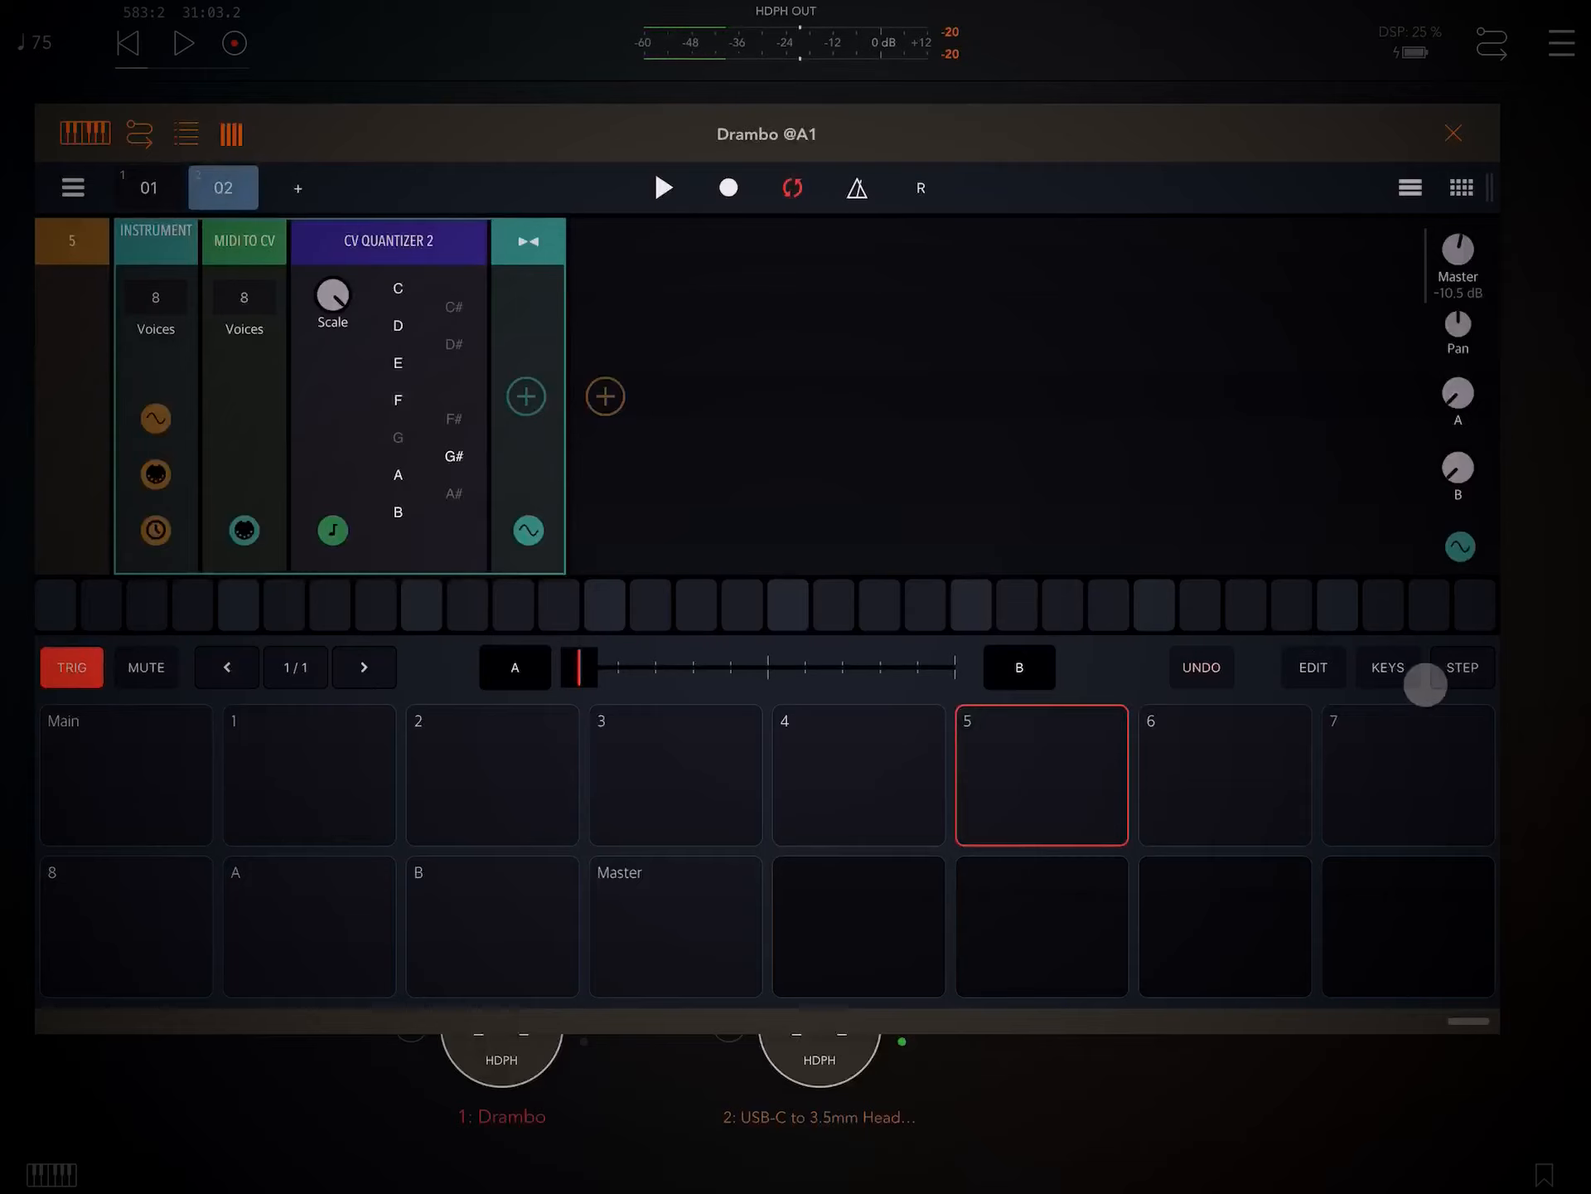
Switch pads to keys mode and load the Grittle Eyes instrument rack preset after the quantizer
click(1386, 666)
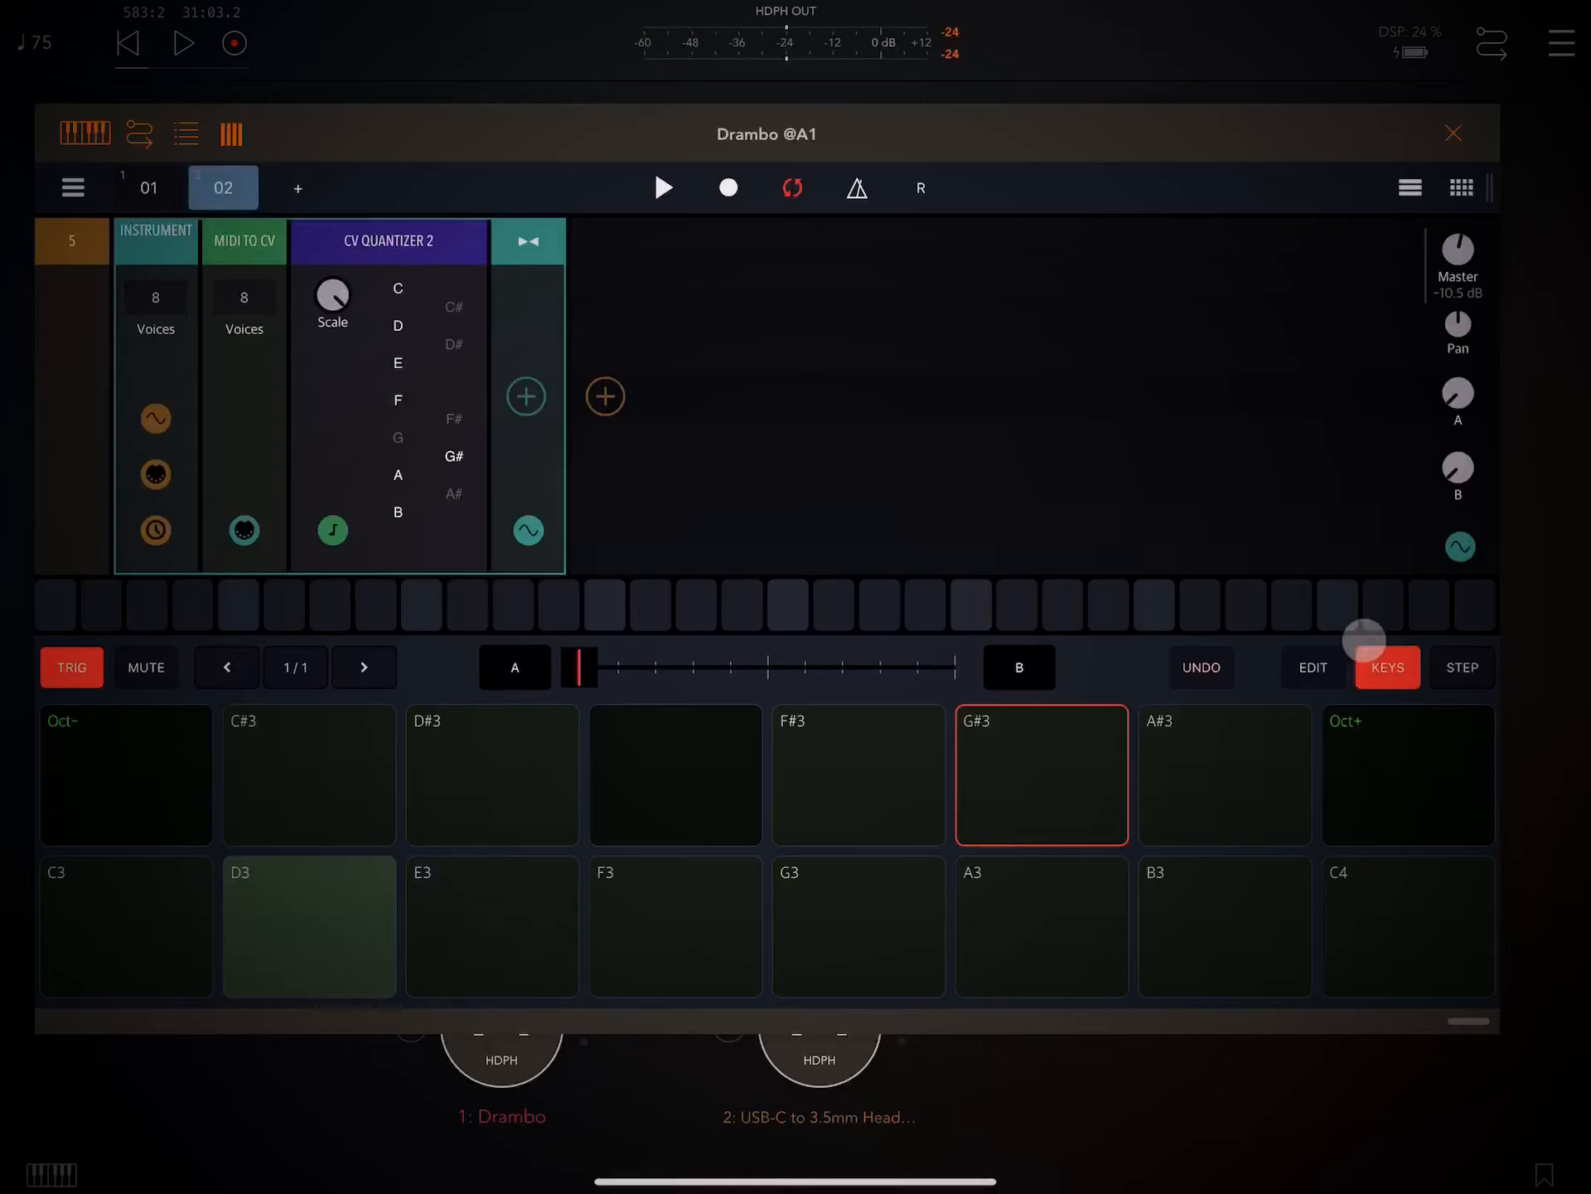
click(526, 396)
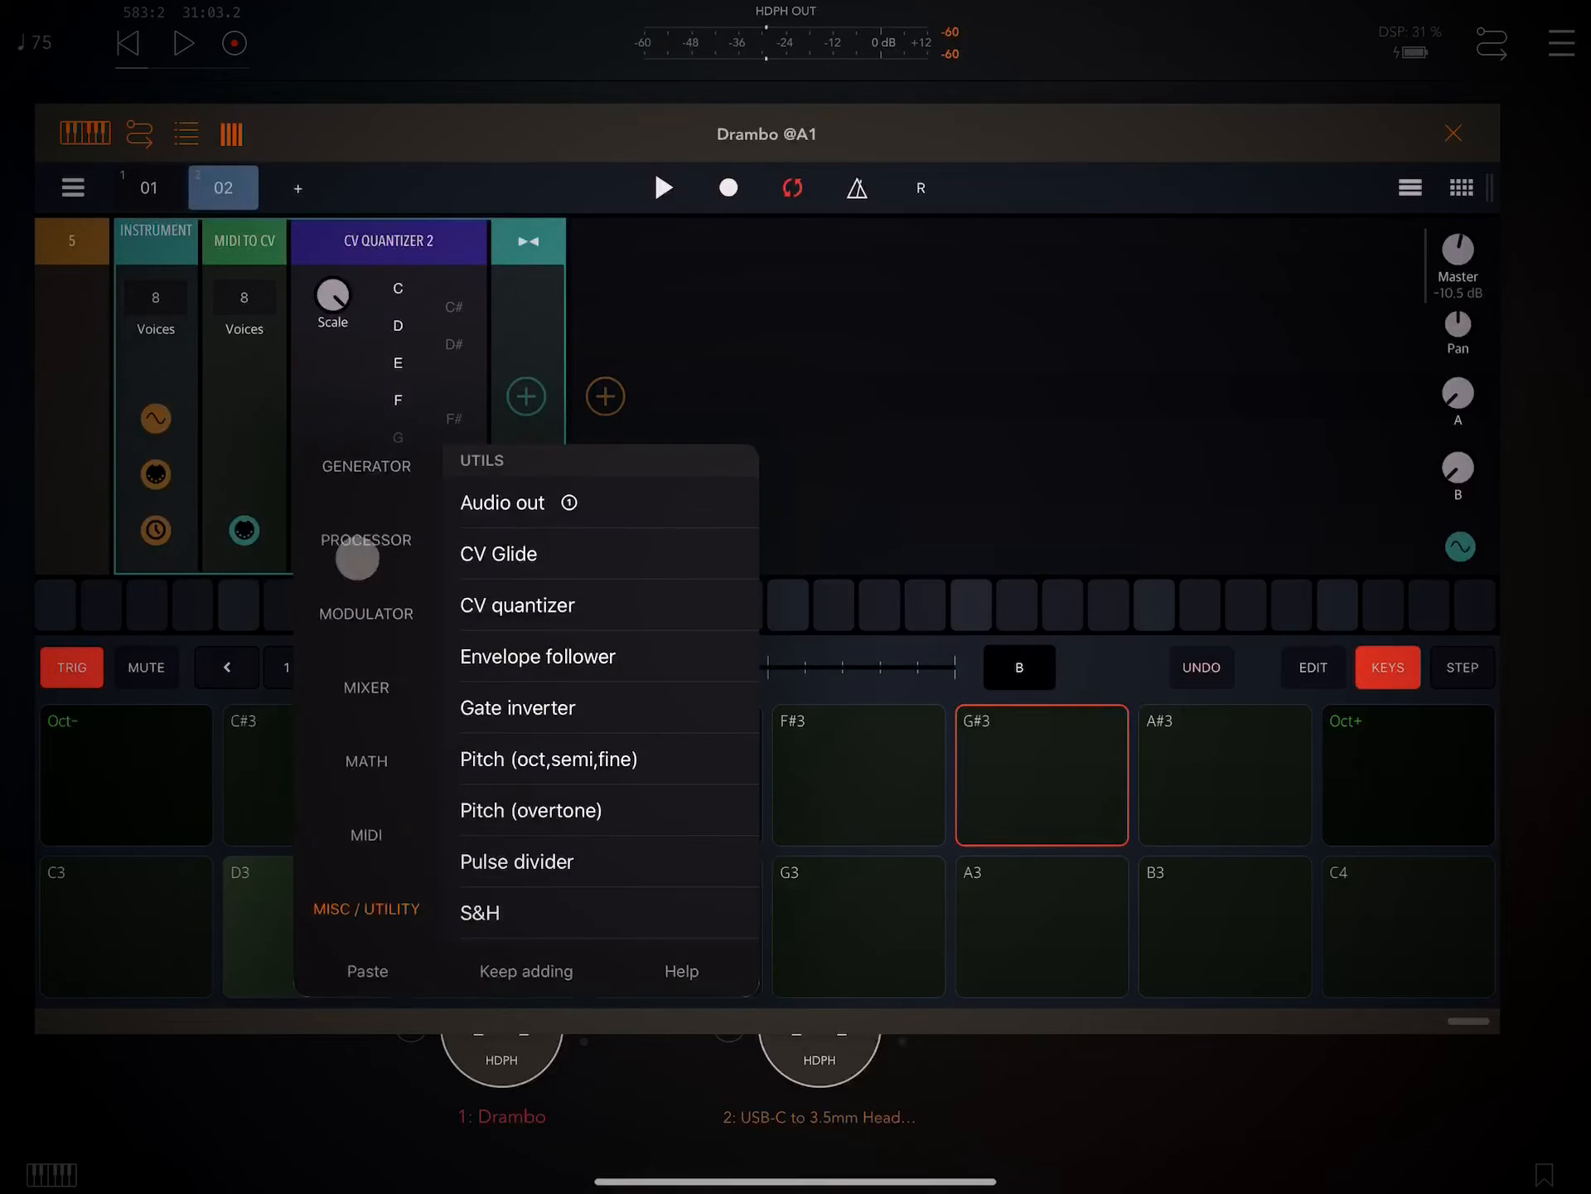
click(365, 466)
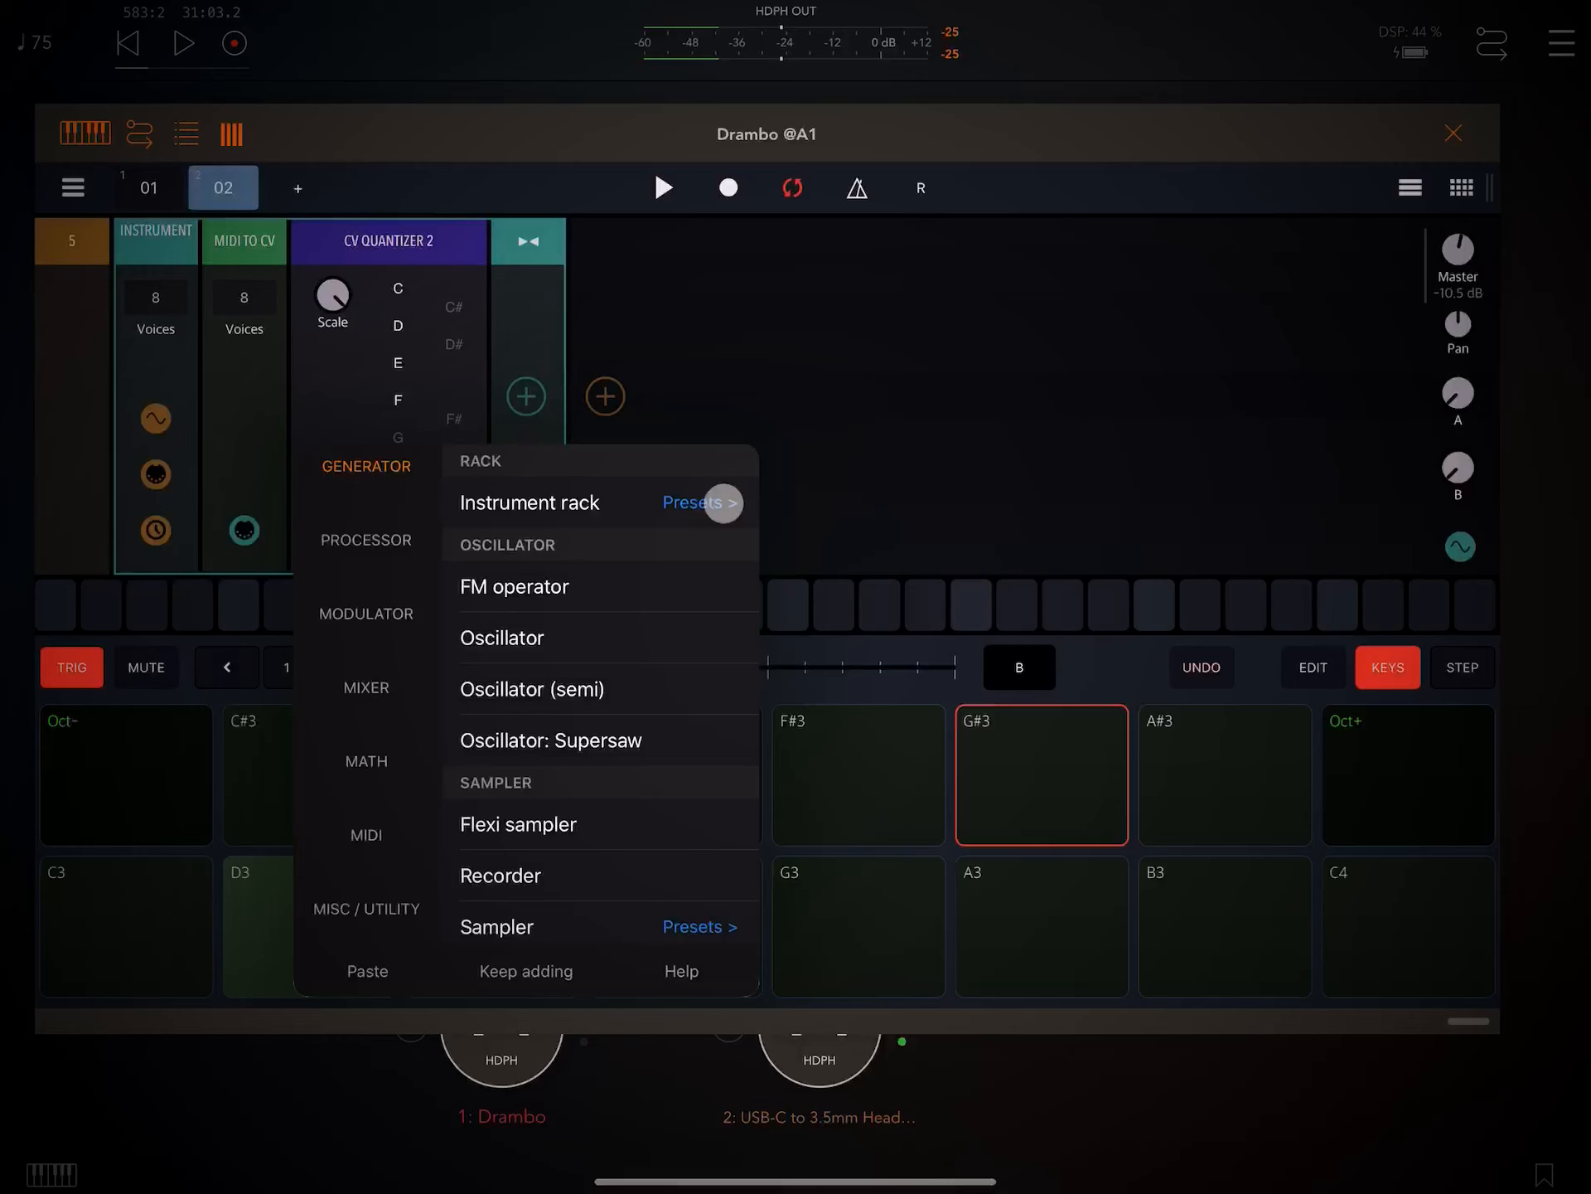
click(698, 503)
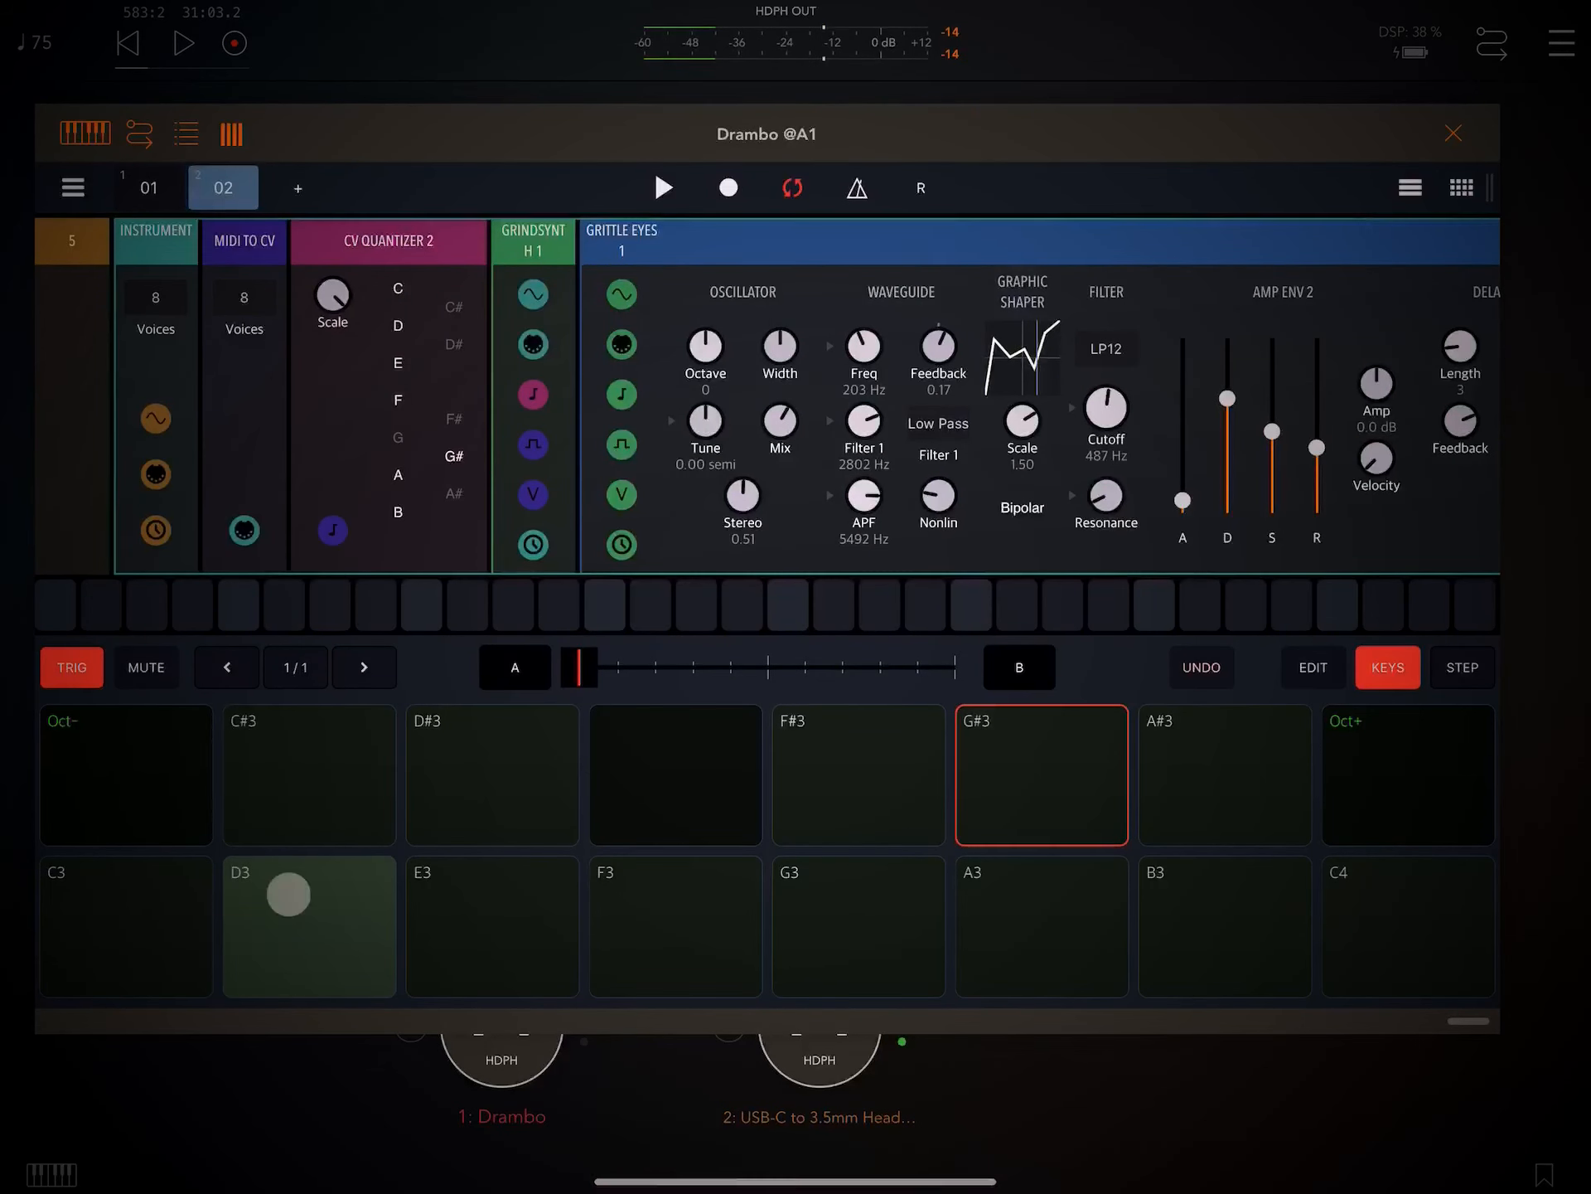
Audition G3, F3 and F#3 on the pads to hear them snapped to the quantizer scale
click(492, 925)
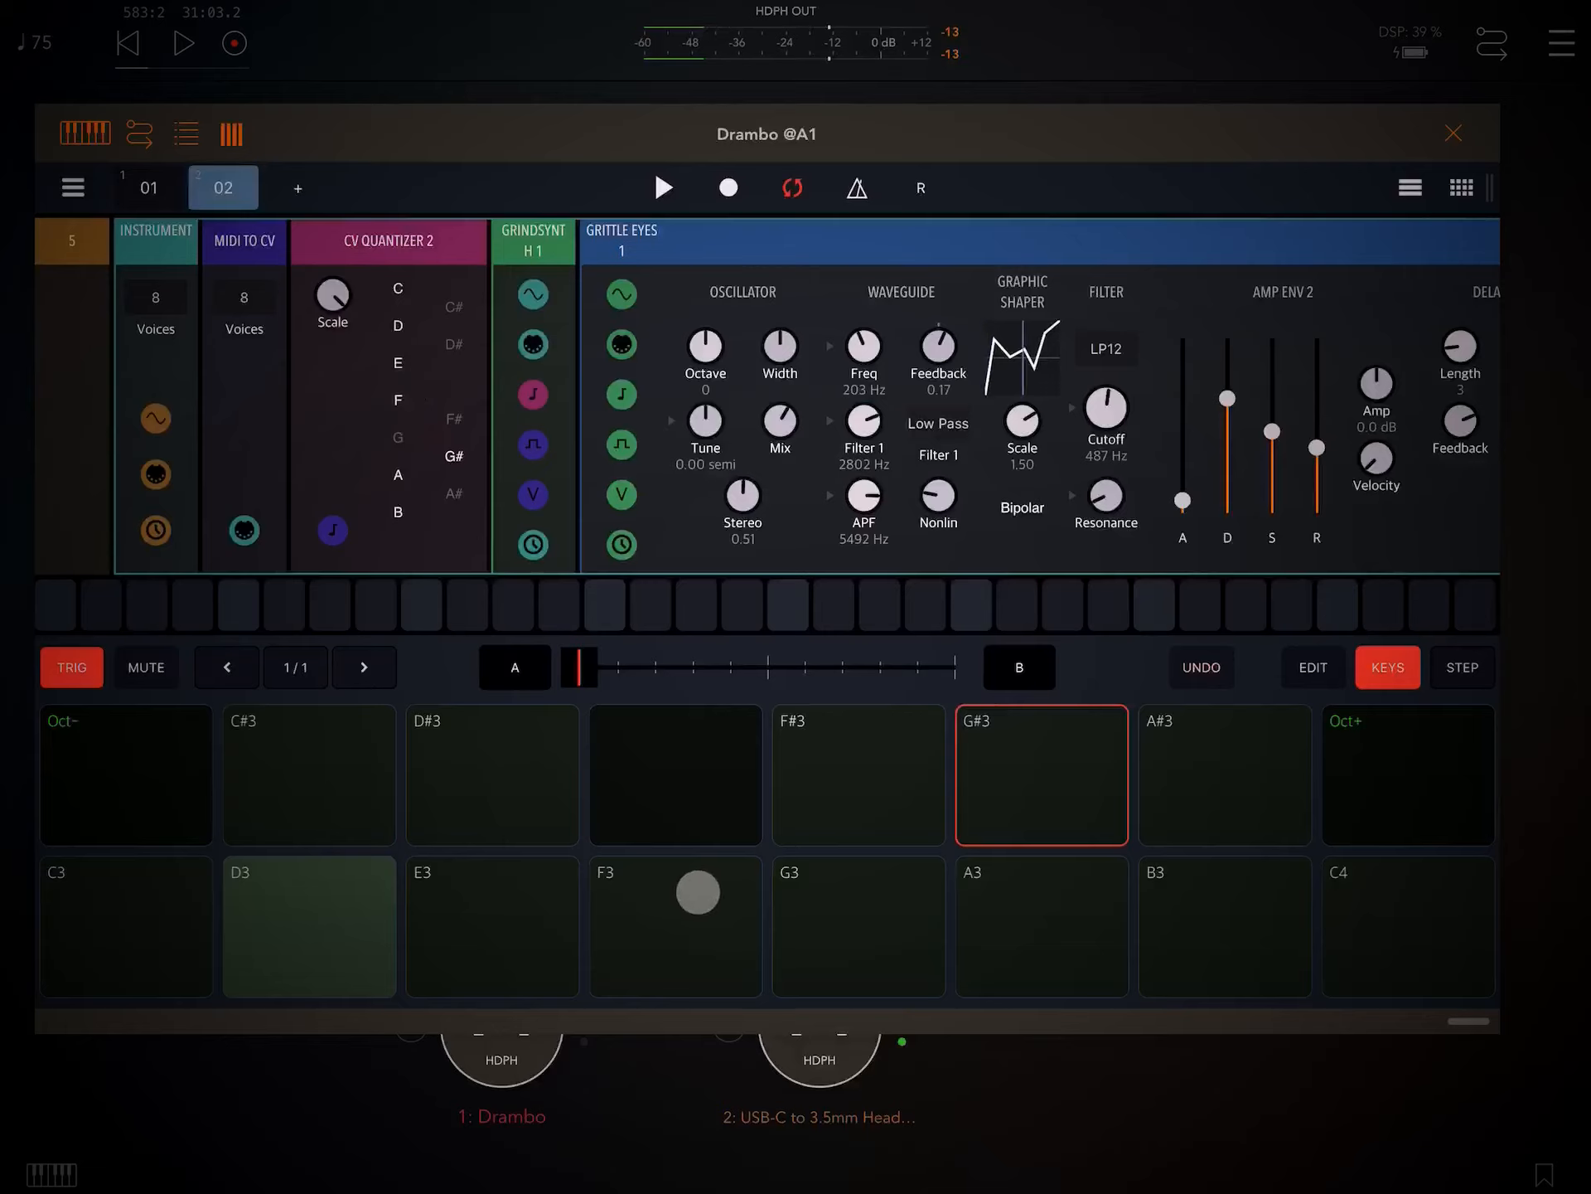
click(857, 925)
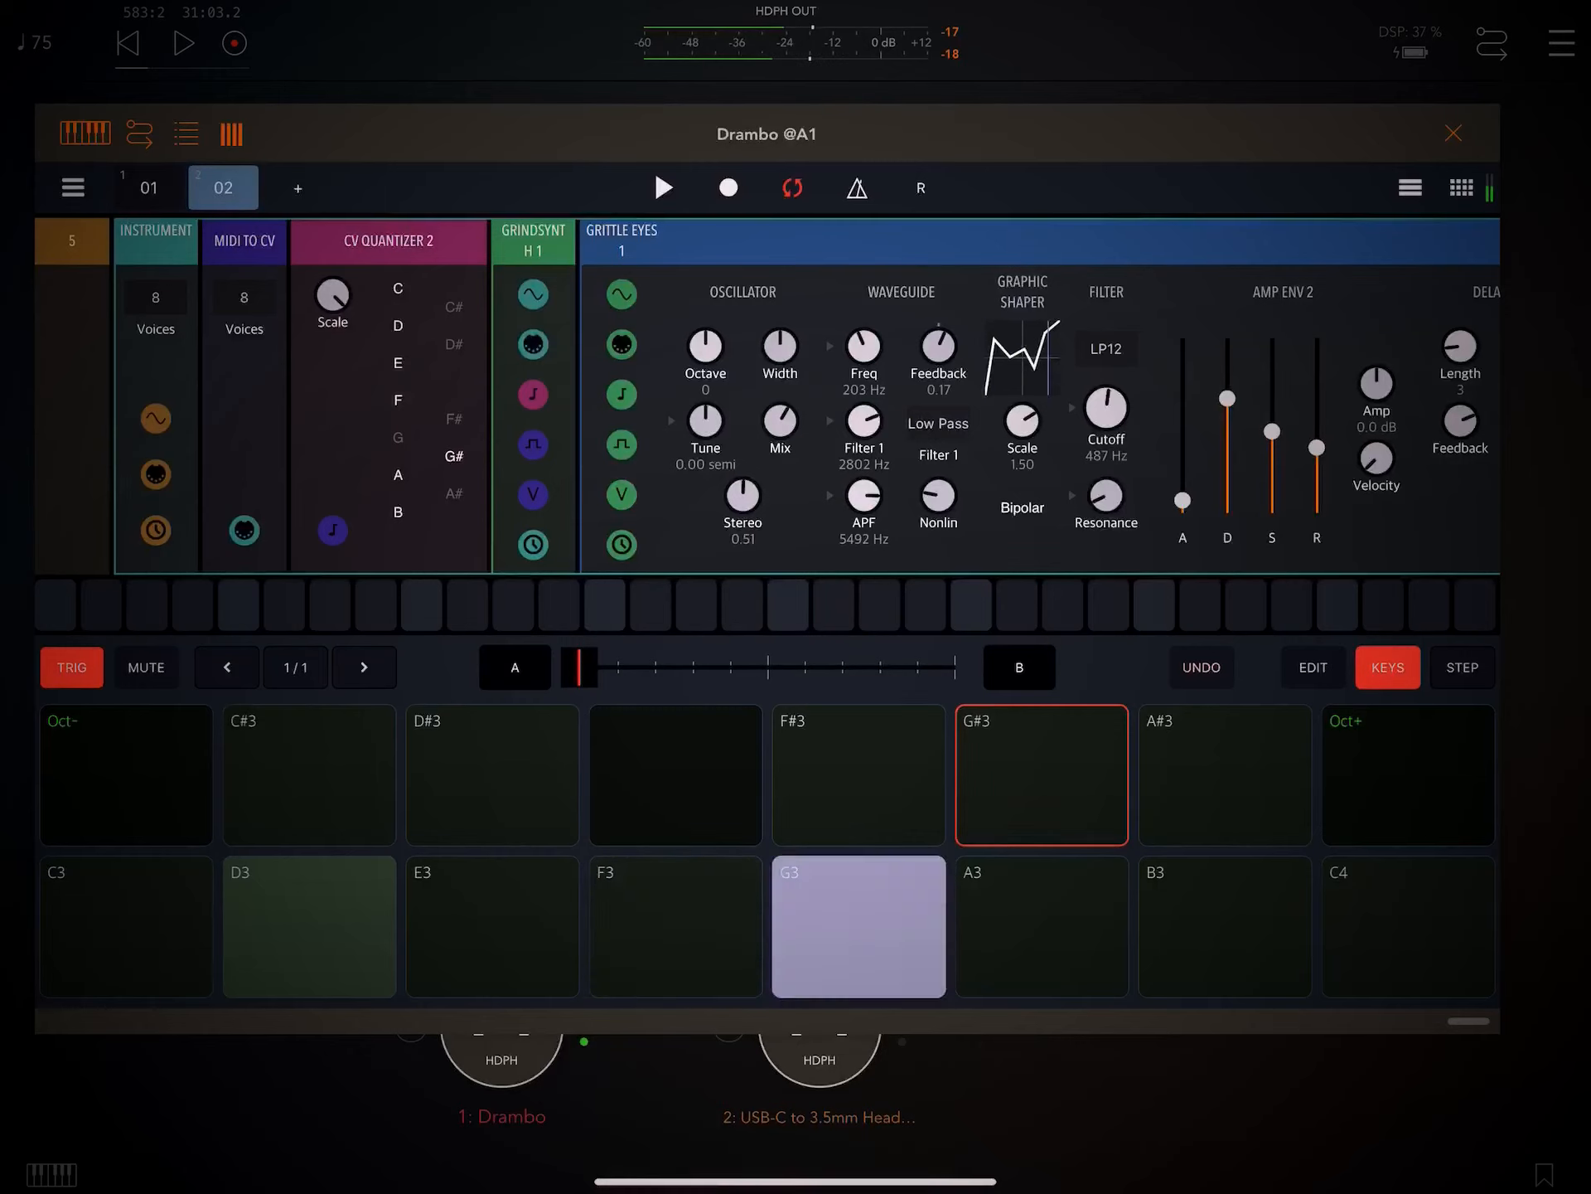
click(857, 925)
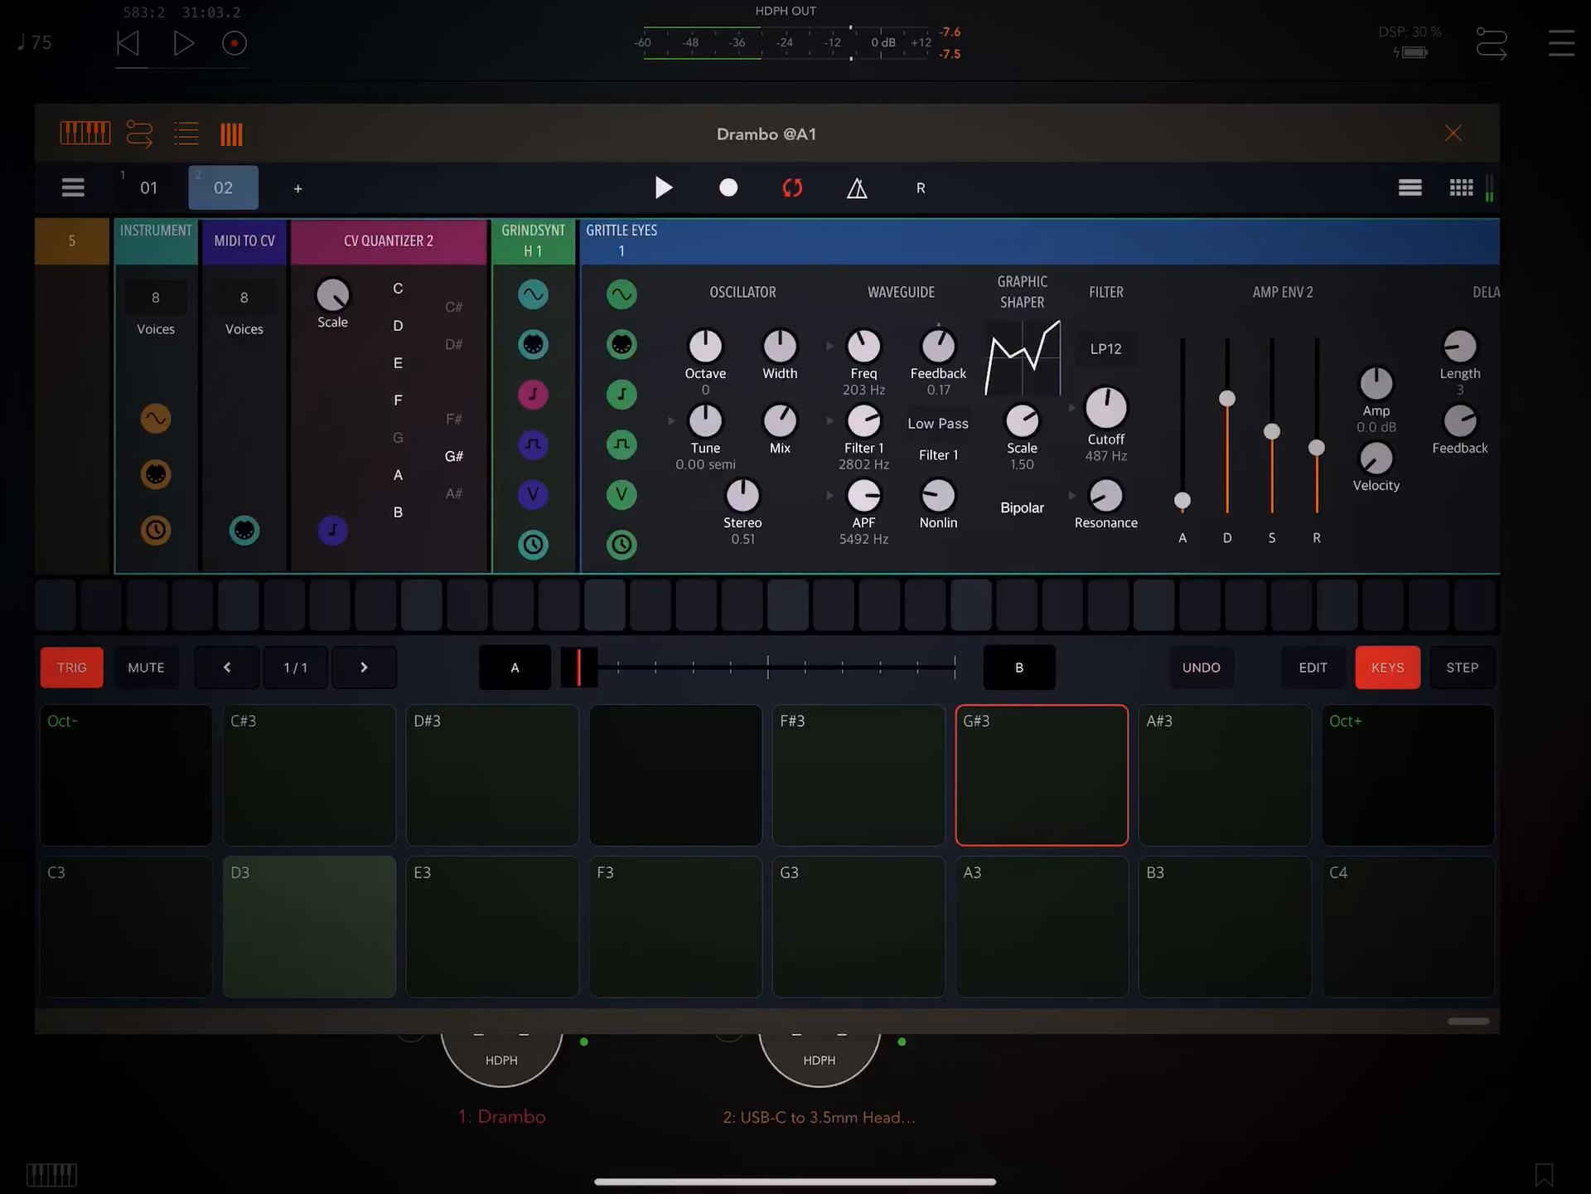
click(675, 925)
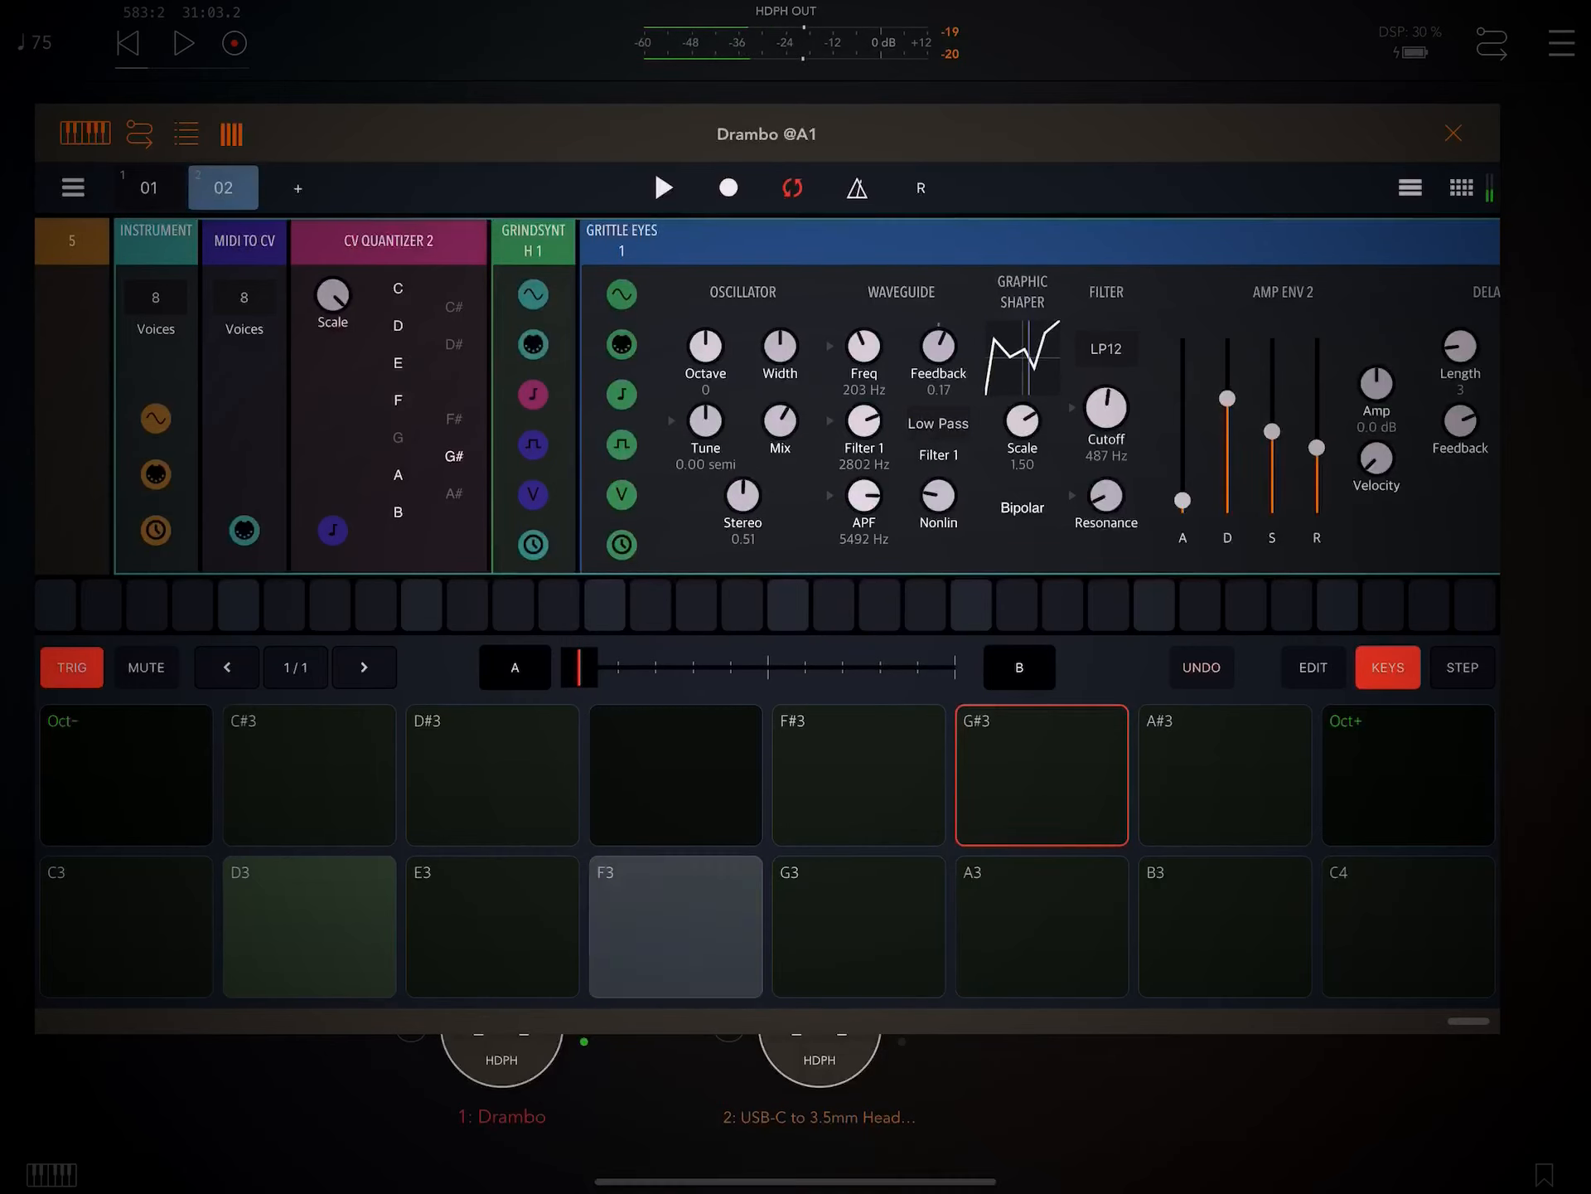
click(857, 775)
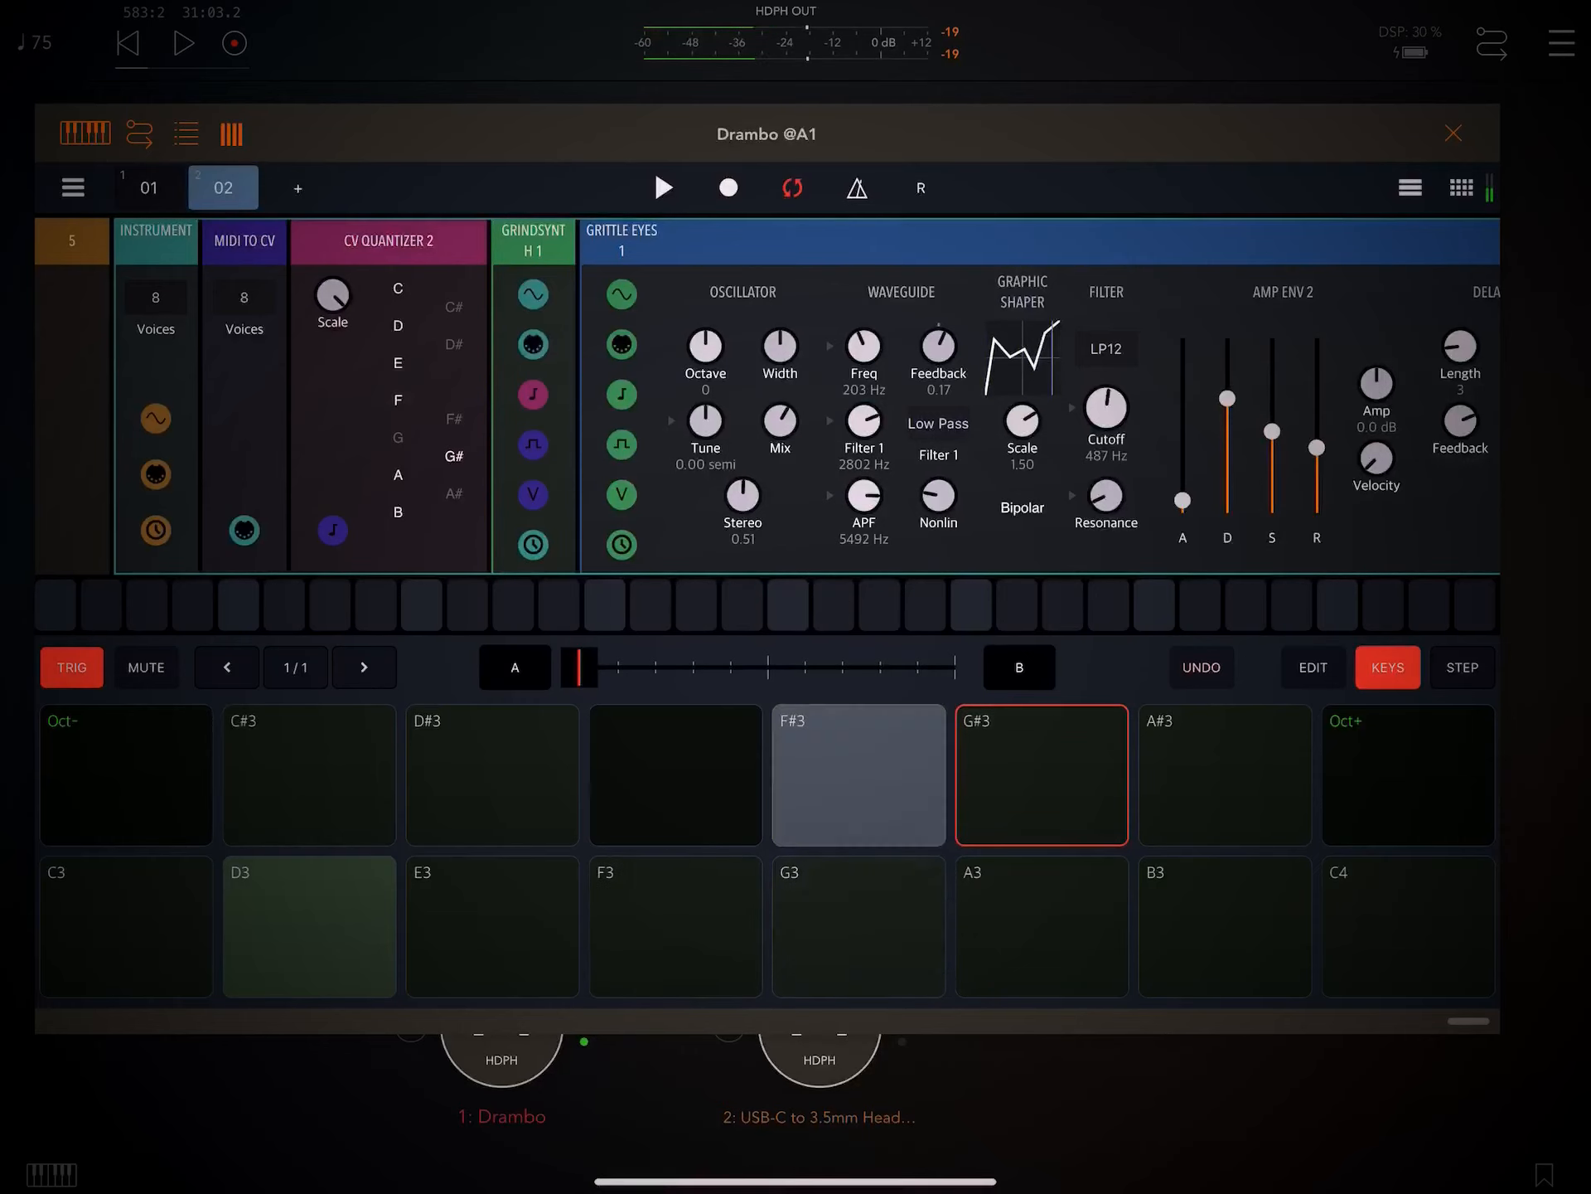
click(857, 775)
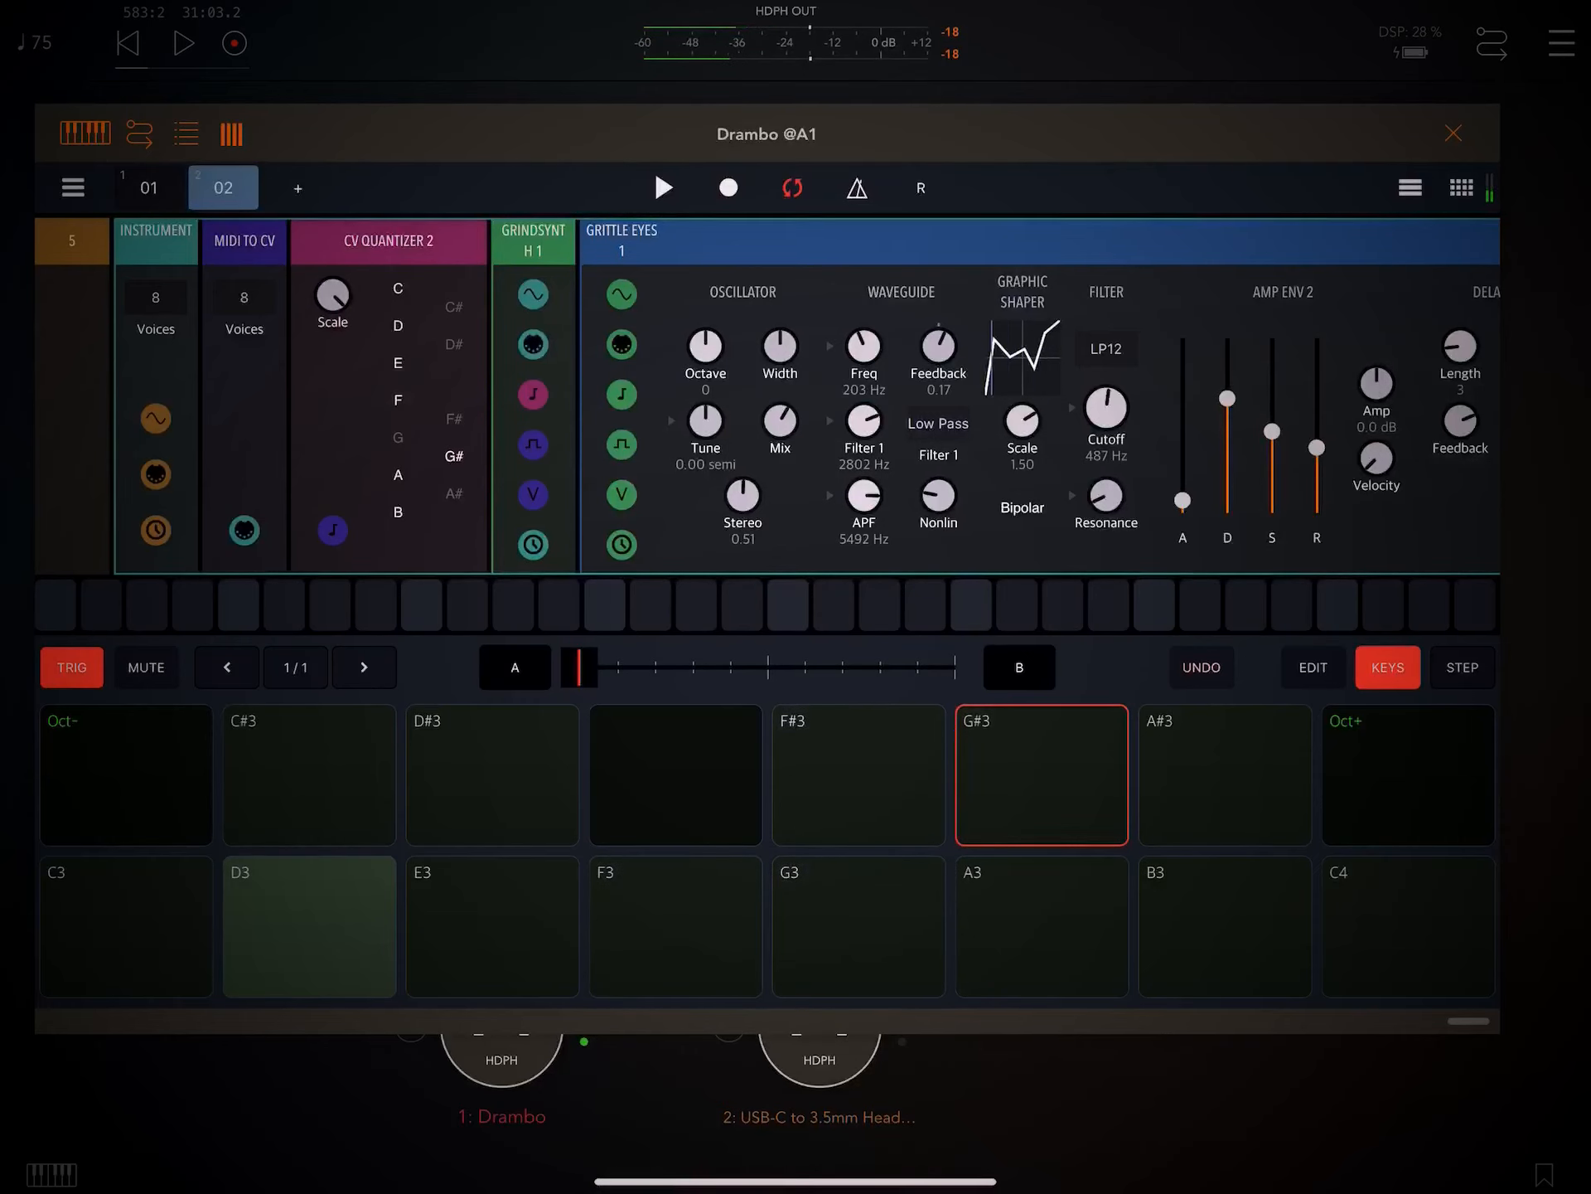
click(308, 923)
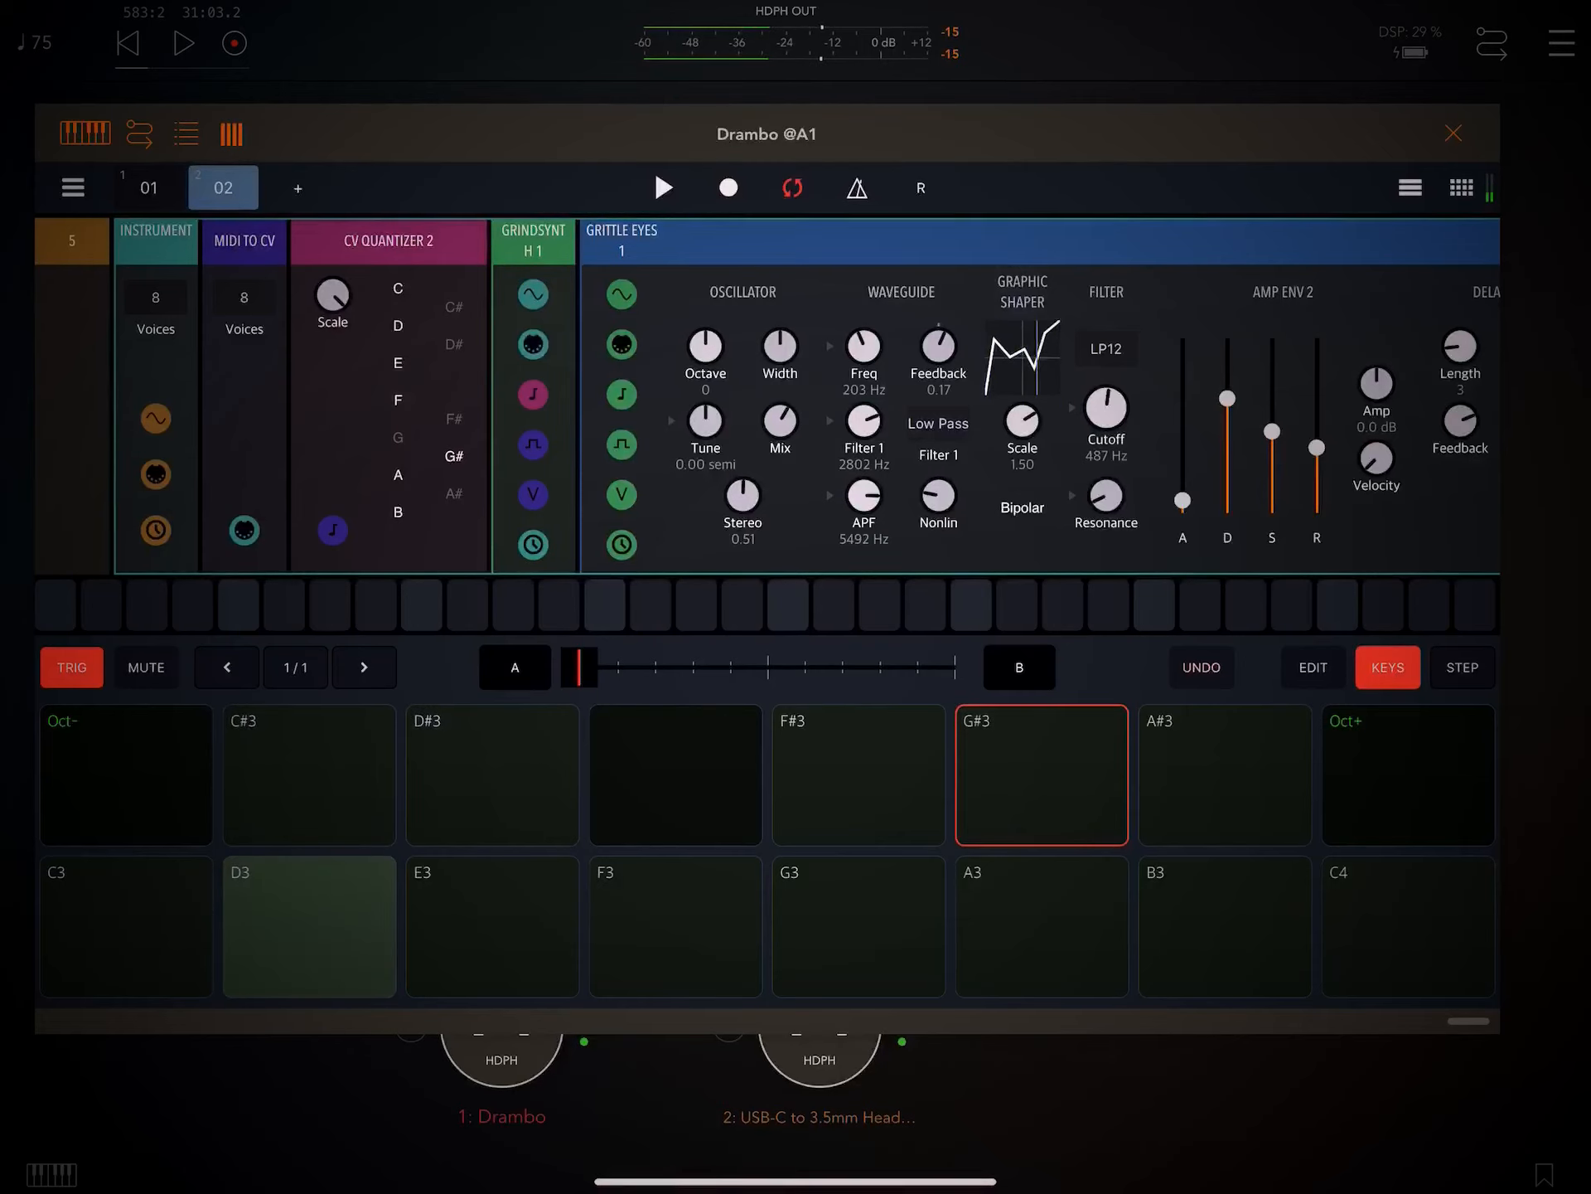
Alternate C3 and D3 on the pads while raising the filter cutoff to about 2074 Hz
click(124, 925)
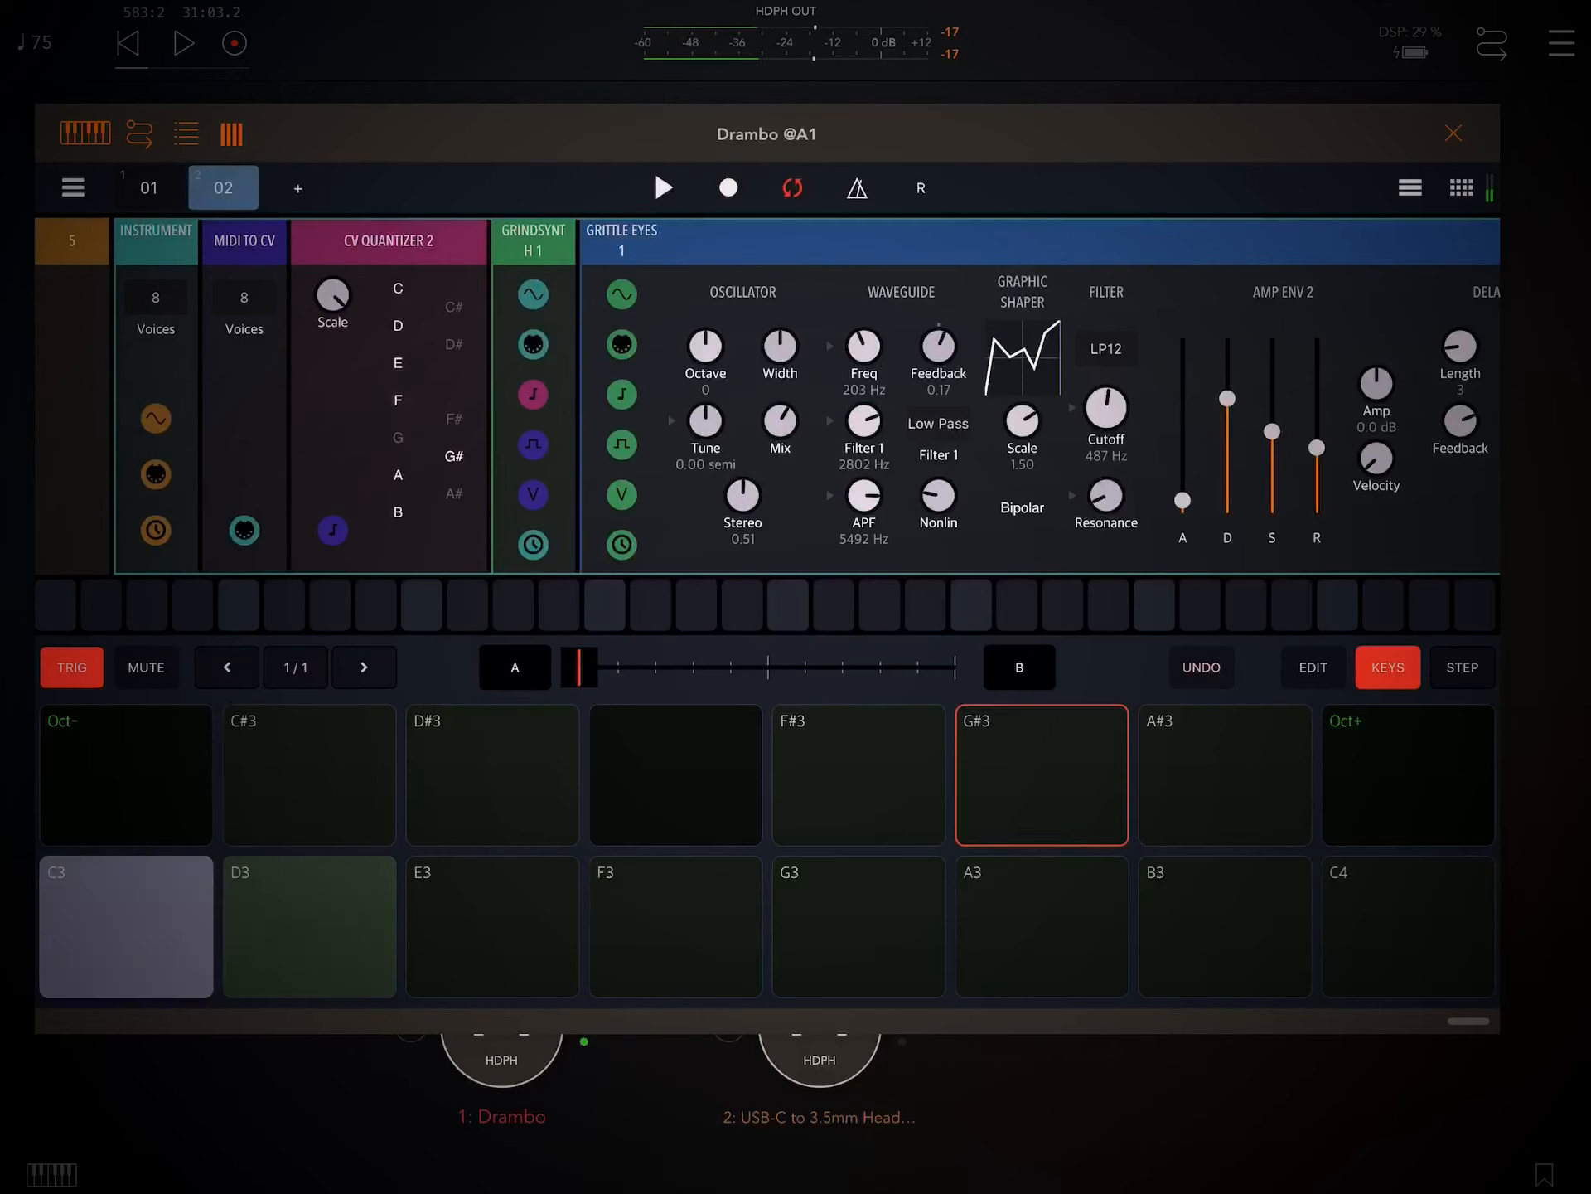
click(308, 925)
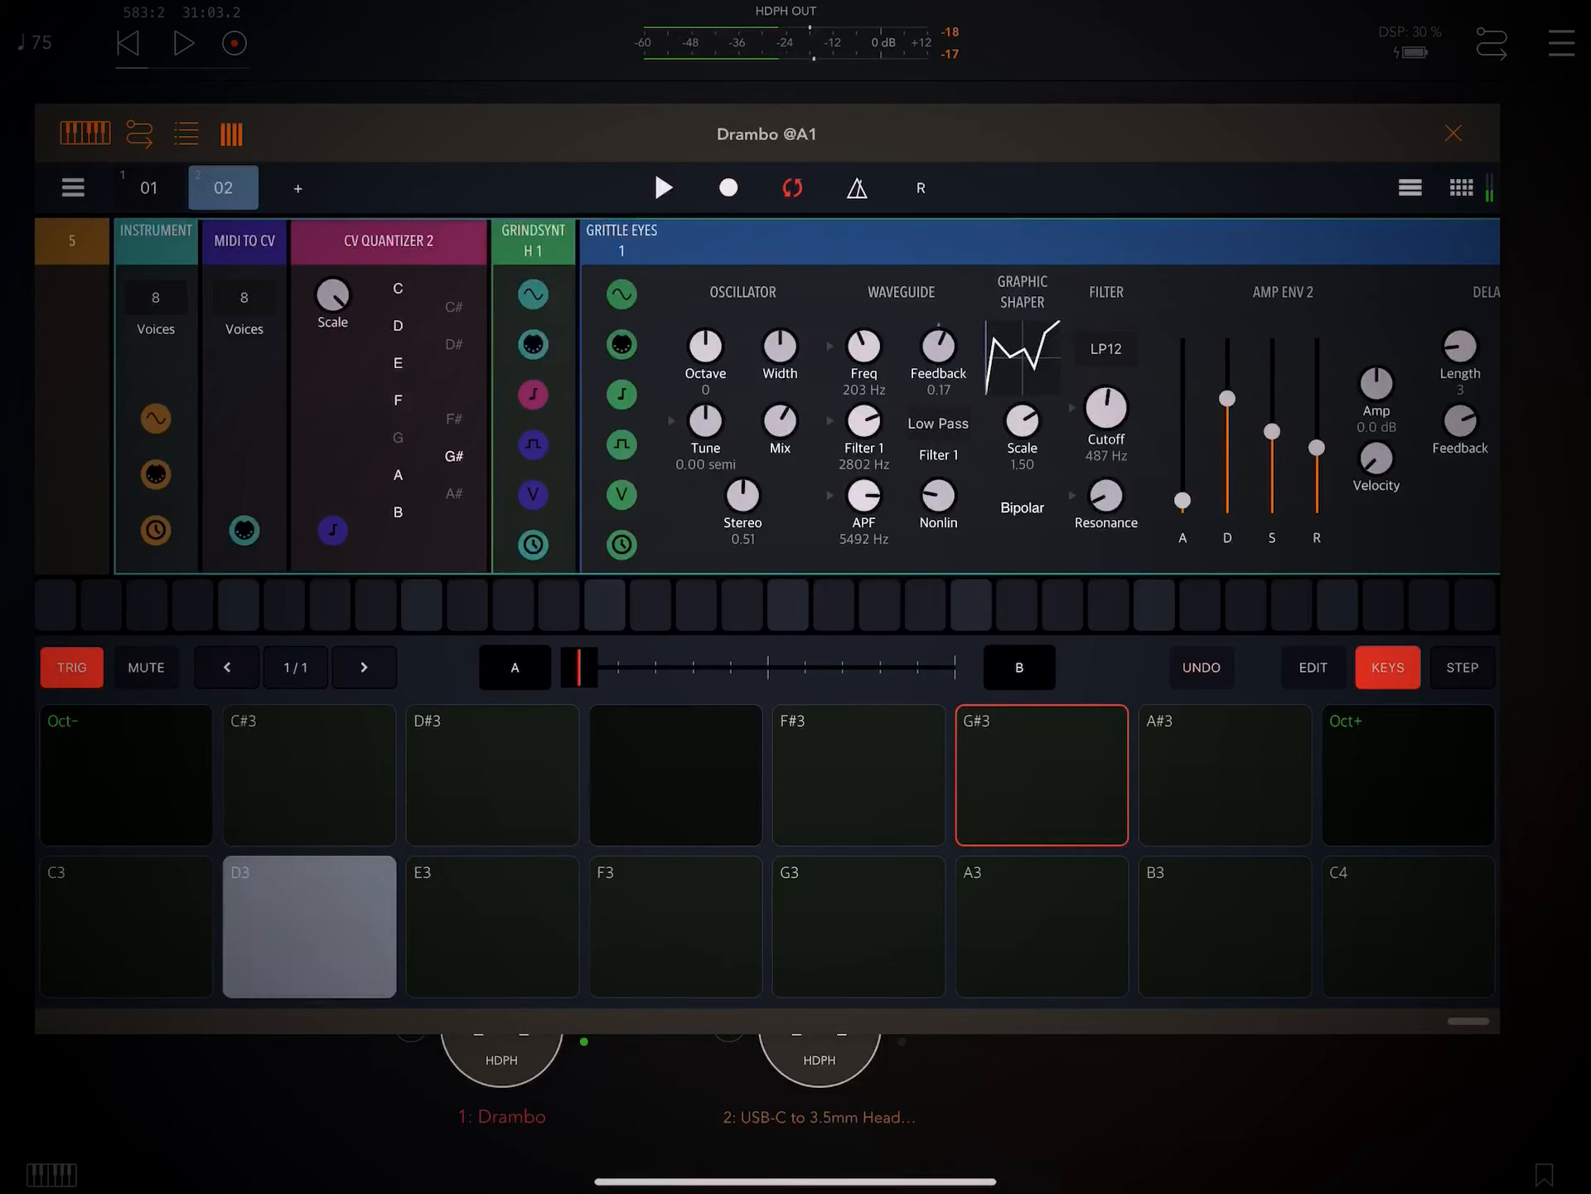
click(125, 925)
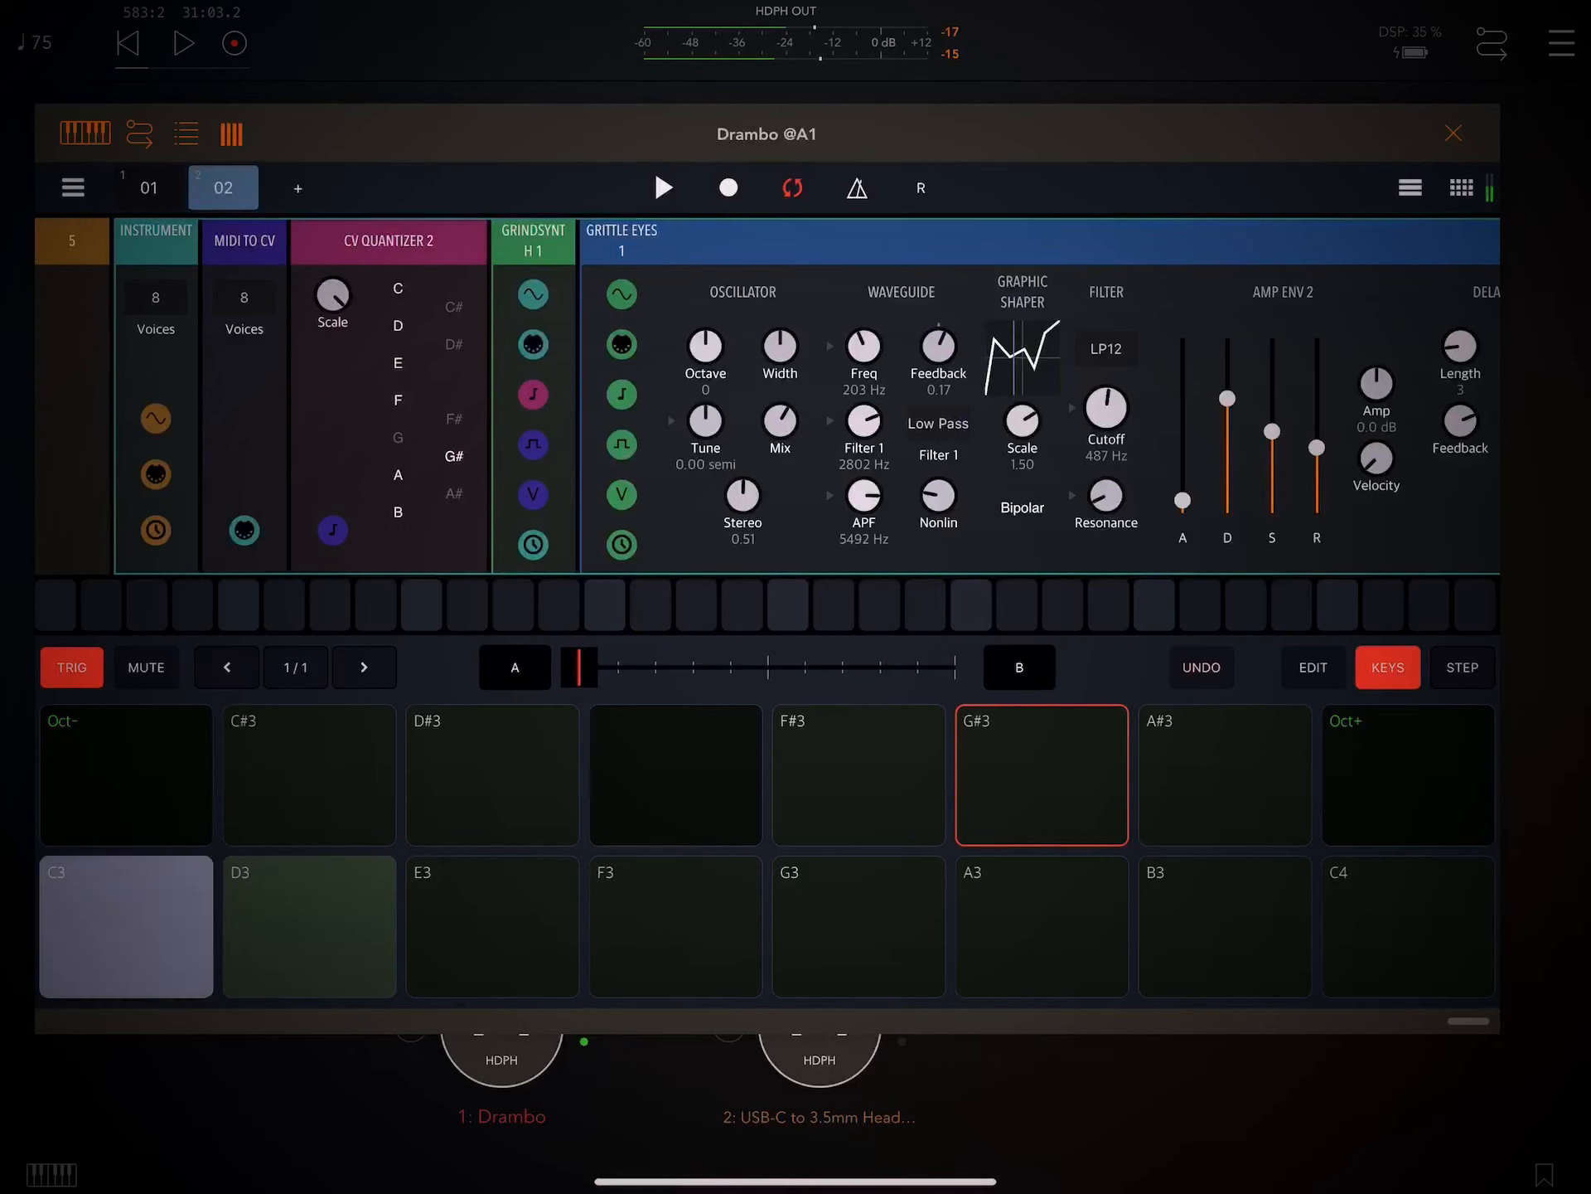
click(309, 925)
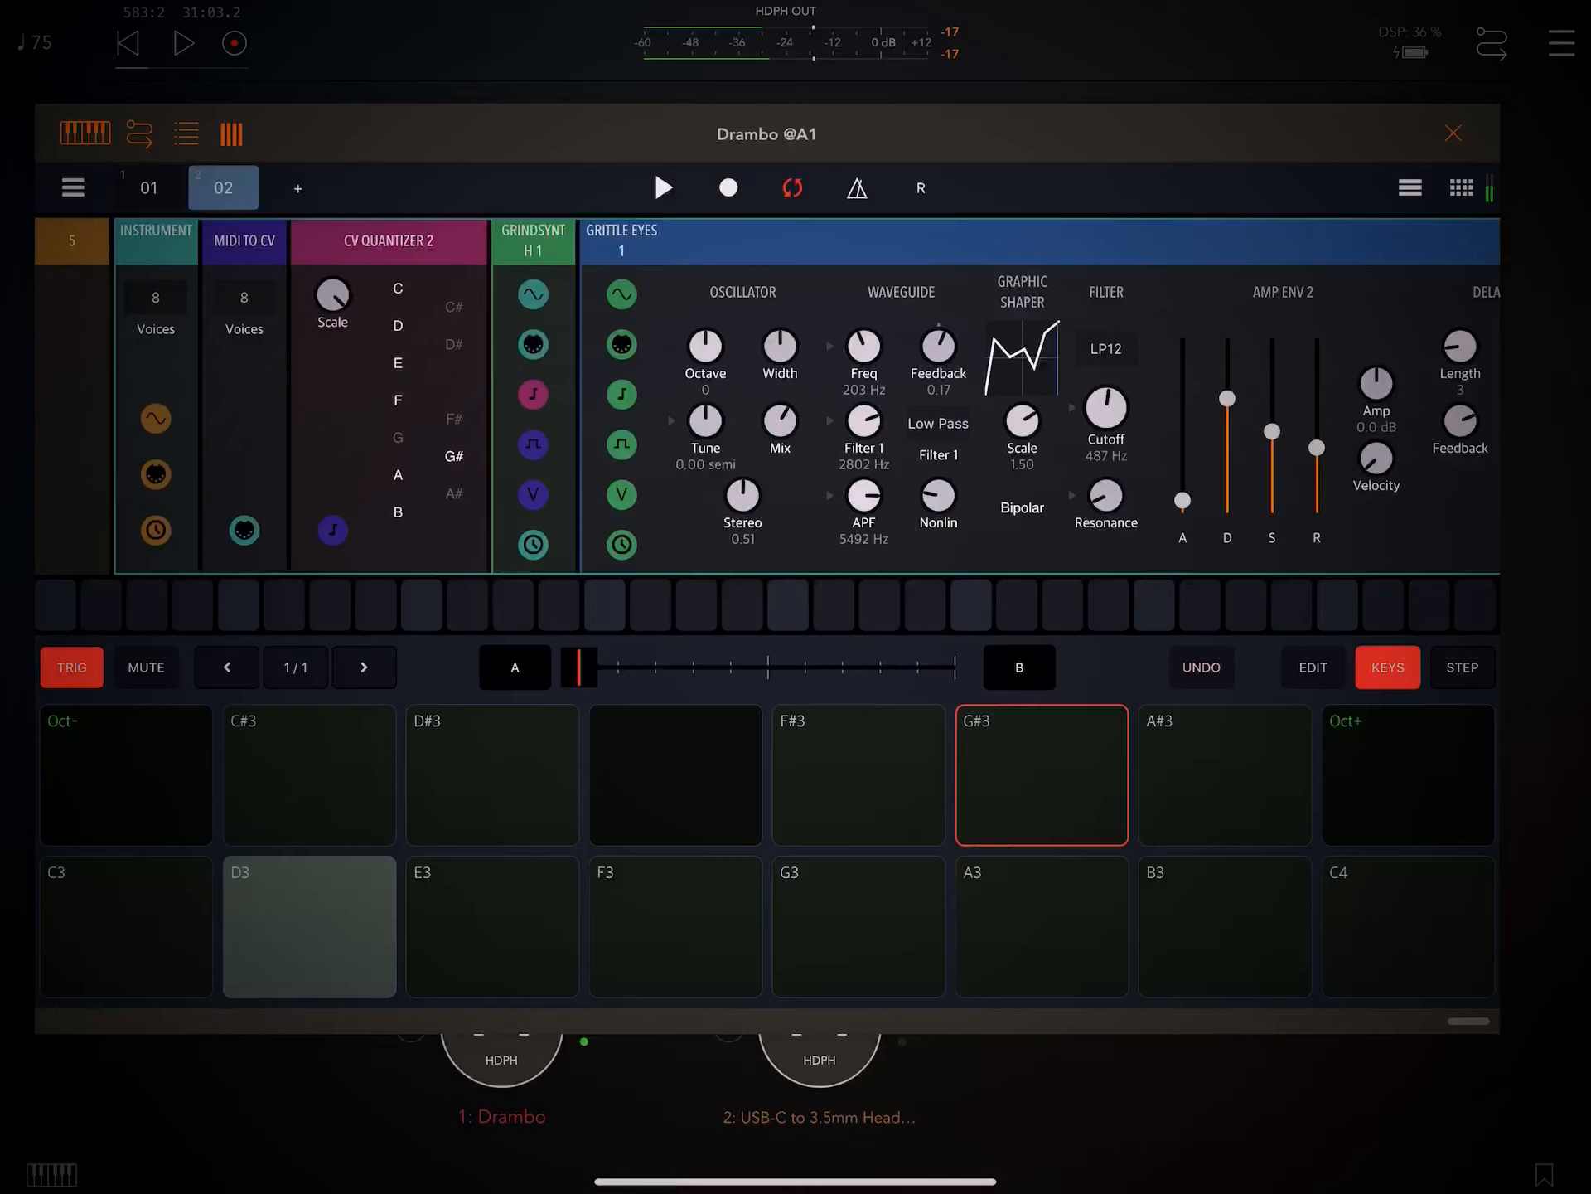
click(124, 925)
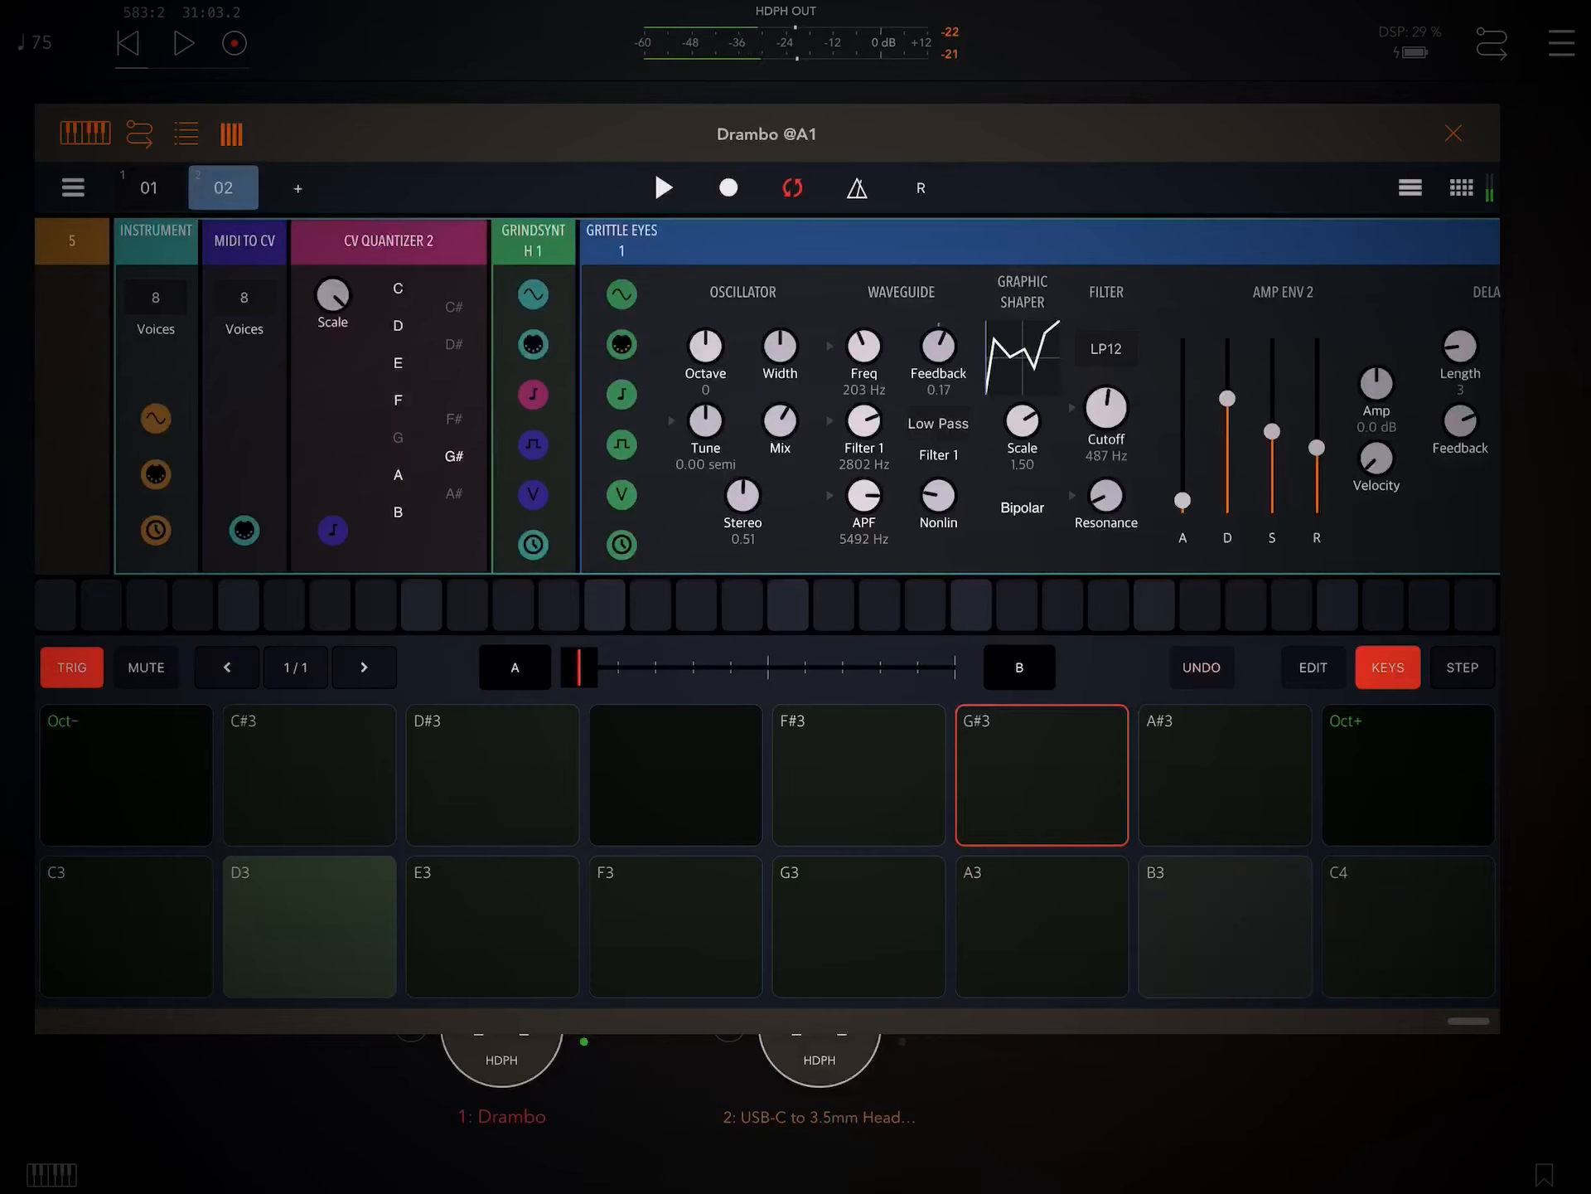
click(308, 925)
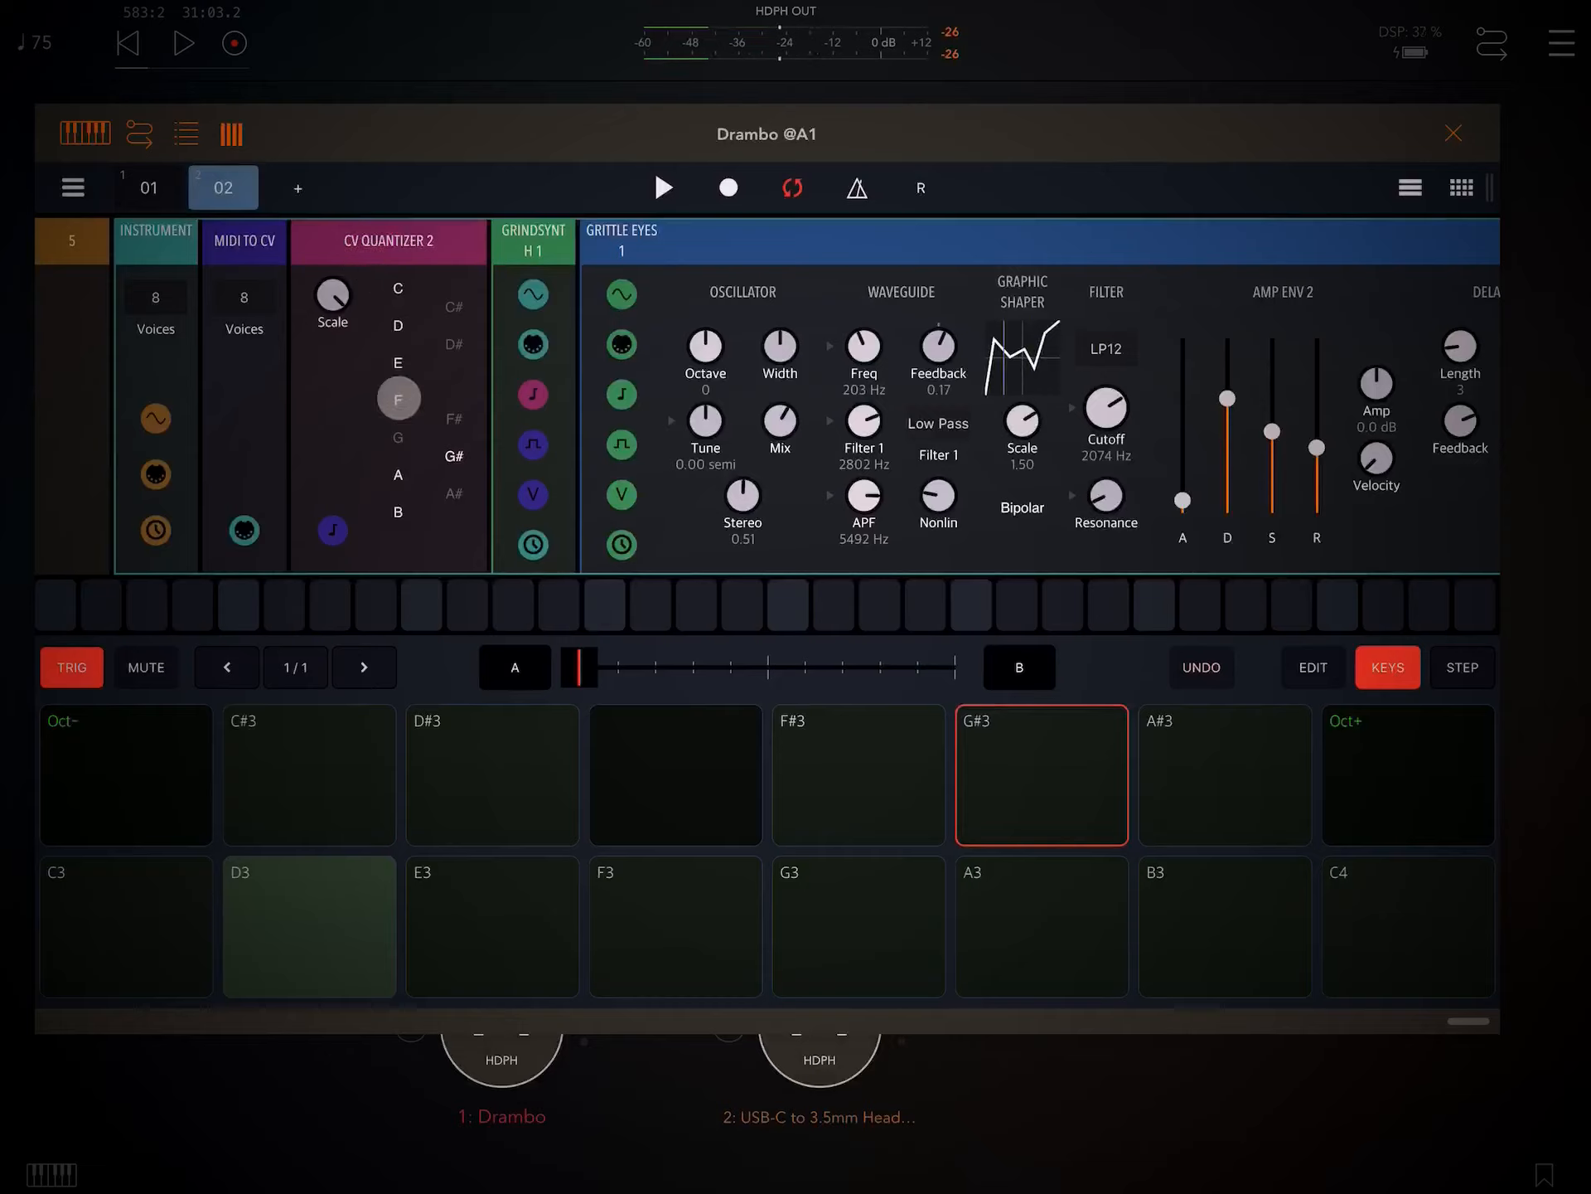
Insert a Chord module before MIDI to CV with Shift 1 at 3 and Shift 2 at 6
click(397, 518)
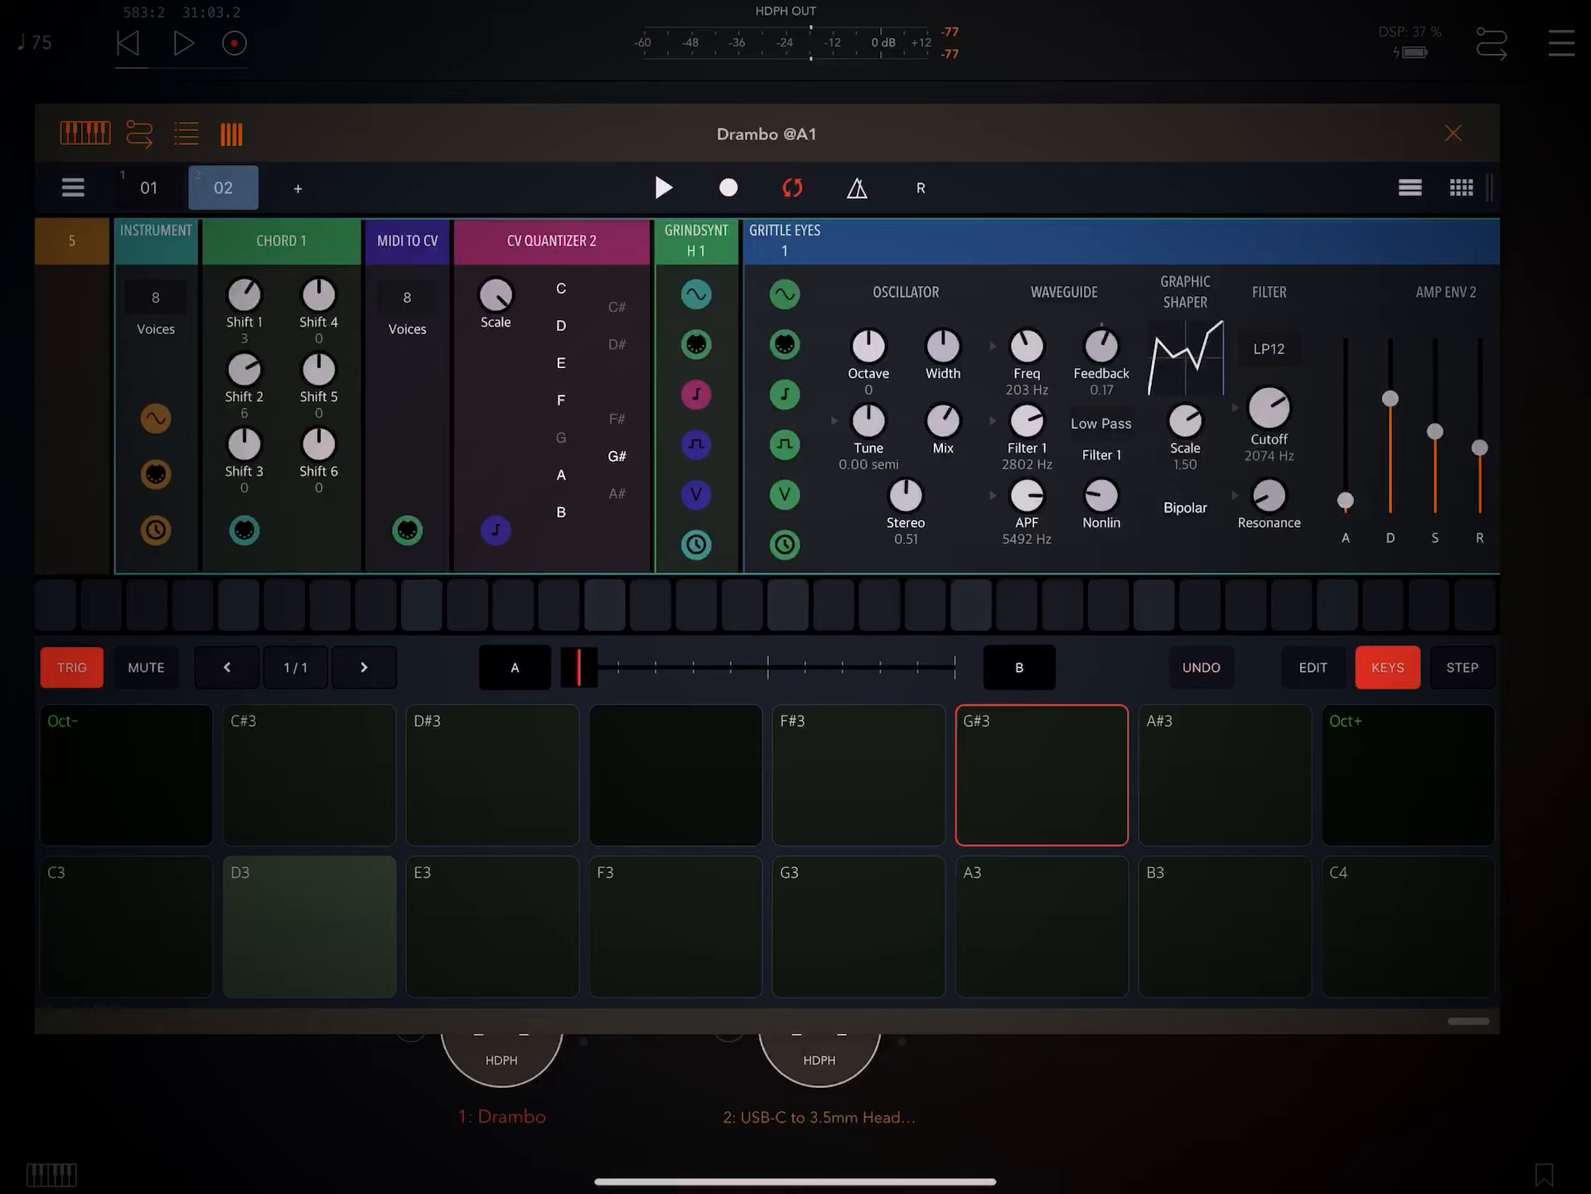
Adjust the Chord shift, lower the cutoff to 583 Hz and record C3 on step 1
drag(242, 444, 242, 416)
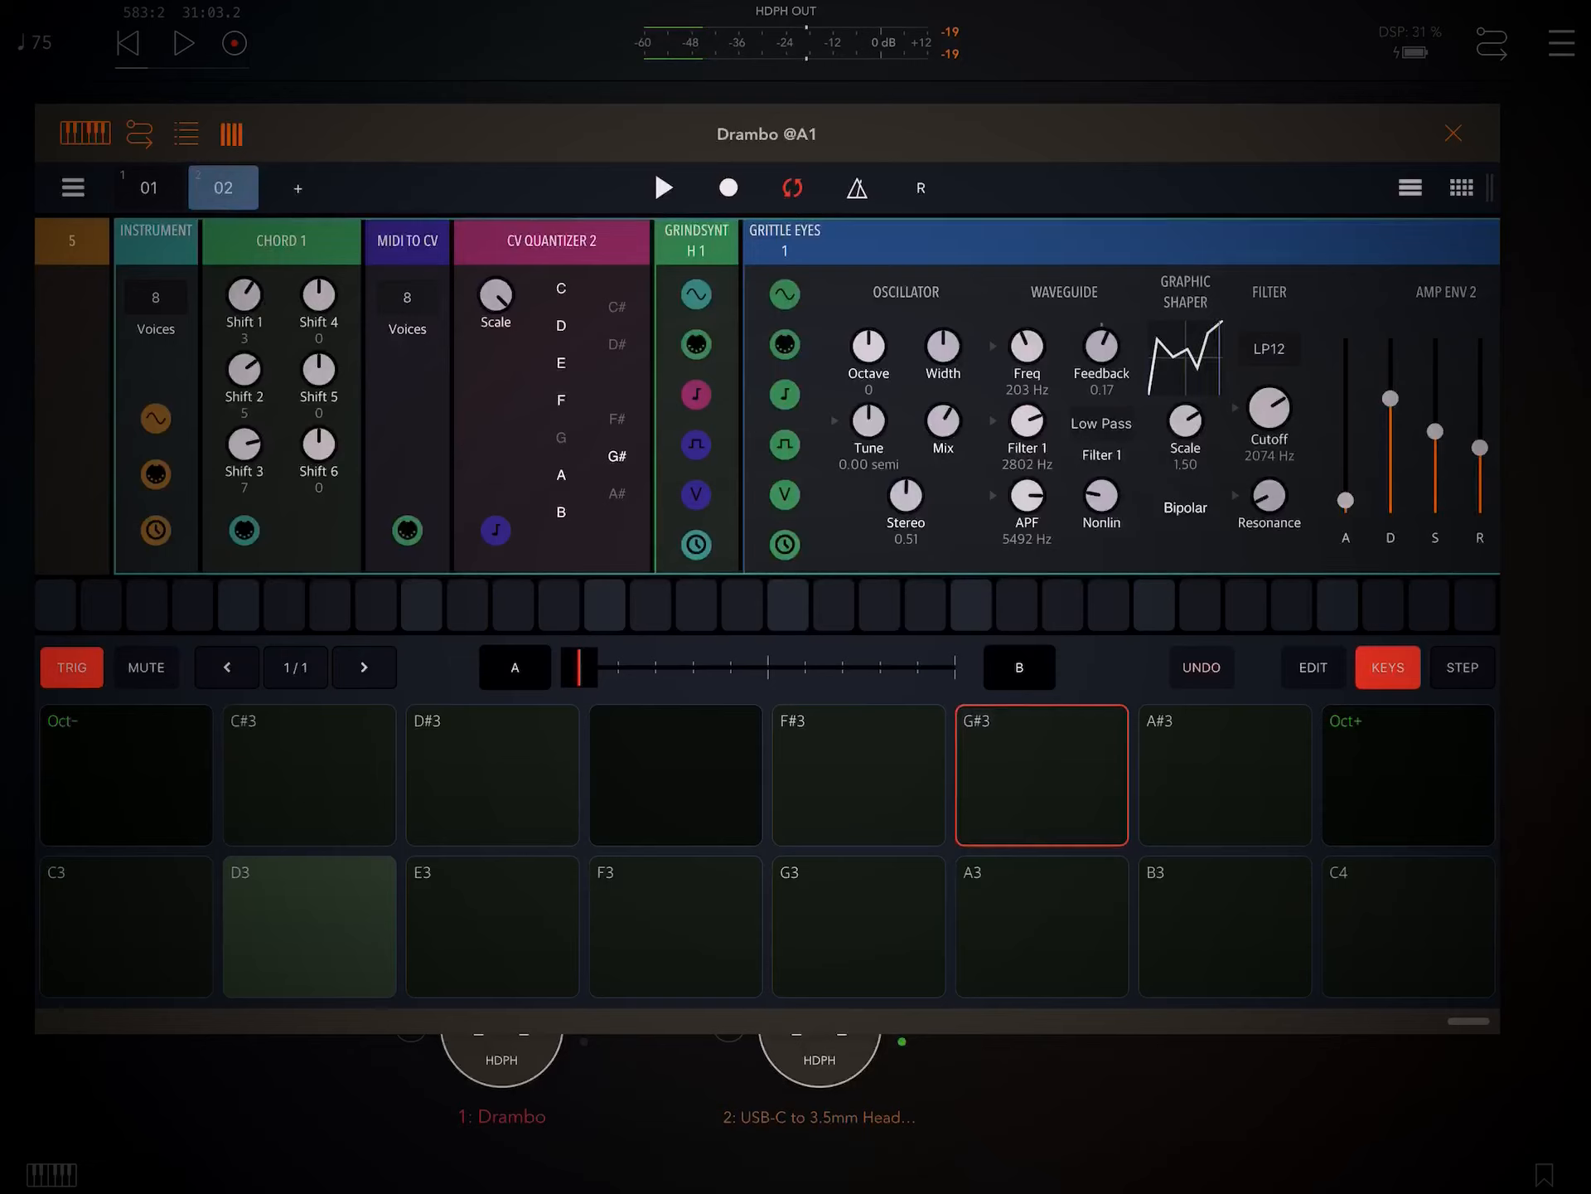
click(125, 925)
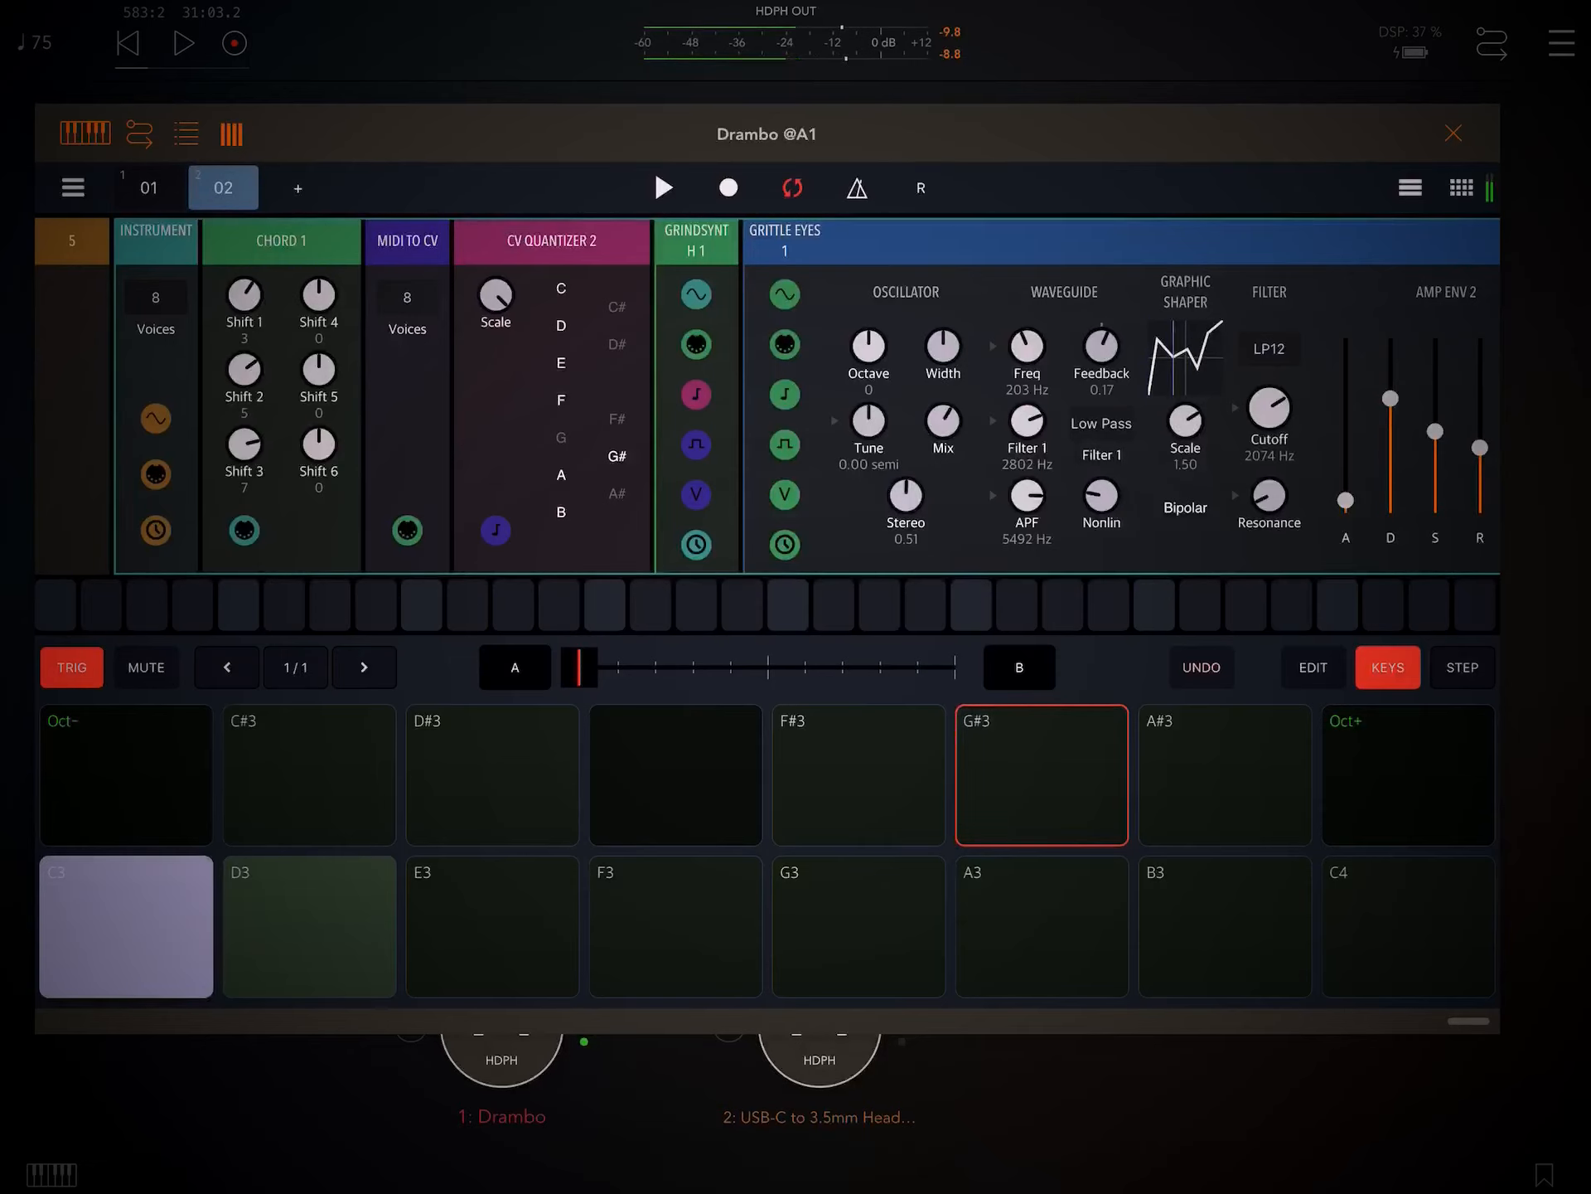
drag(1268, 415, 1268, 436)
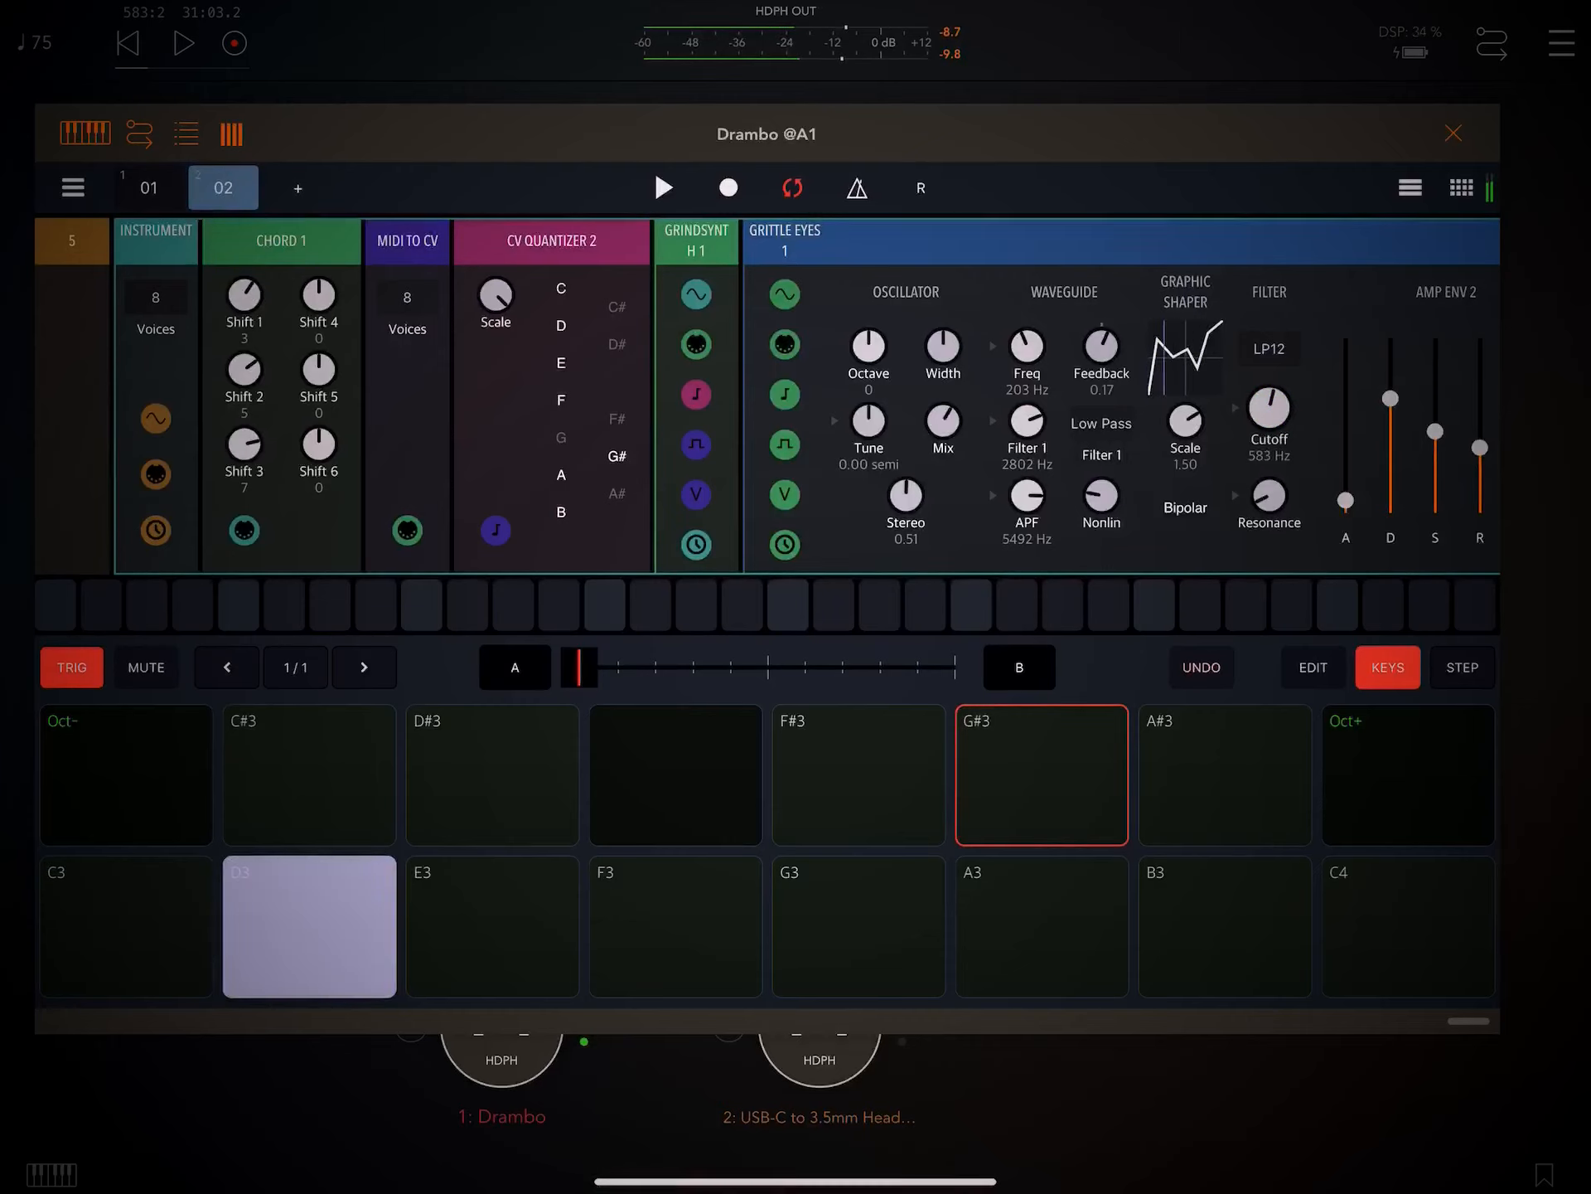
click(124, 925)
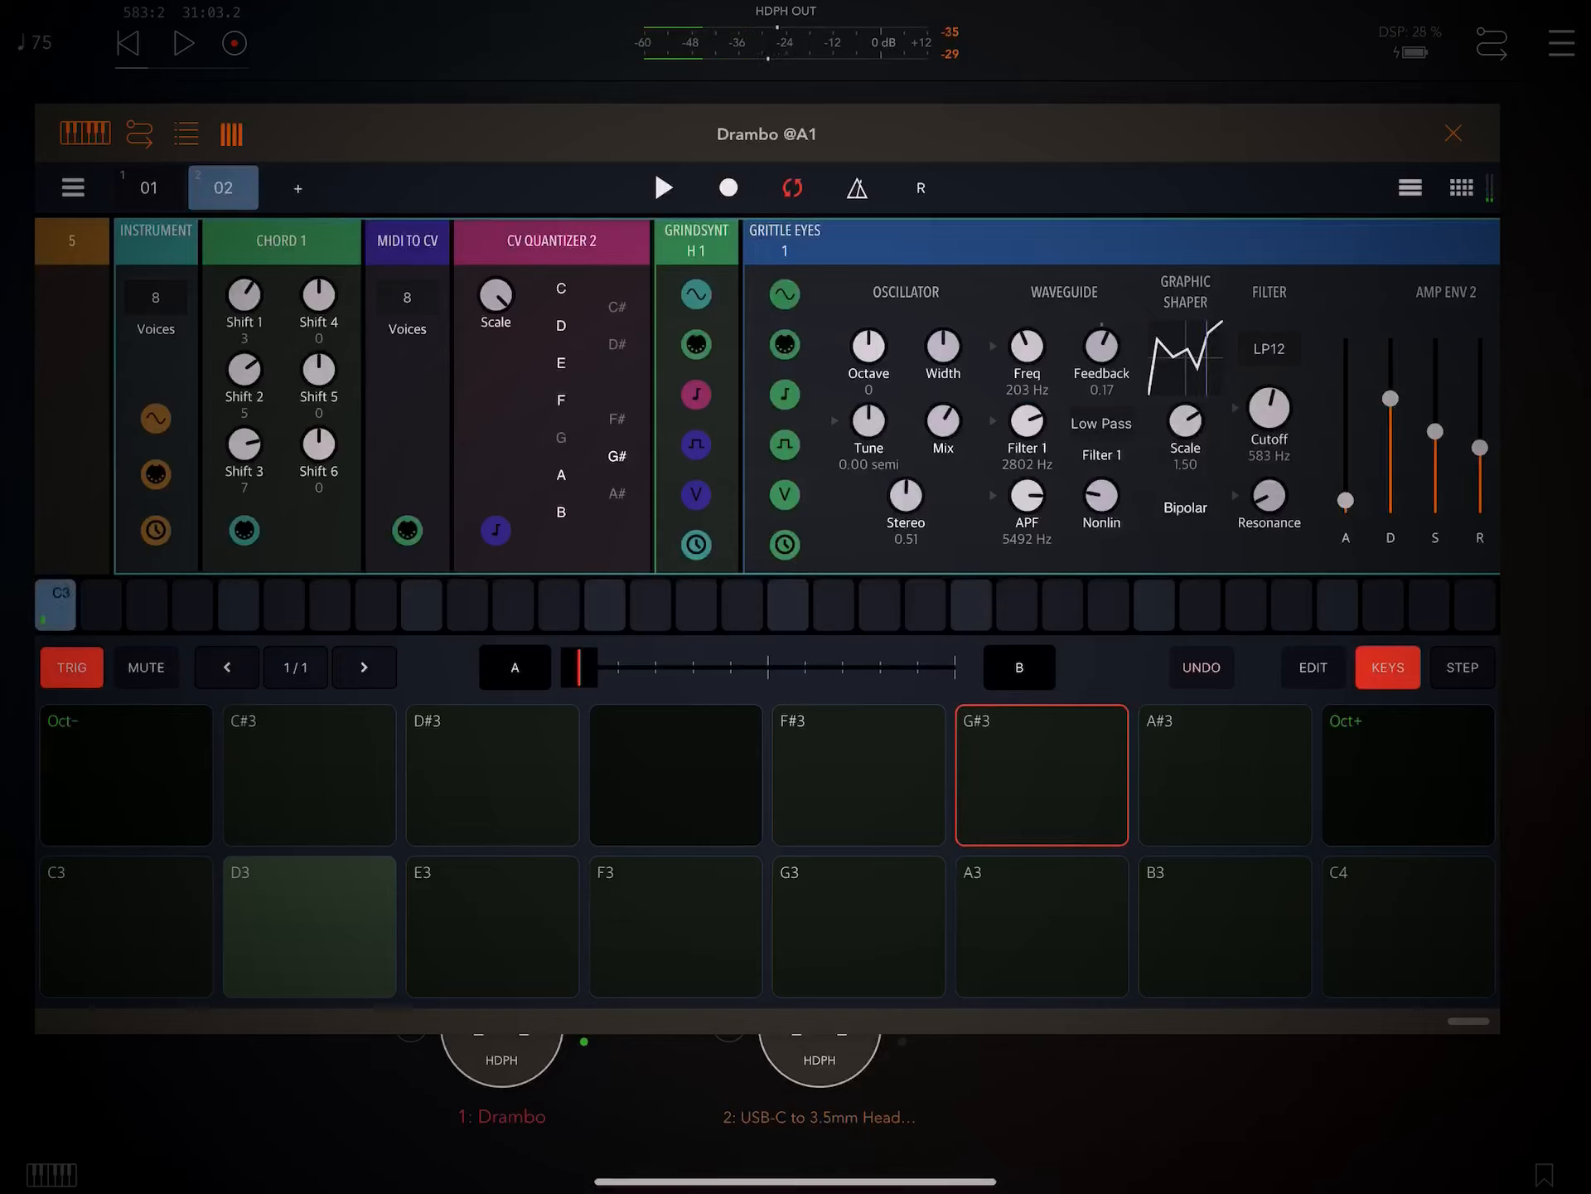
Add D3, G3 and E3 notes to the sequencer steps of the pattern
click(56, 604)
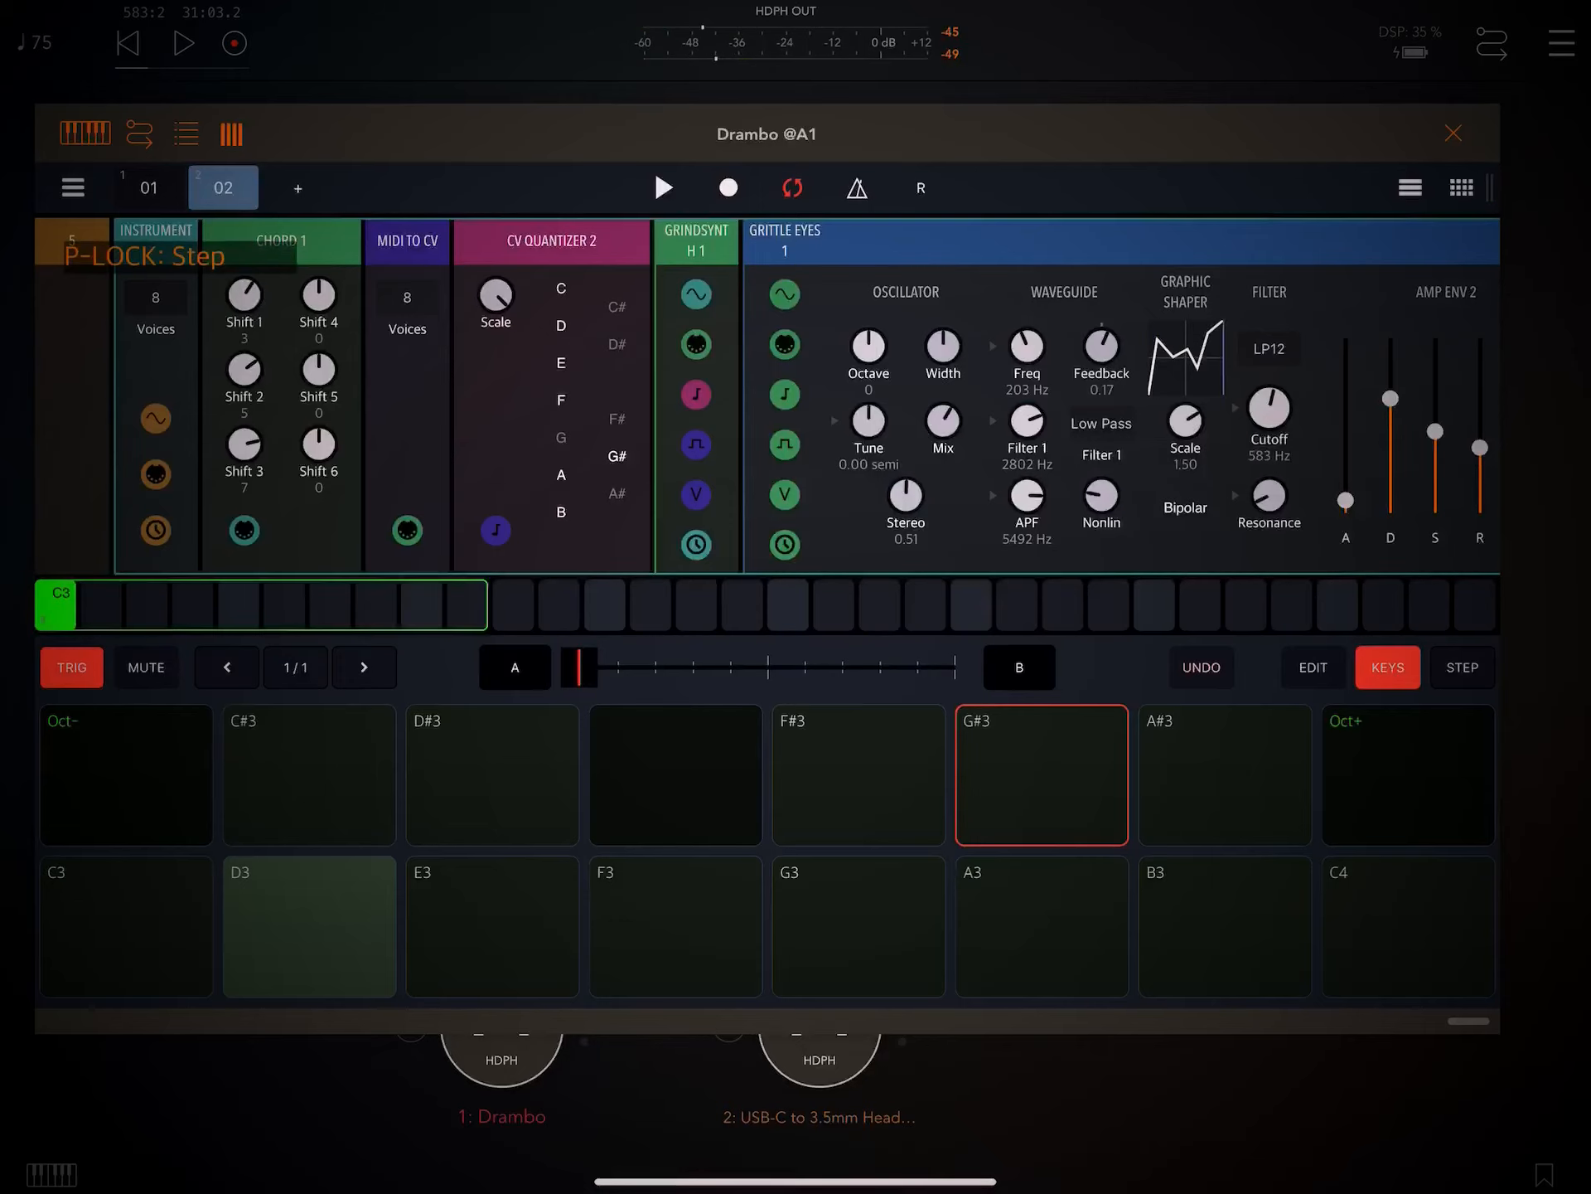
click(308, 925)
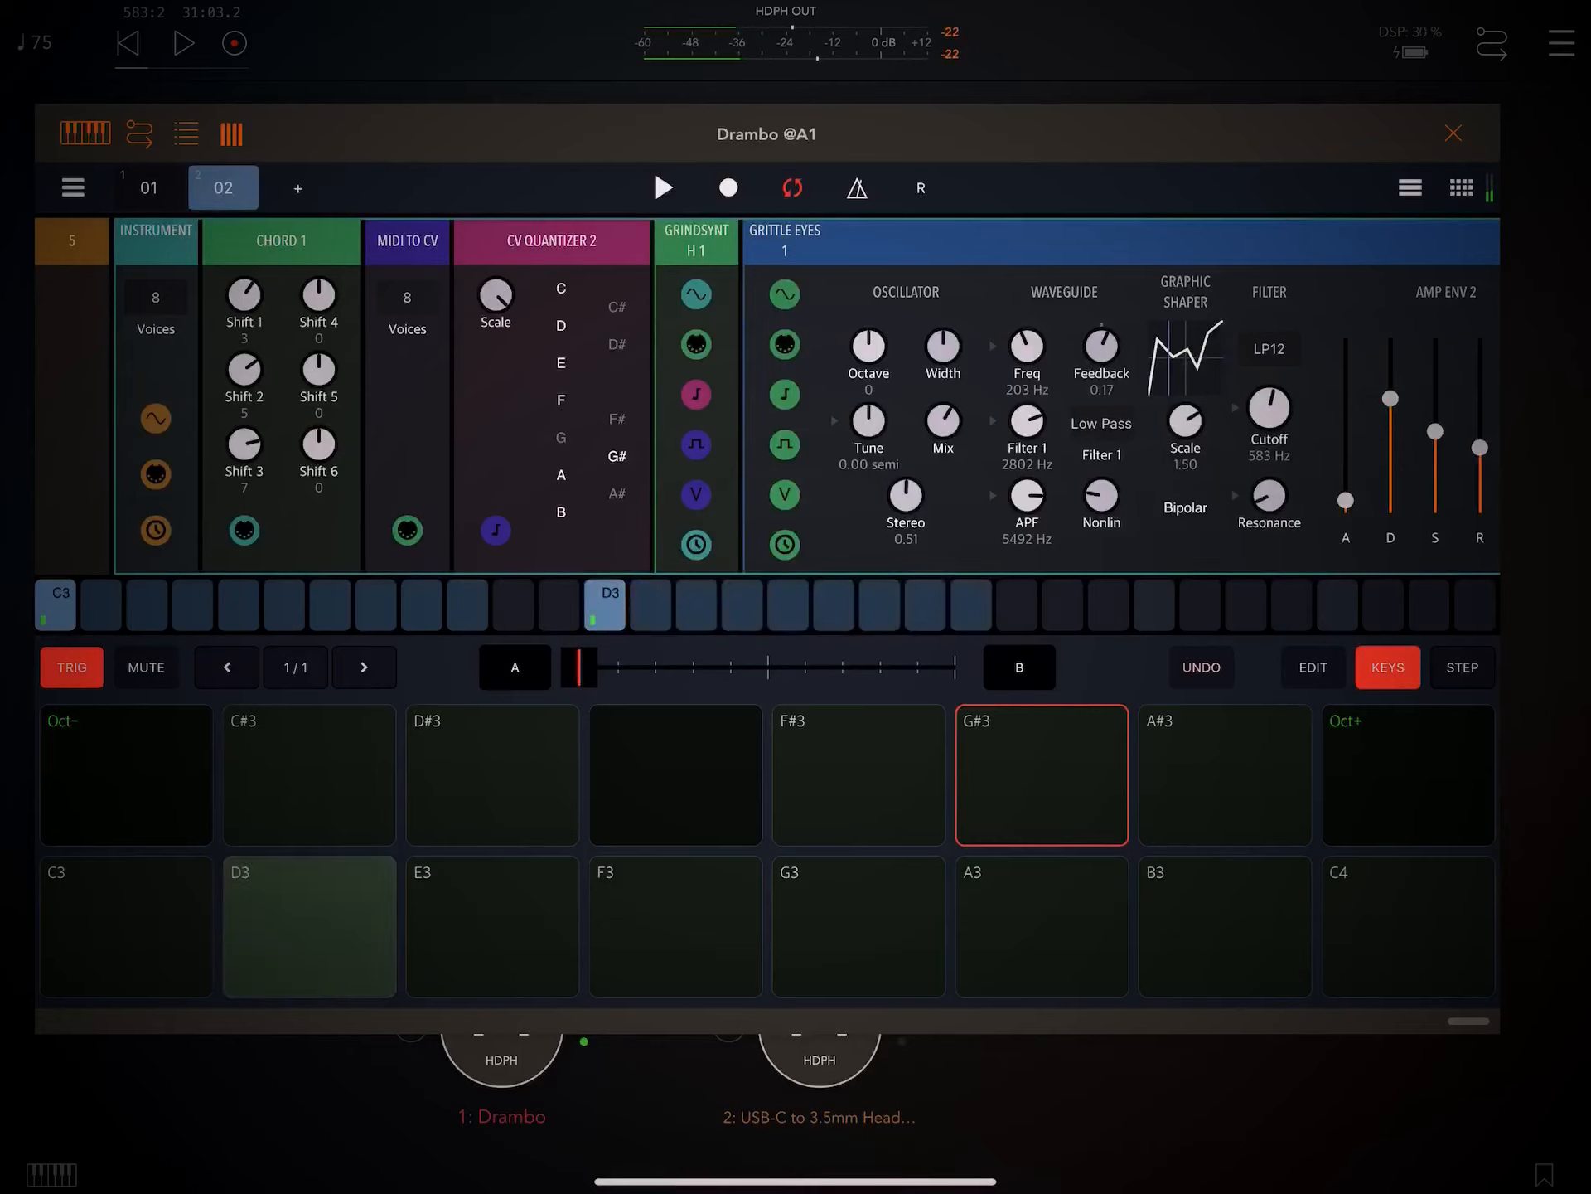
click(857, 925)
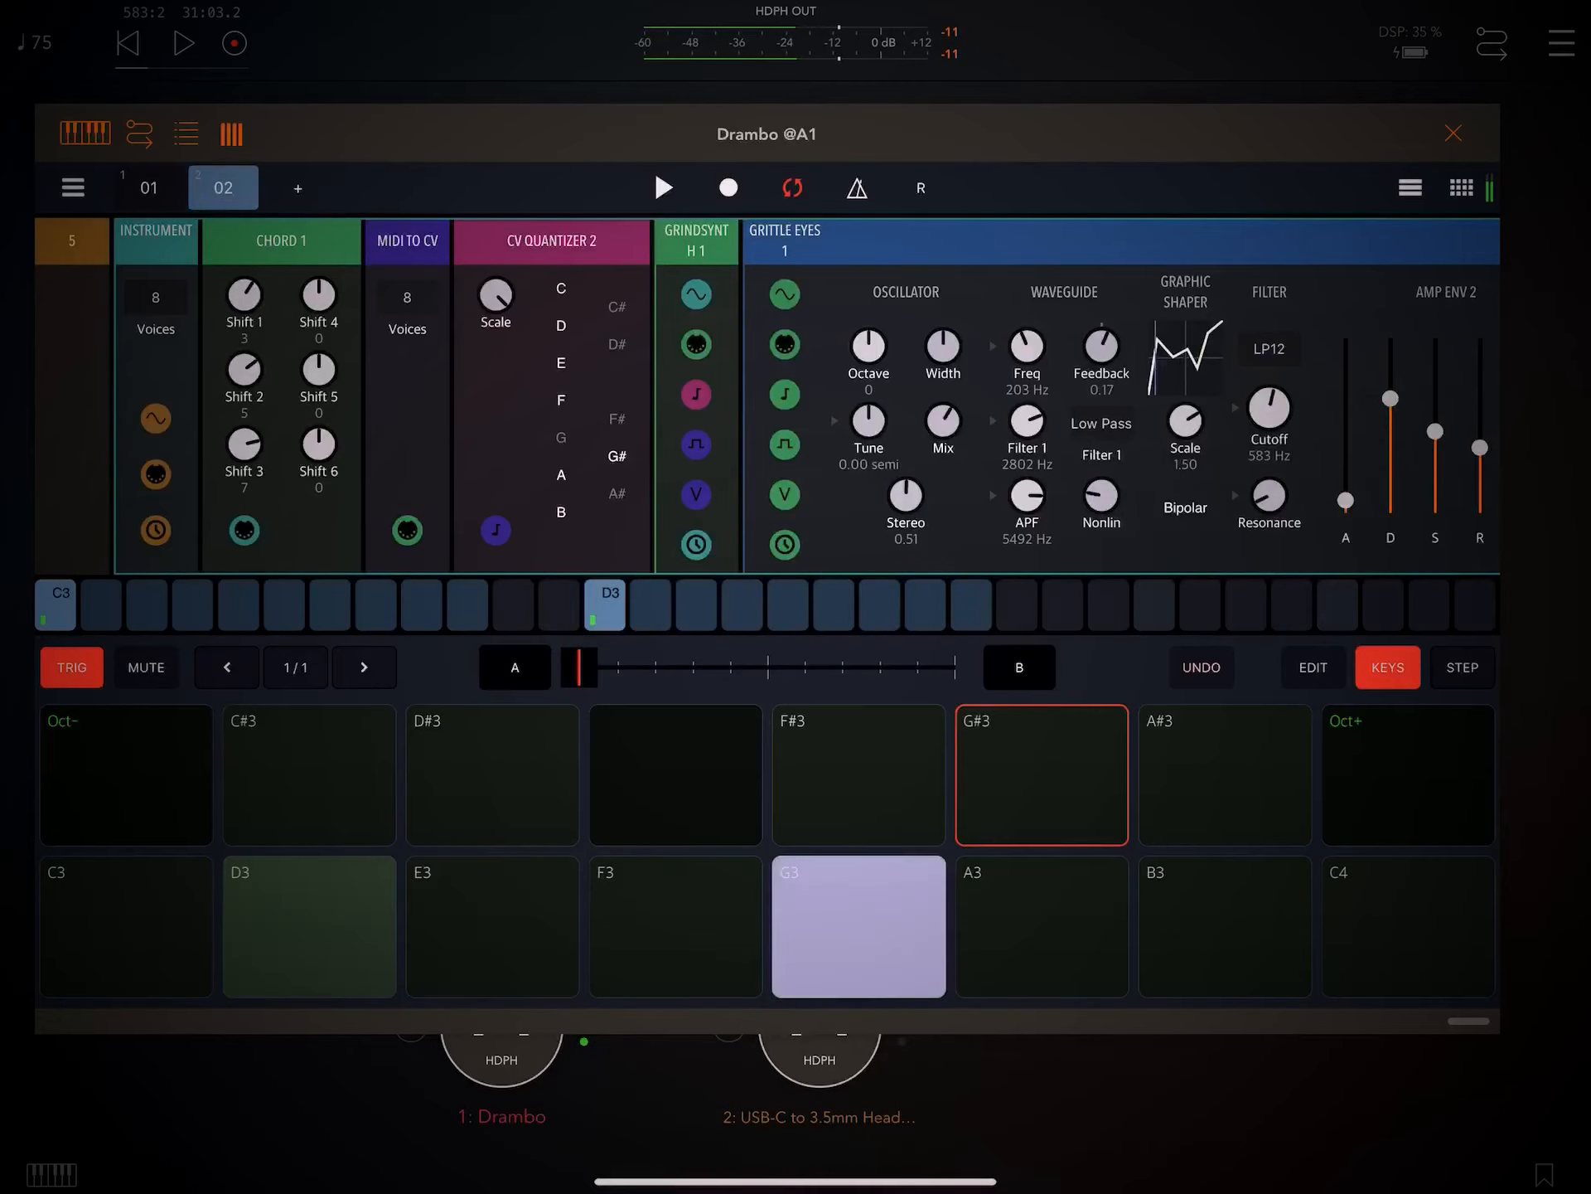
click(857, 925)
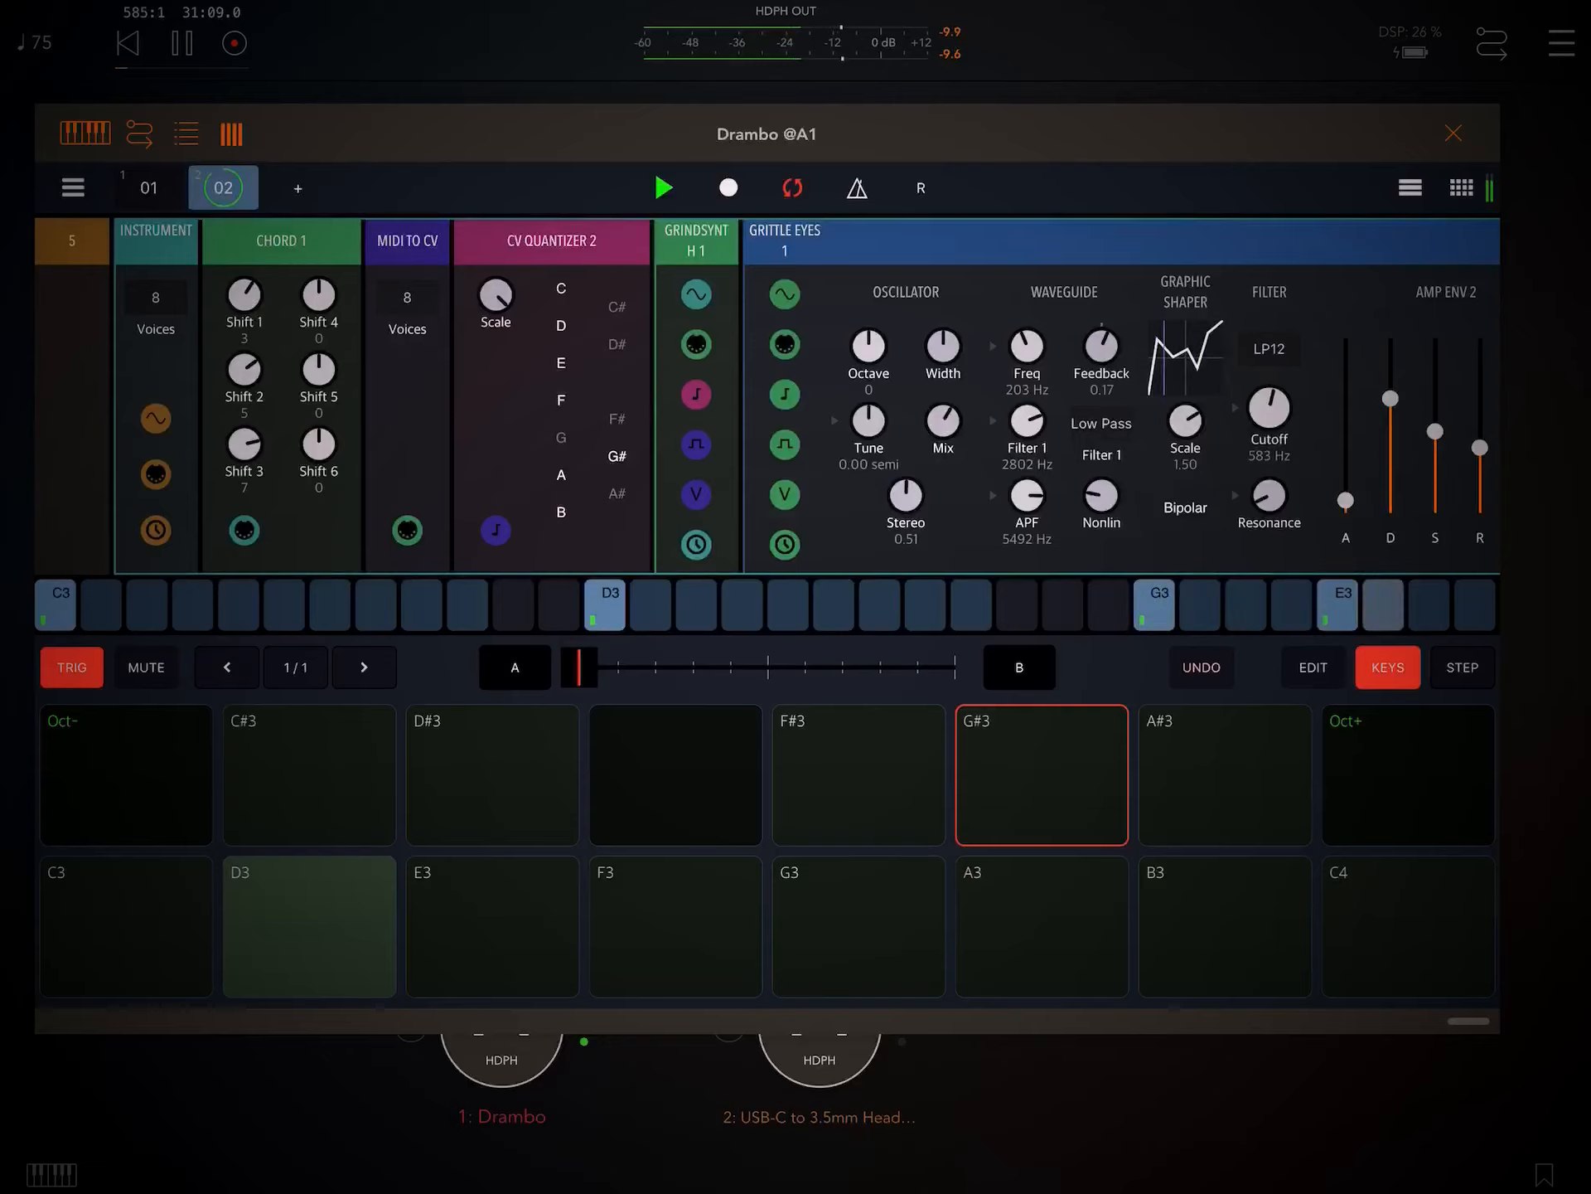
Sweep the cutoff up and back to about 1115 Hz, then delete the E3 step
drag(1268, 411, 1268, 355)
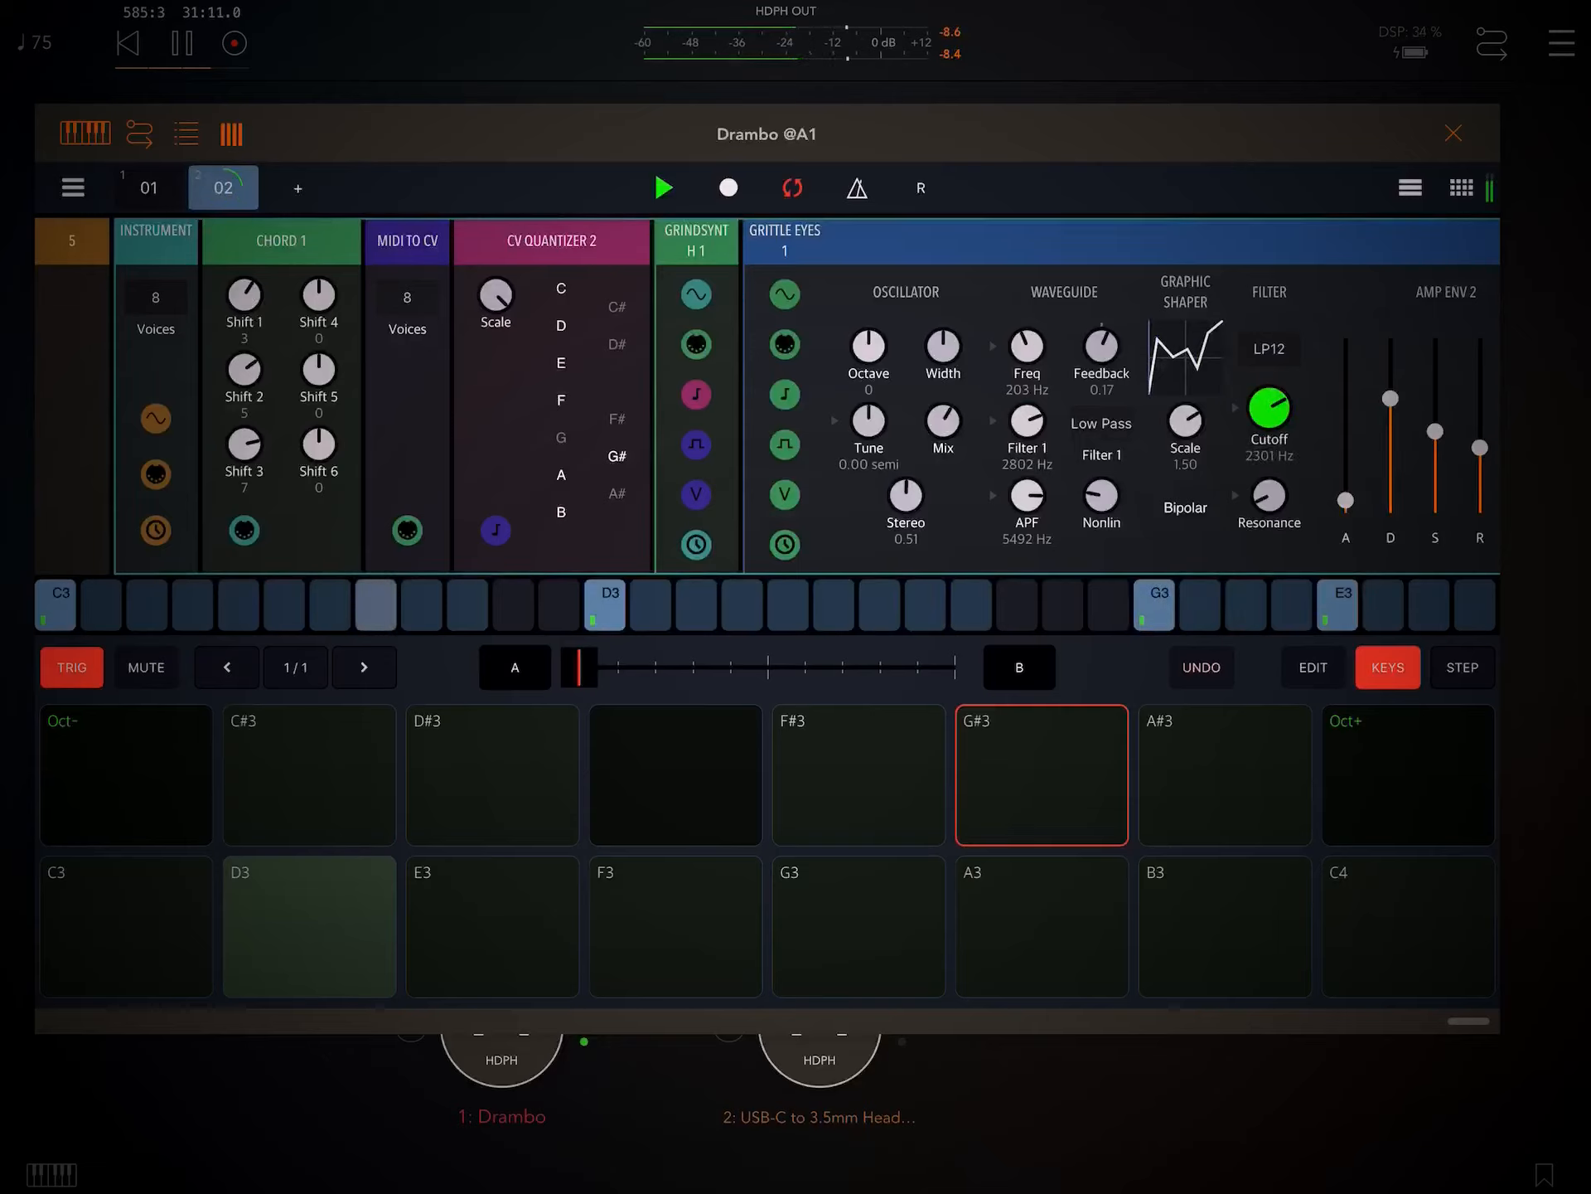
drag(1268, 411, 1269, 457)
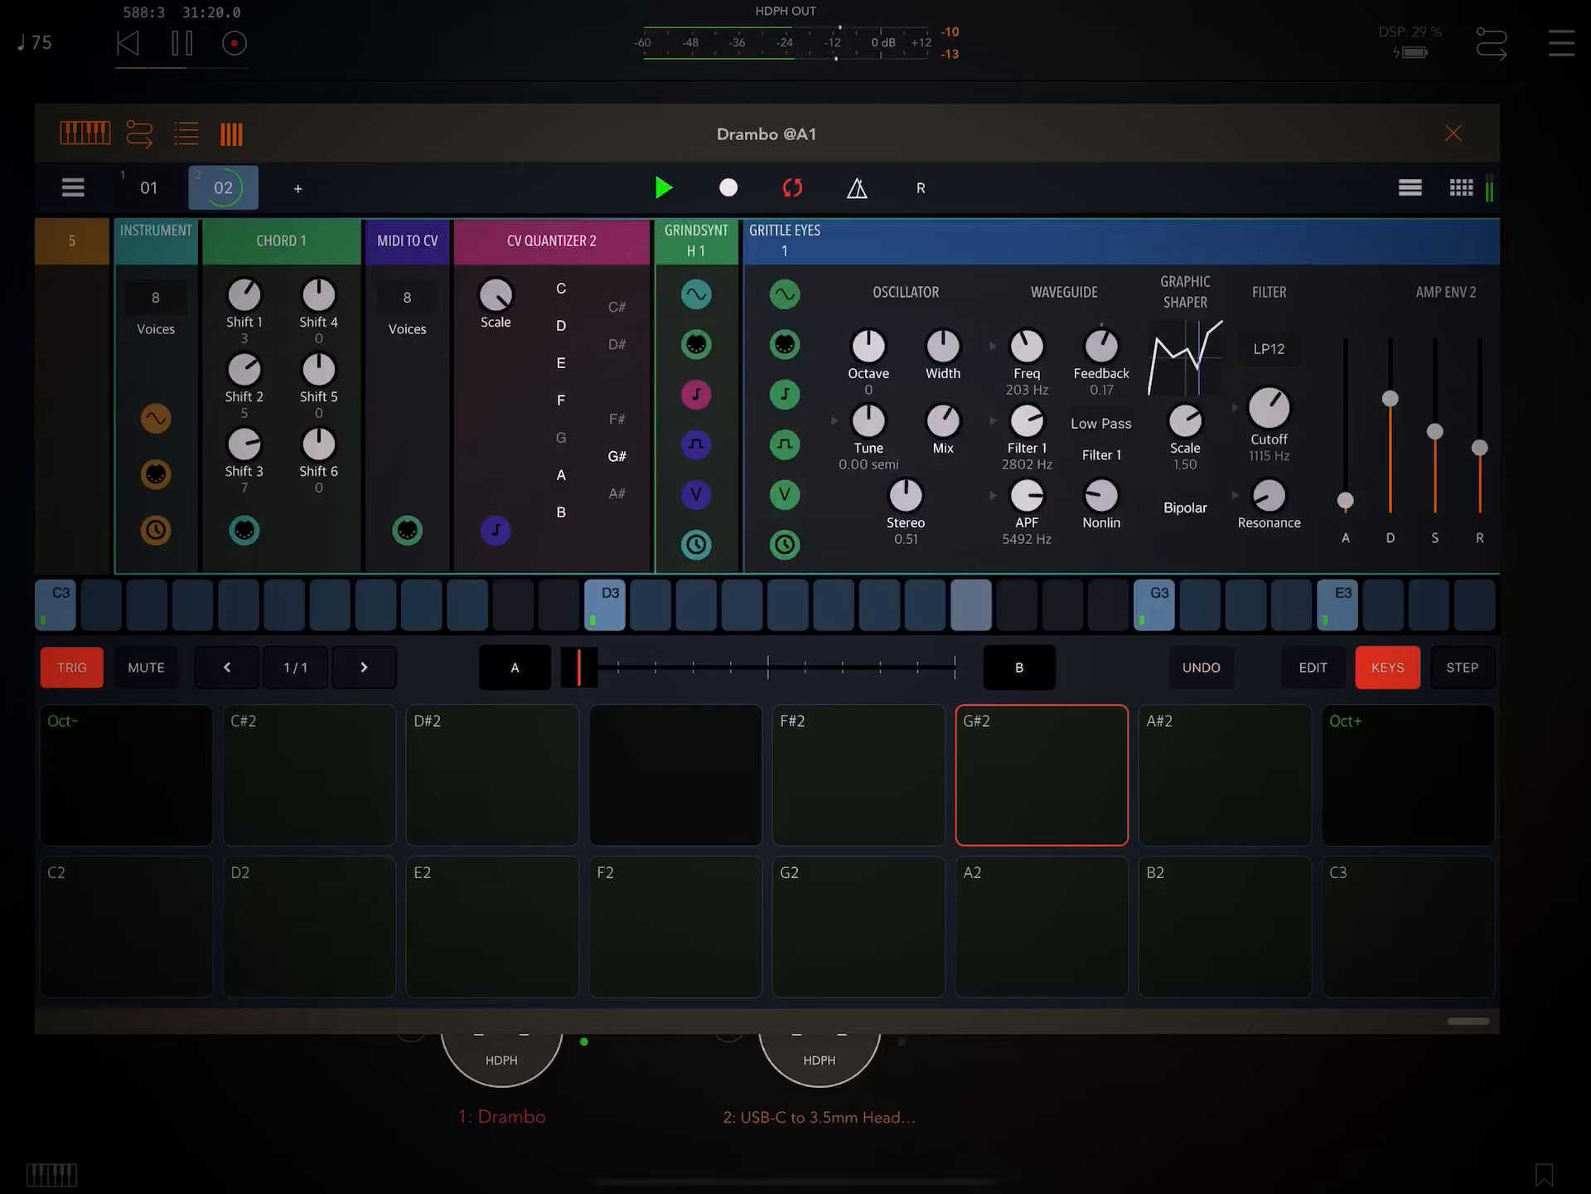
click(1336, 604)
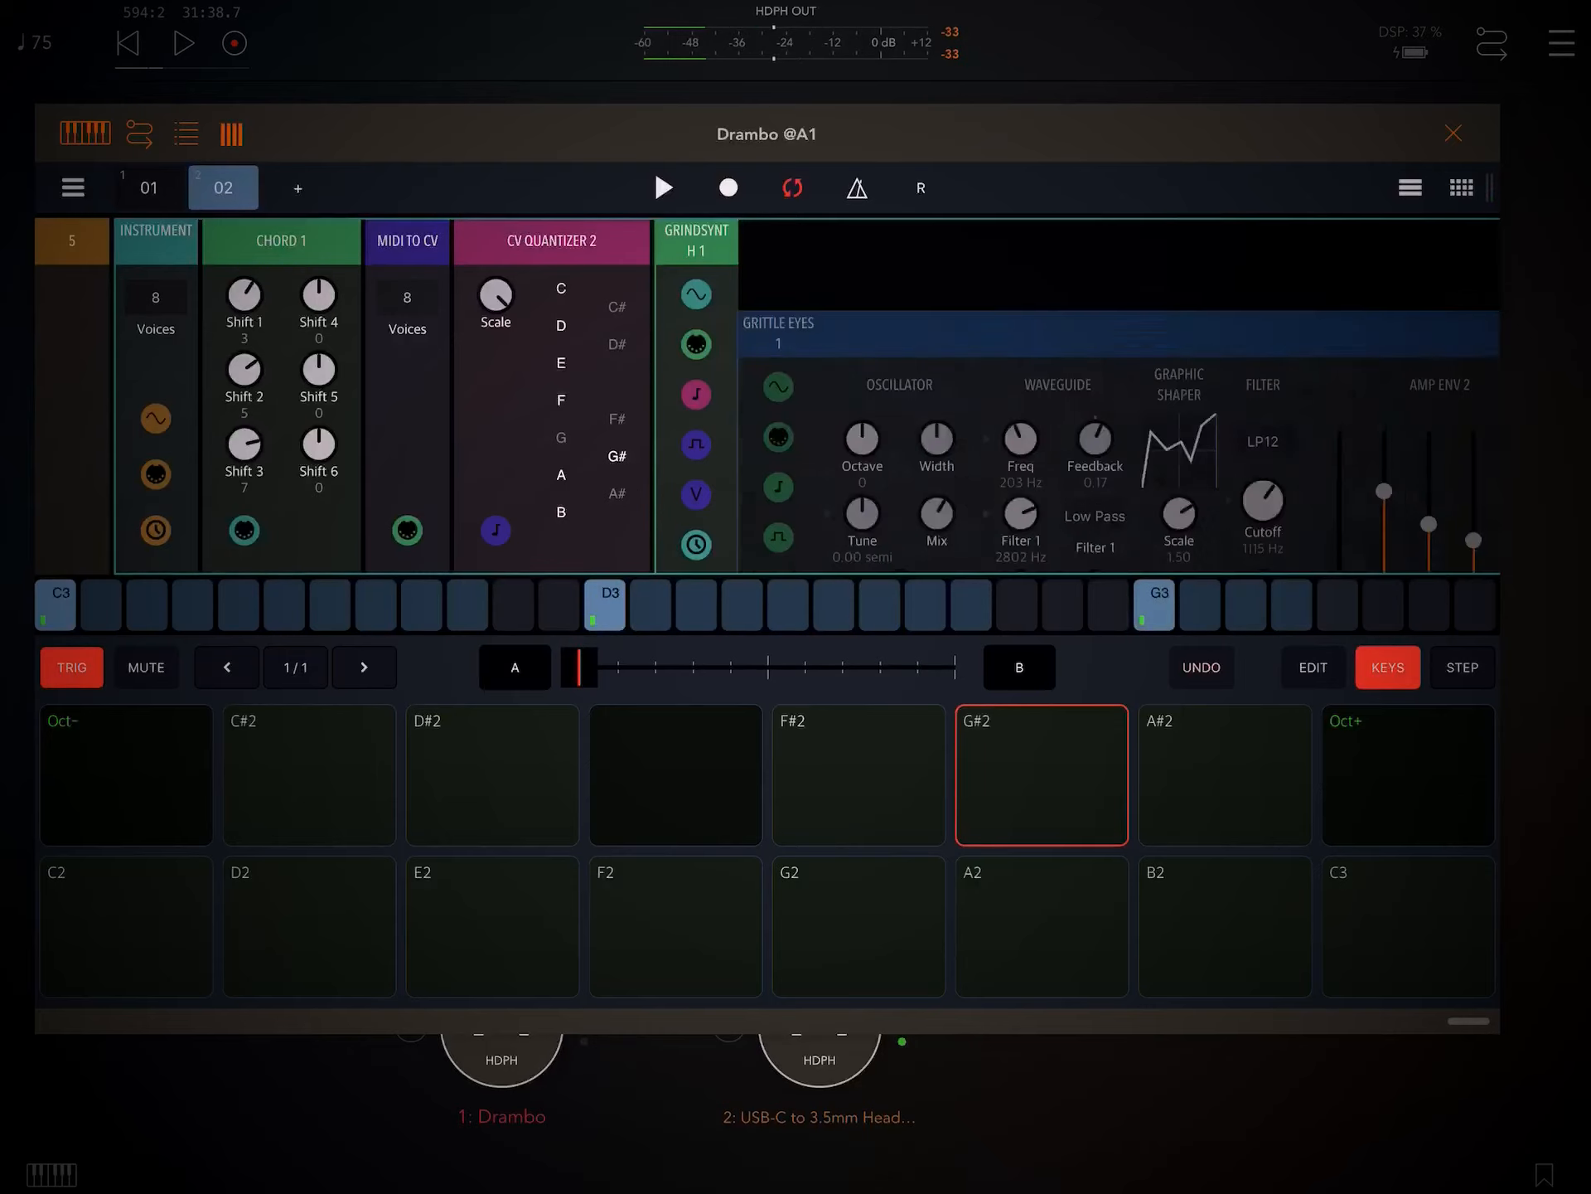
Load Fm synth 1 from the echo opera presets, audition it, then remove the synth from the chain
click(690, 397)
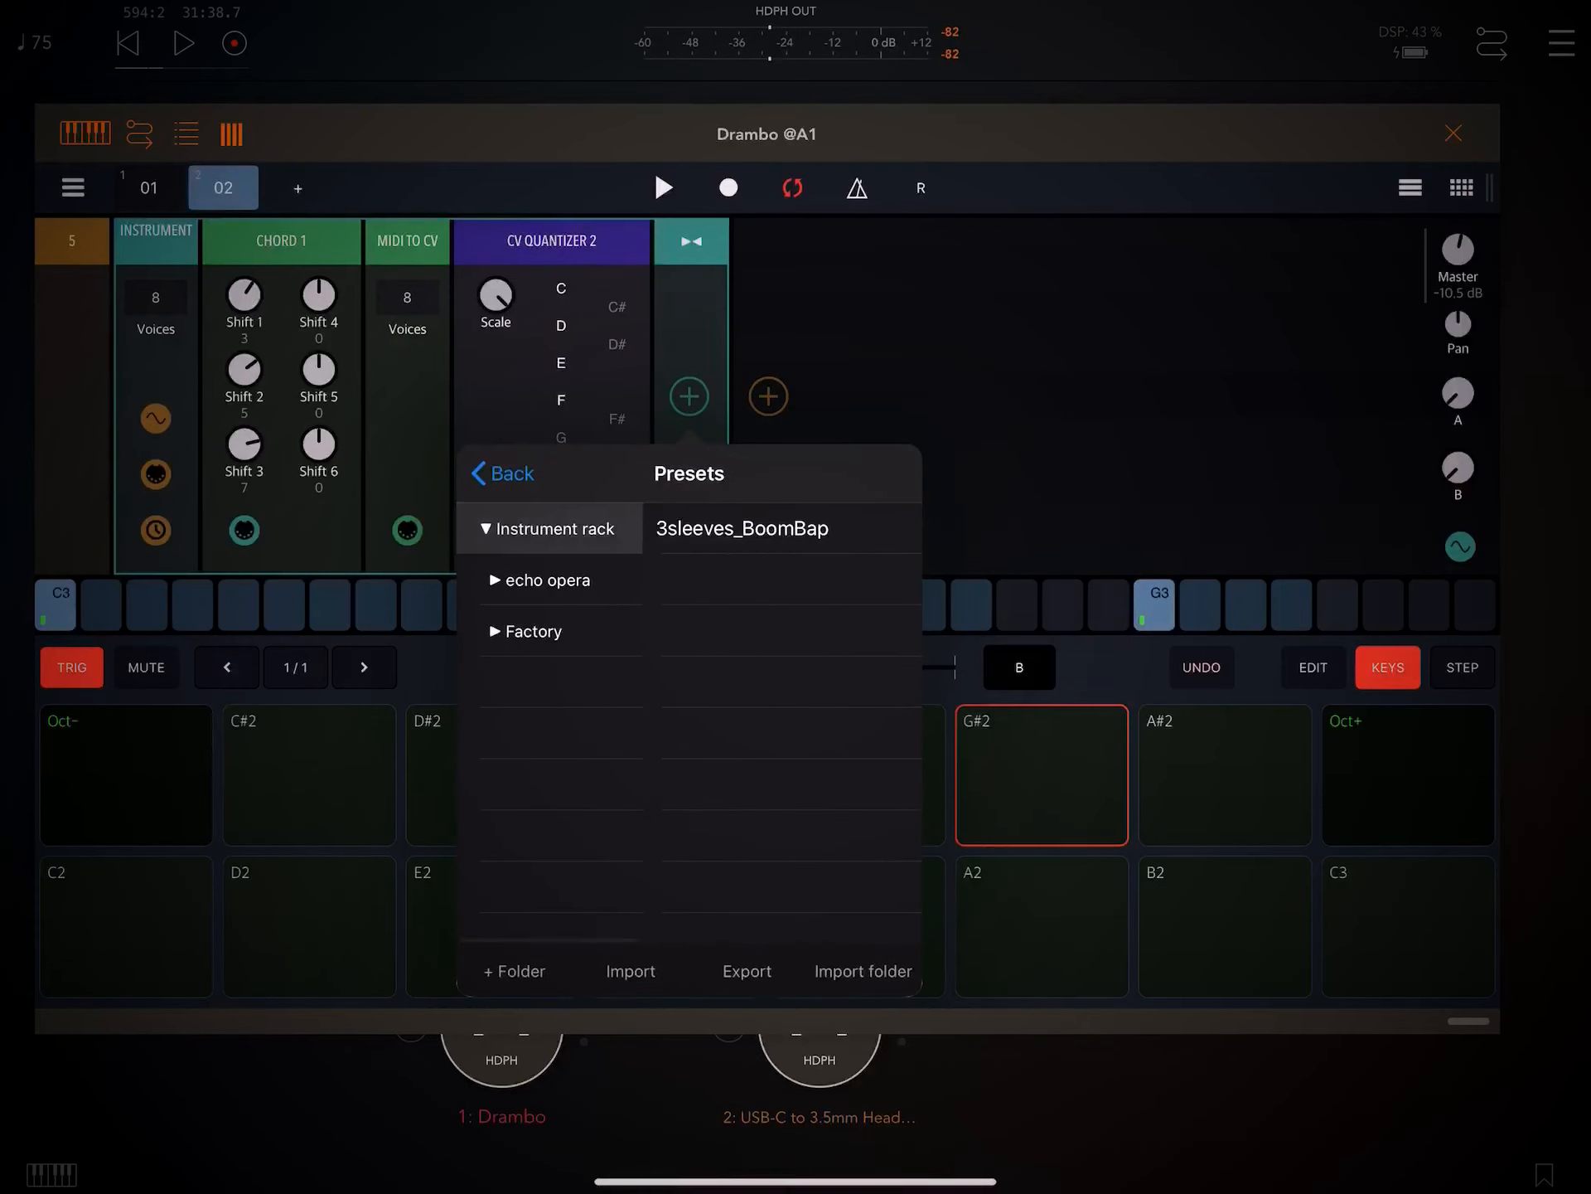
click(548, 580)
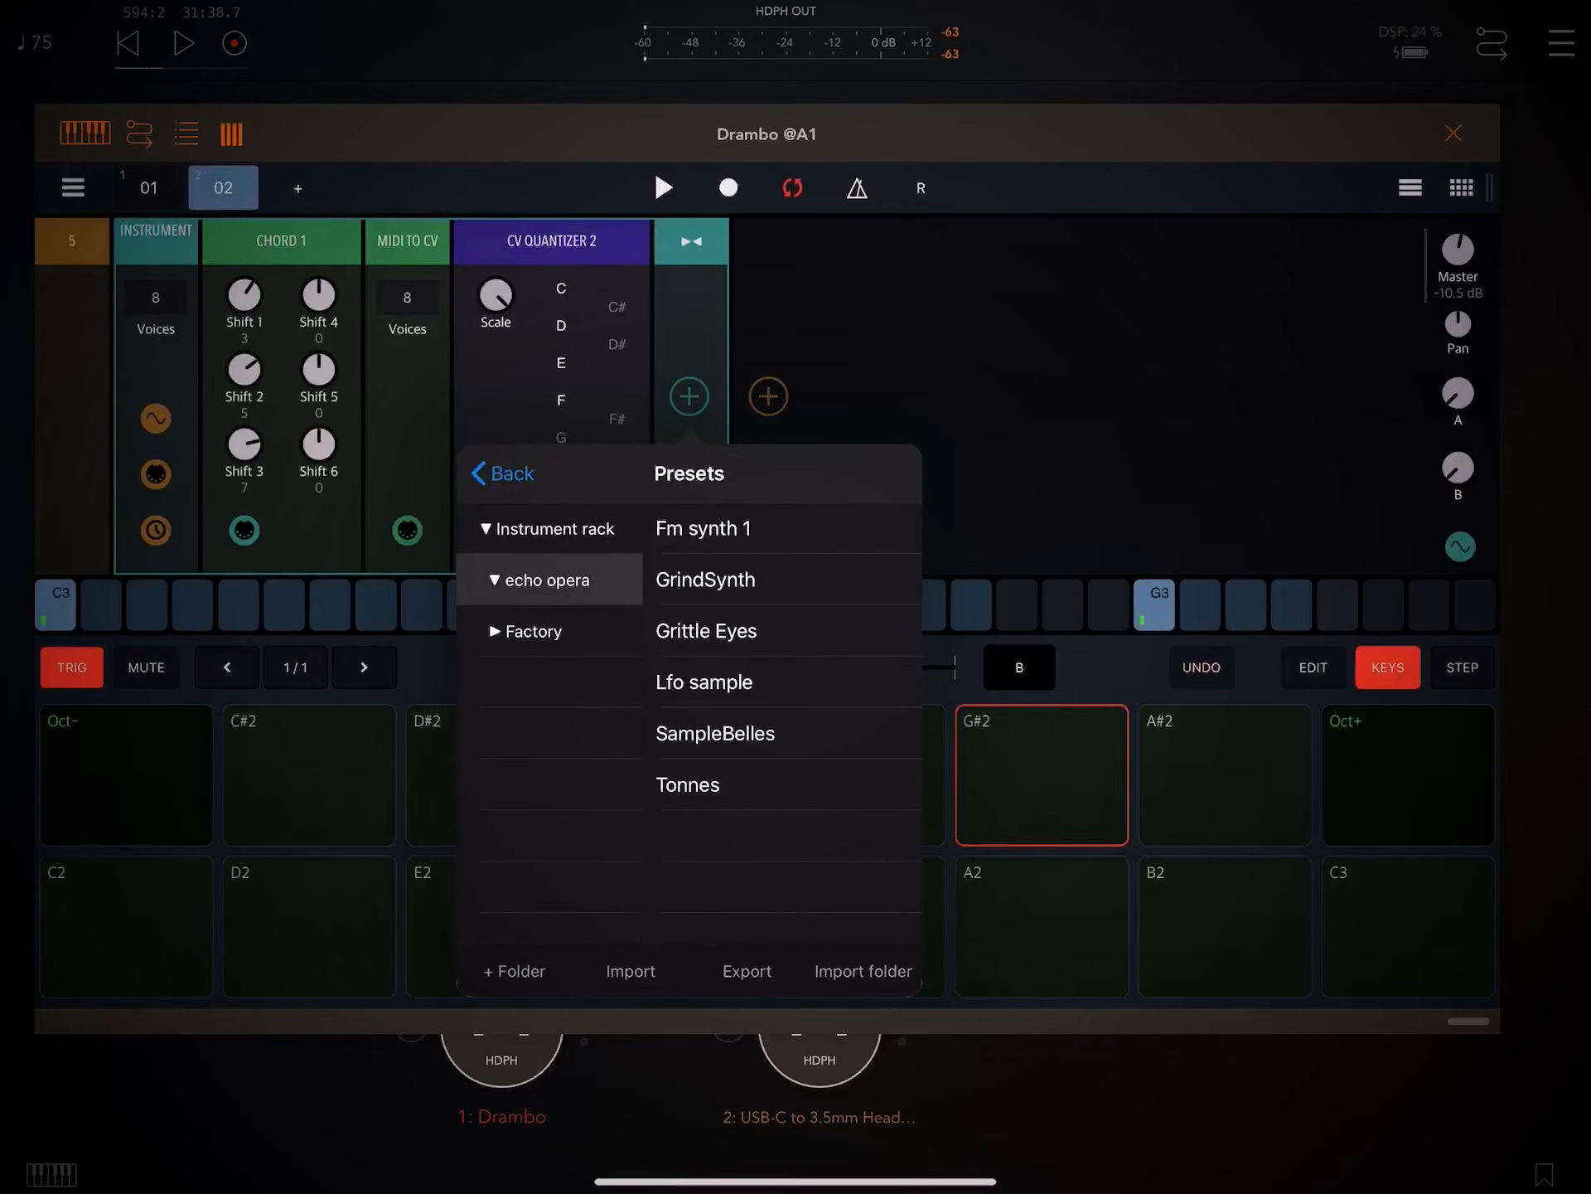
click(703, 527)
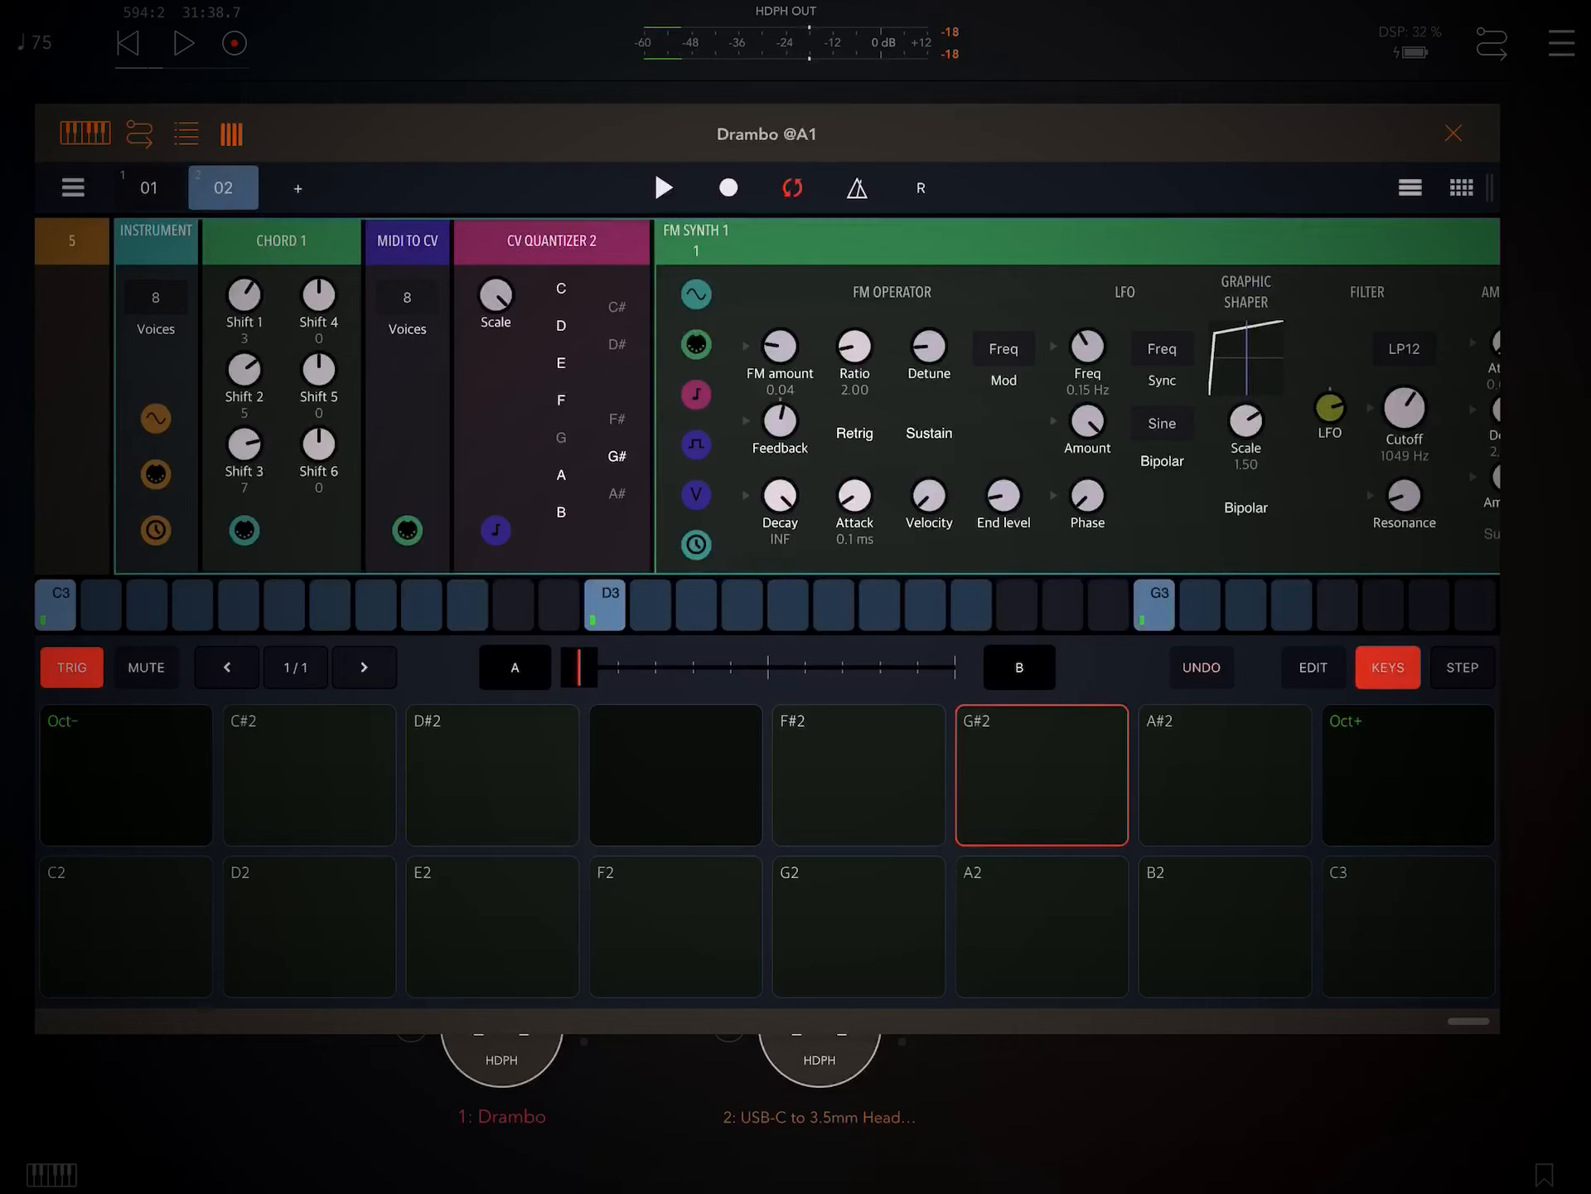
click(663, 187)
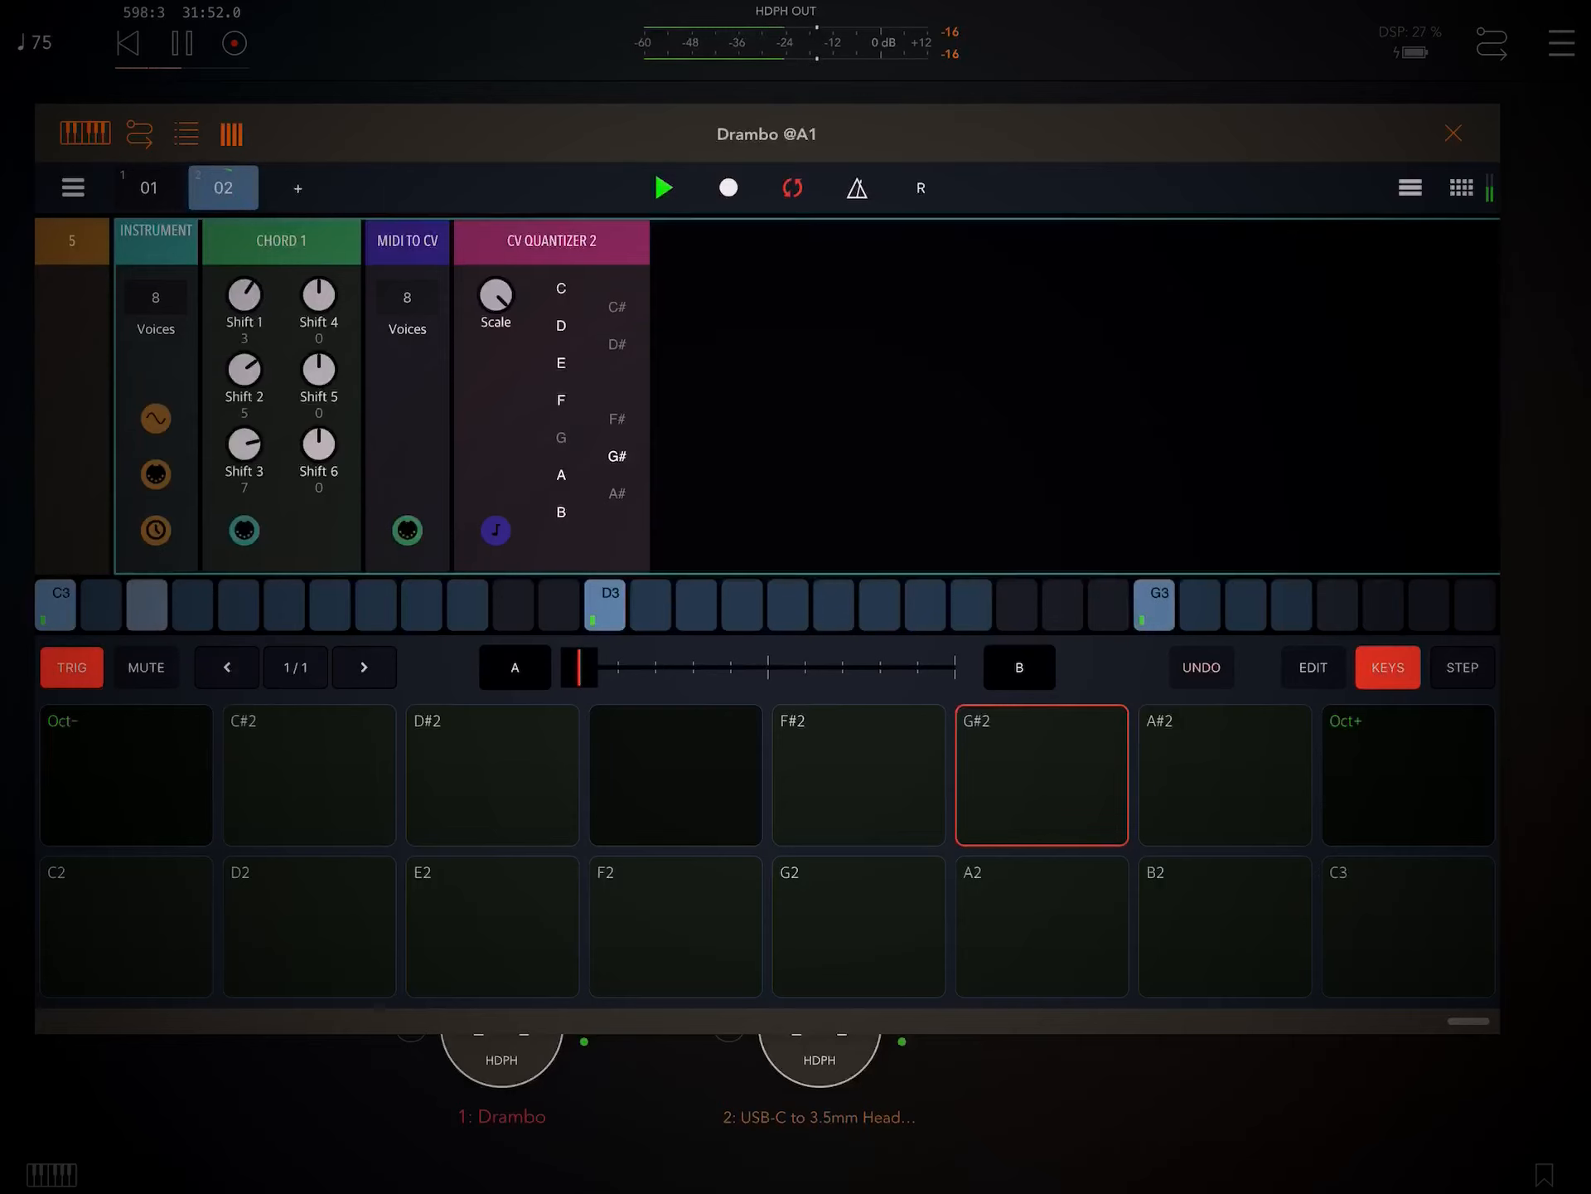
Browse the instrument presets after the quantizer and back out without keeping the Tonnes preset
click(689, 397)
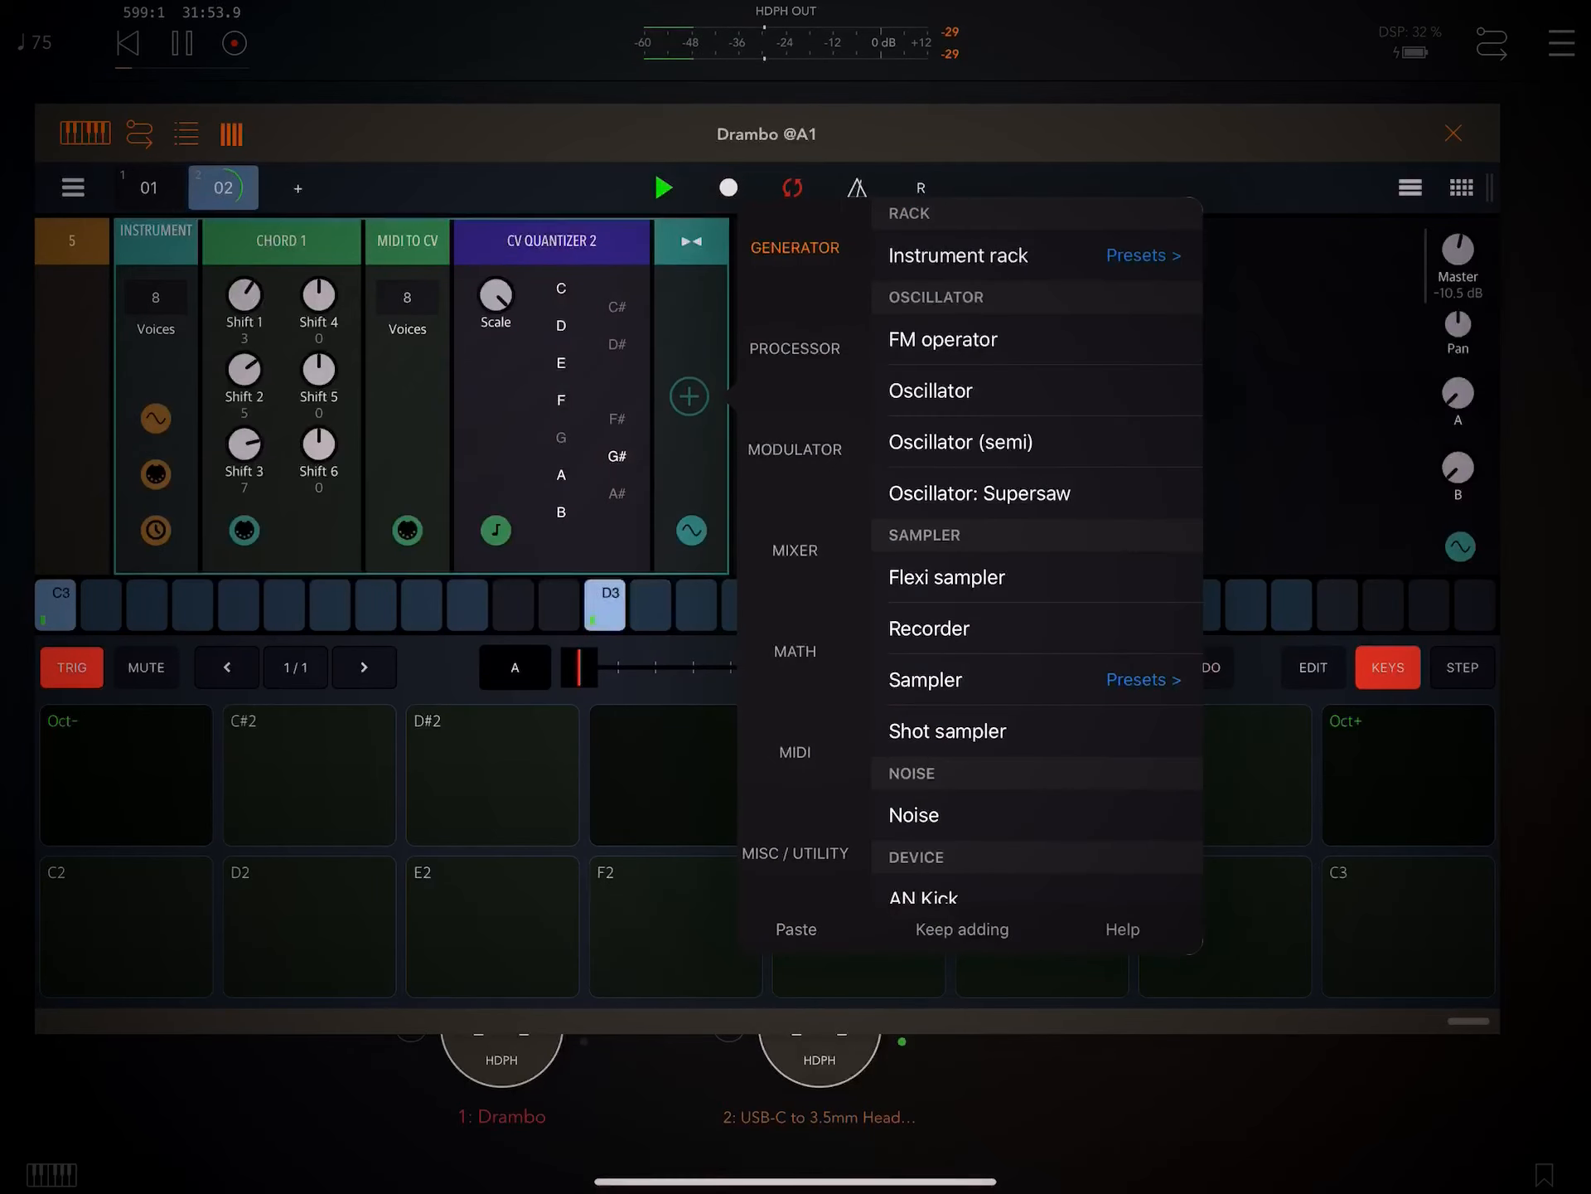
click(1144, 256)
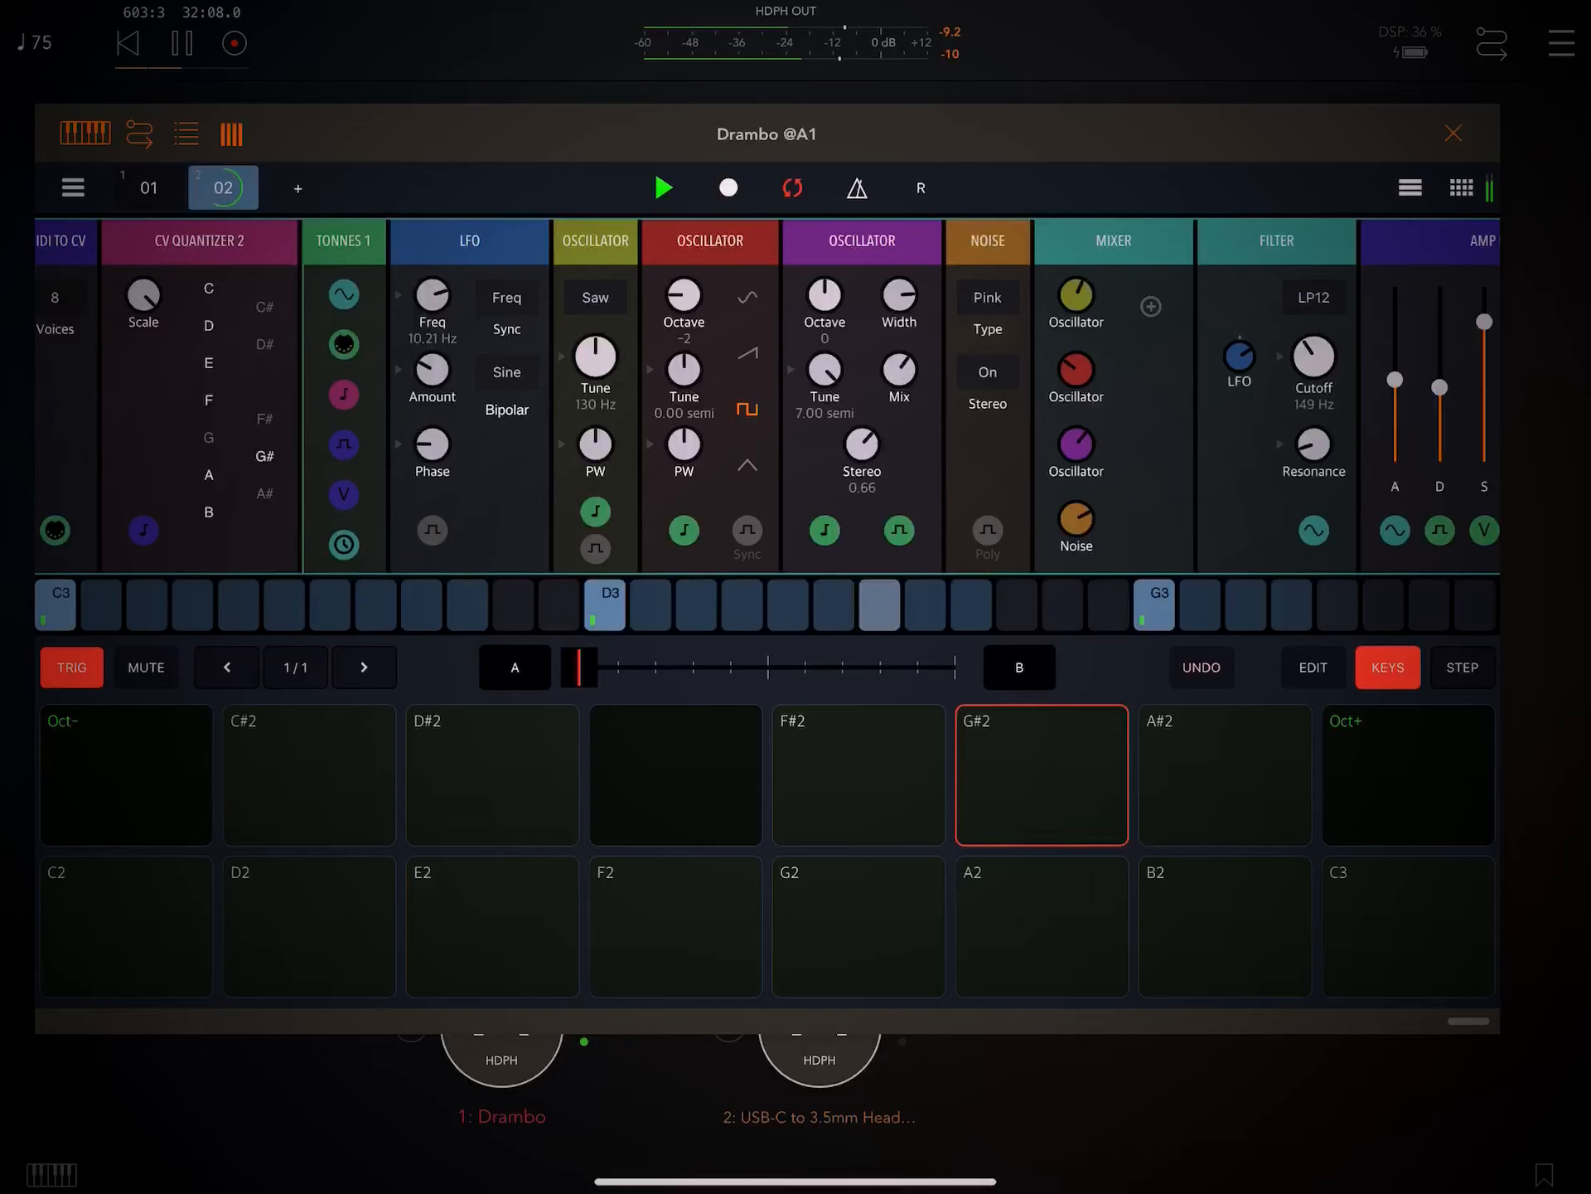
drag(1313, 358, 1313, 305)
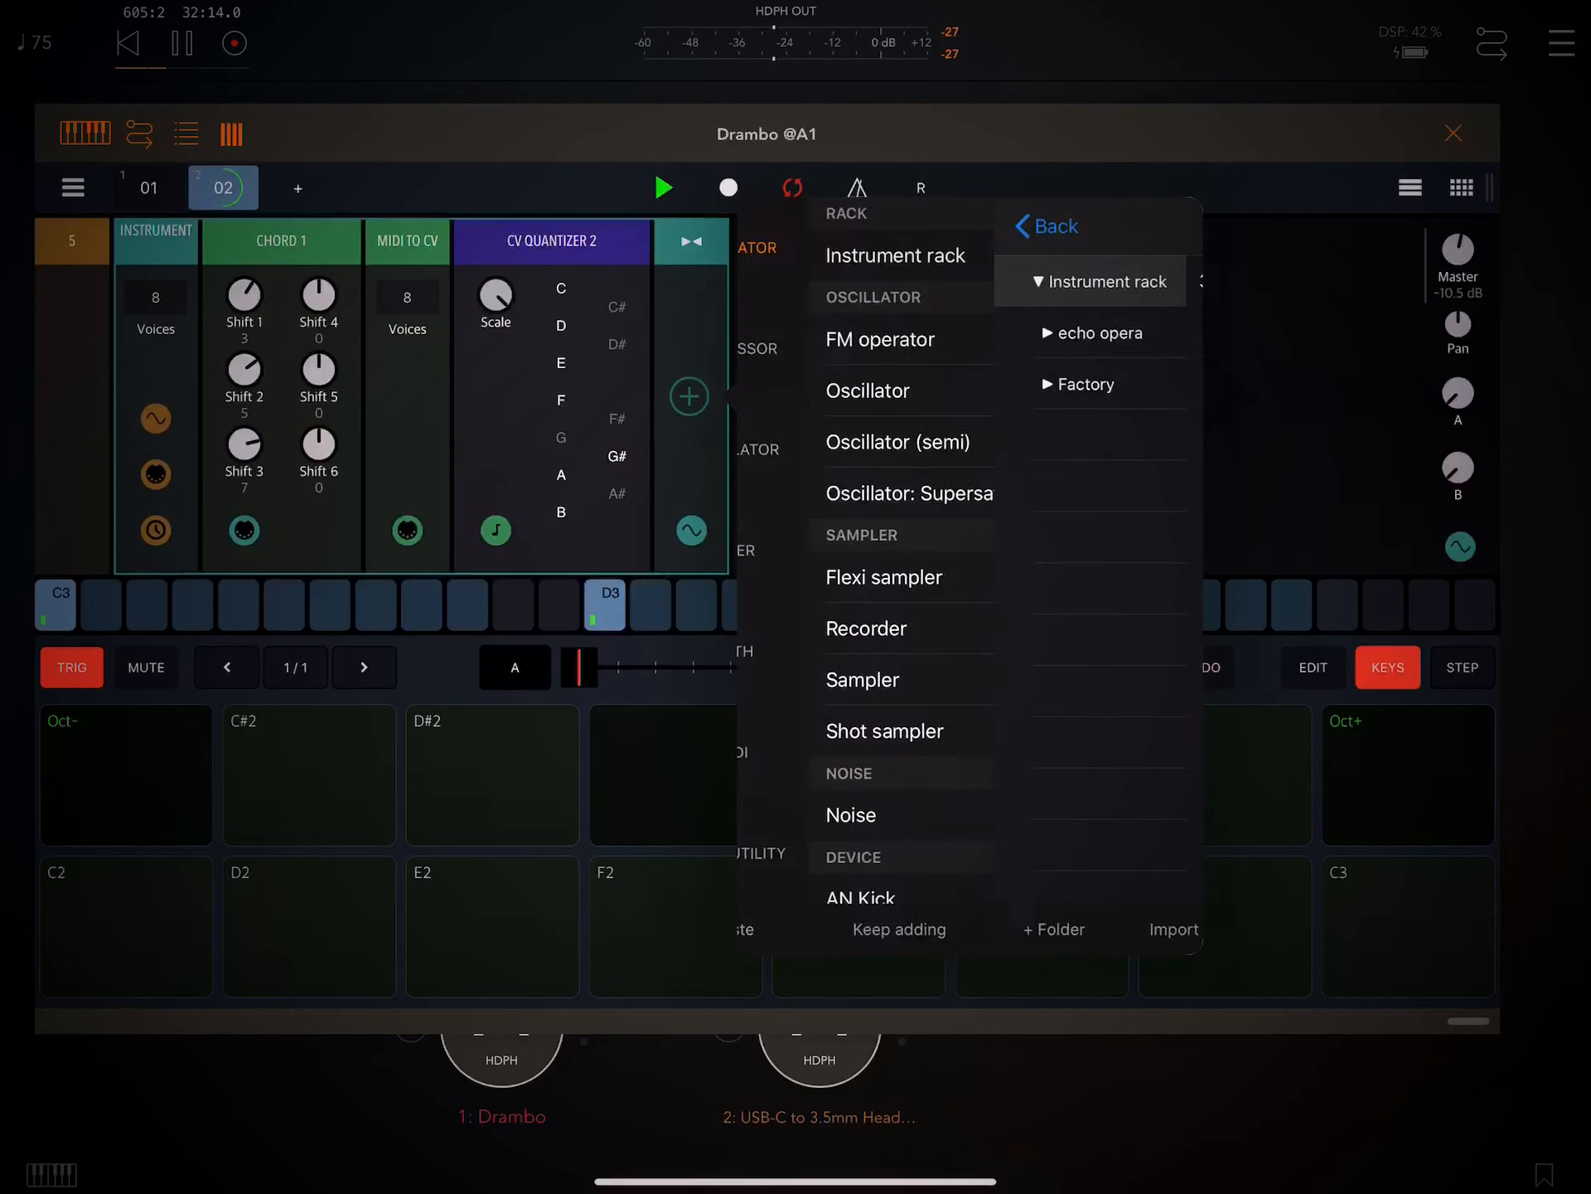
click(1100, 333)
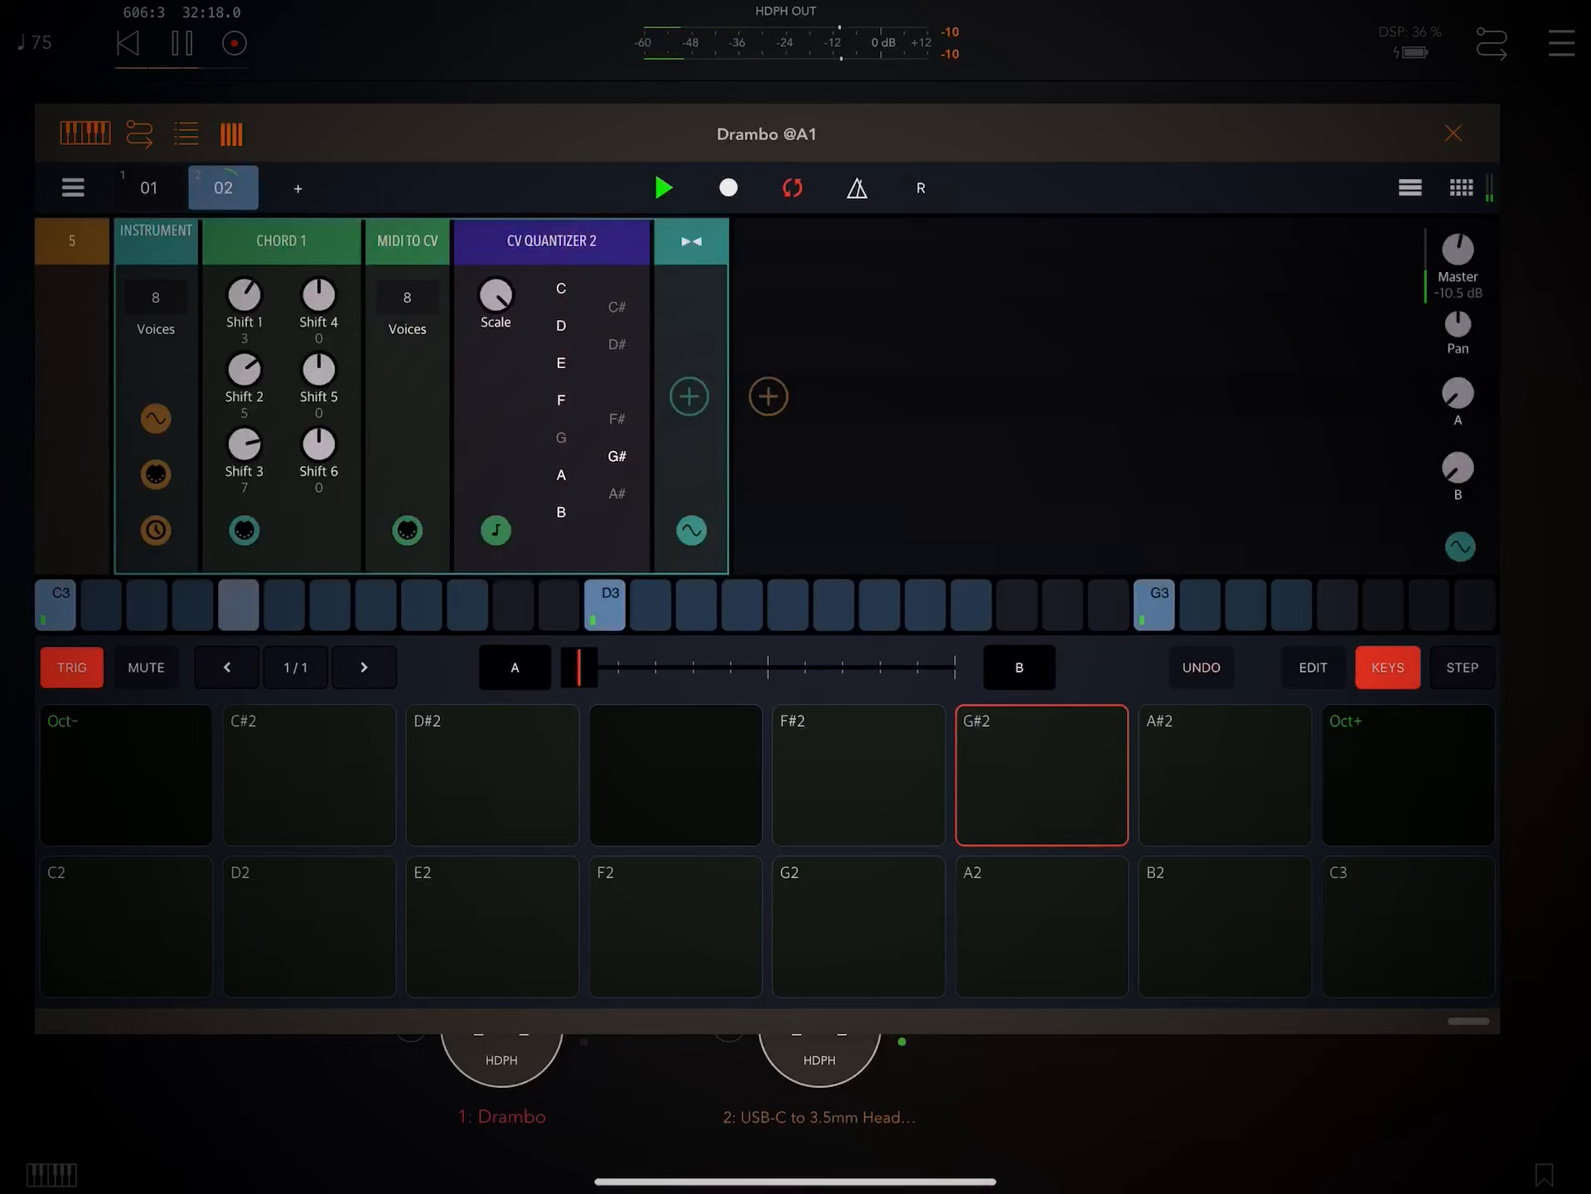
Load Grittle Eyes from echo opera after the CV Quantizer and stop playback
click(768, 396)
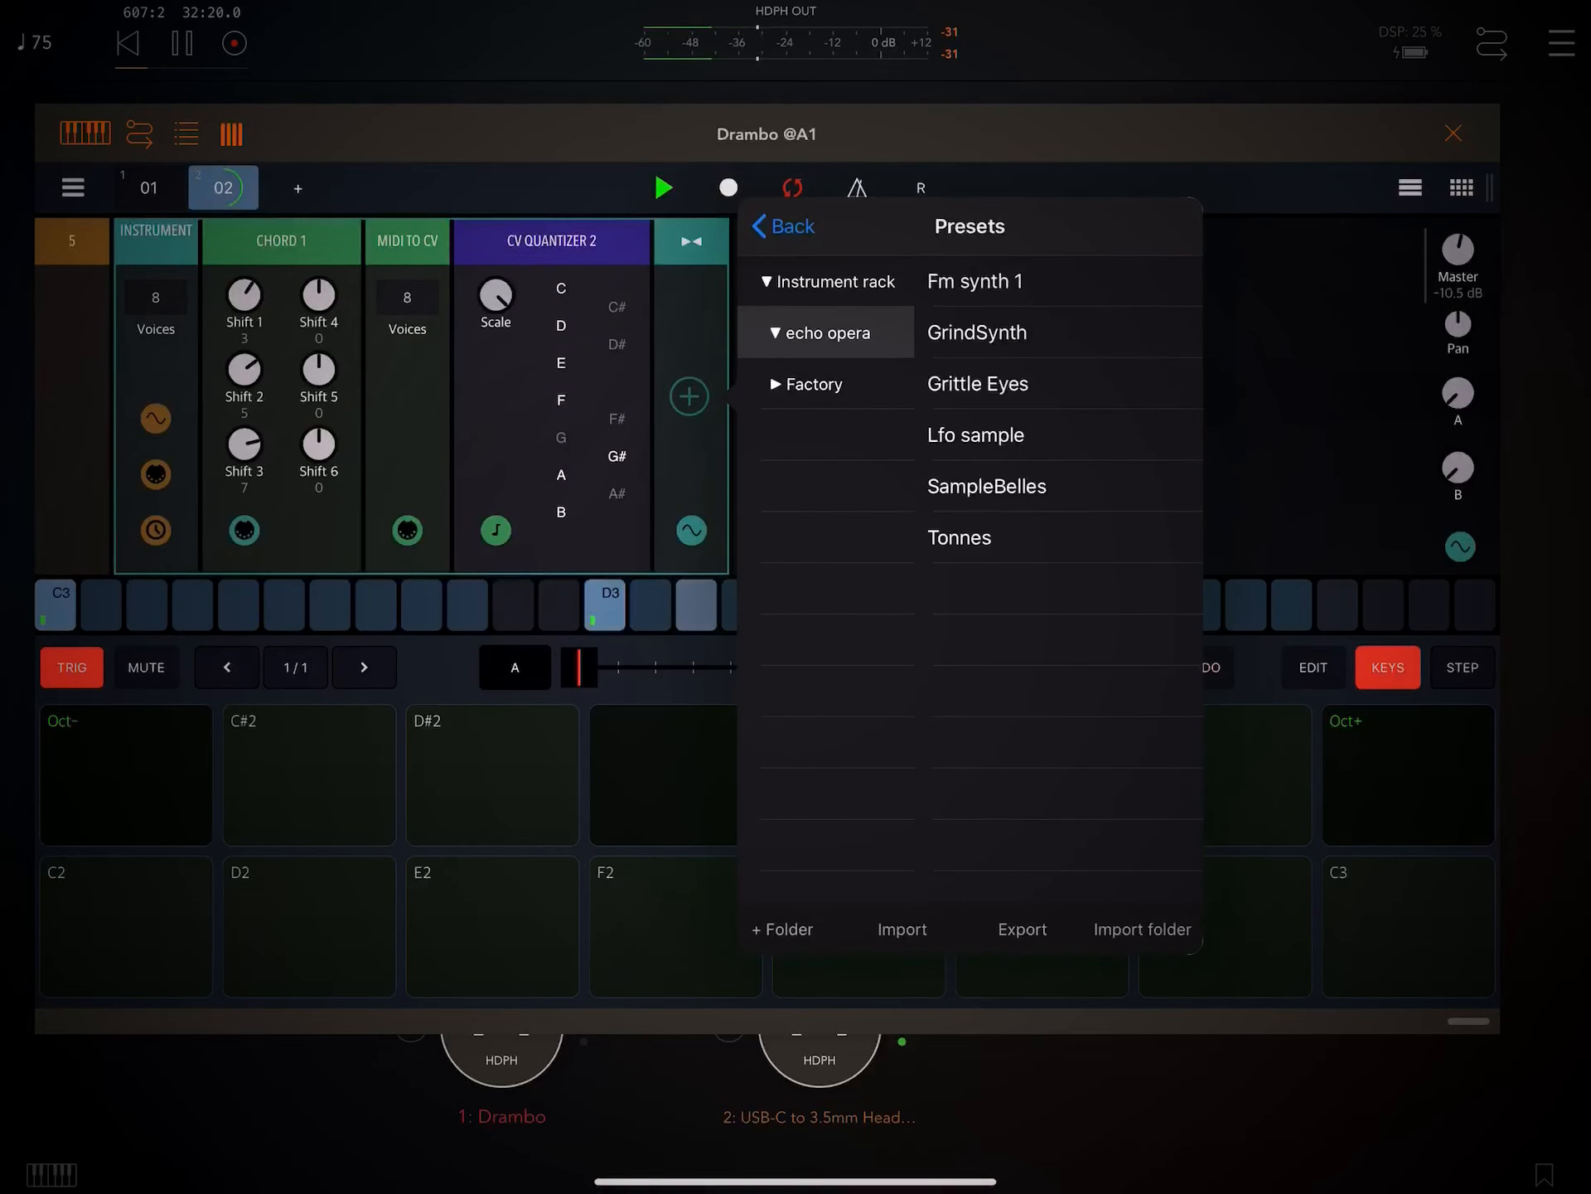
click(976, 383)
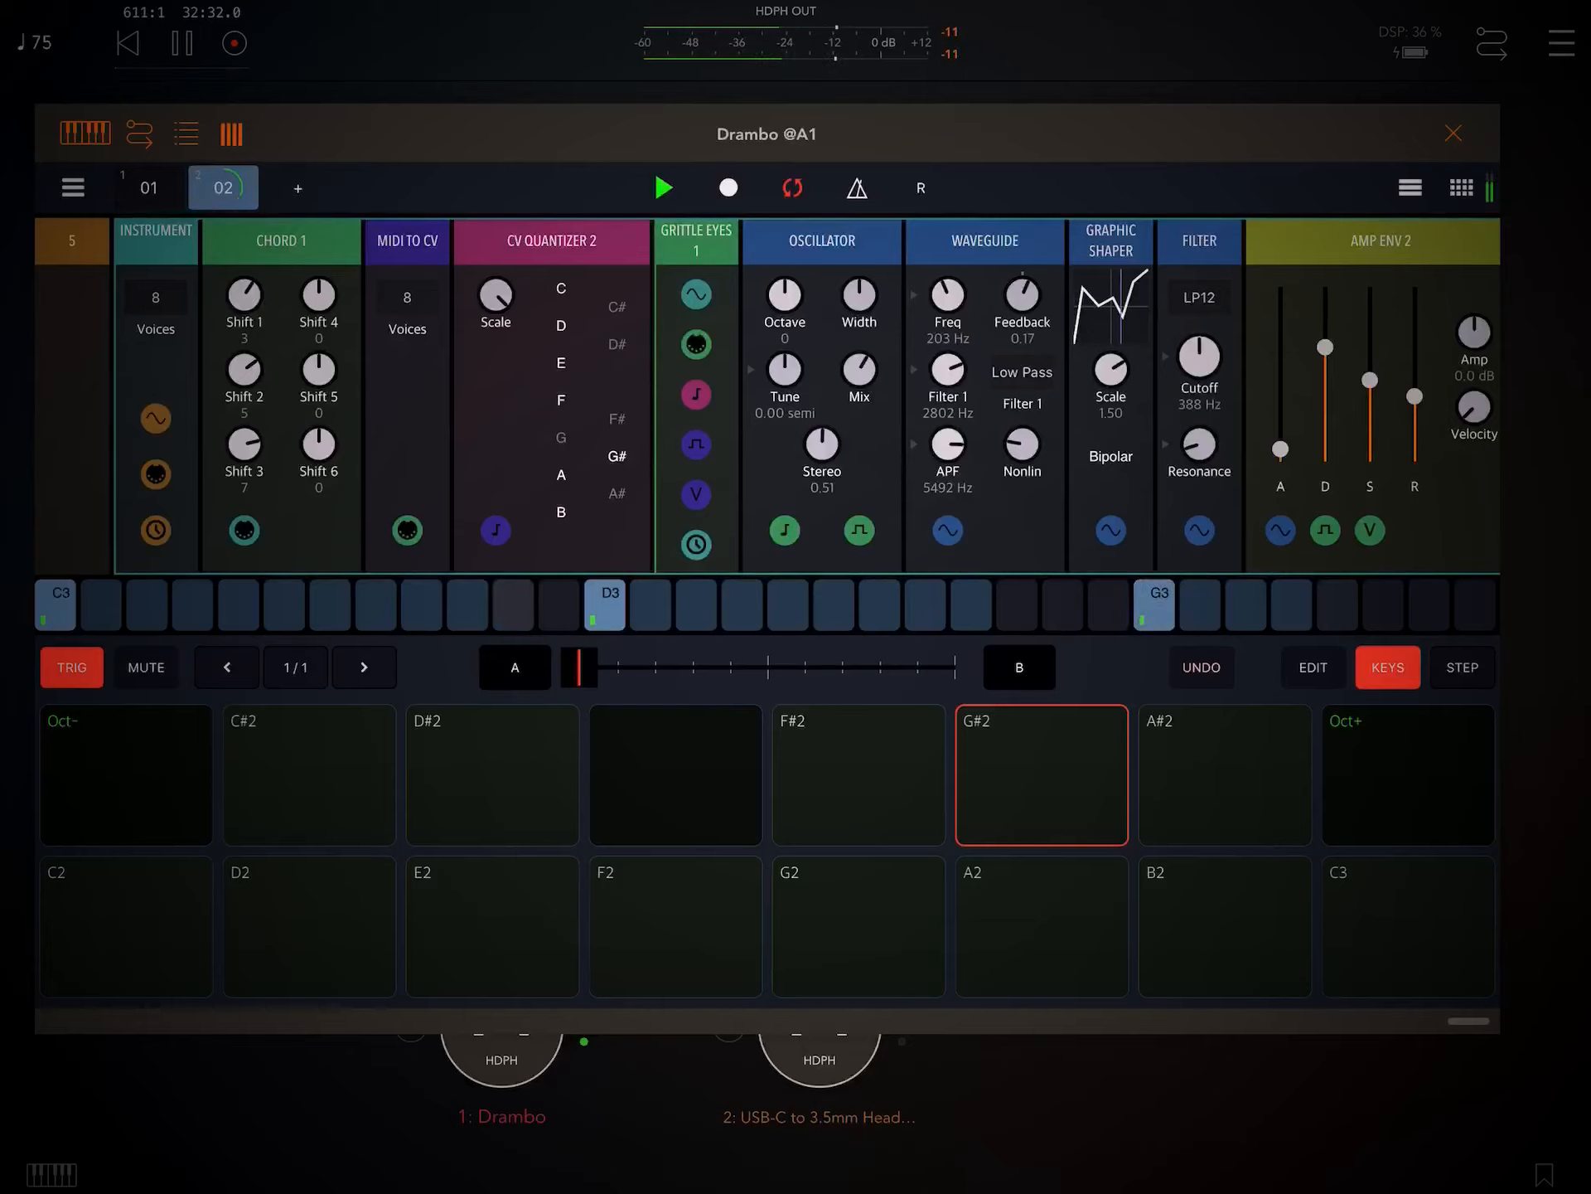
click(663, 187)
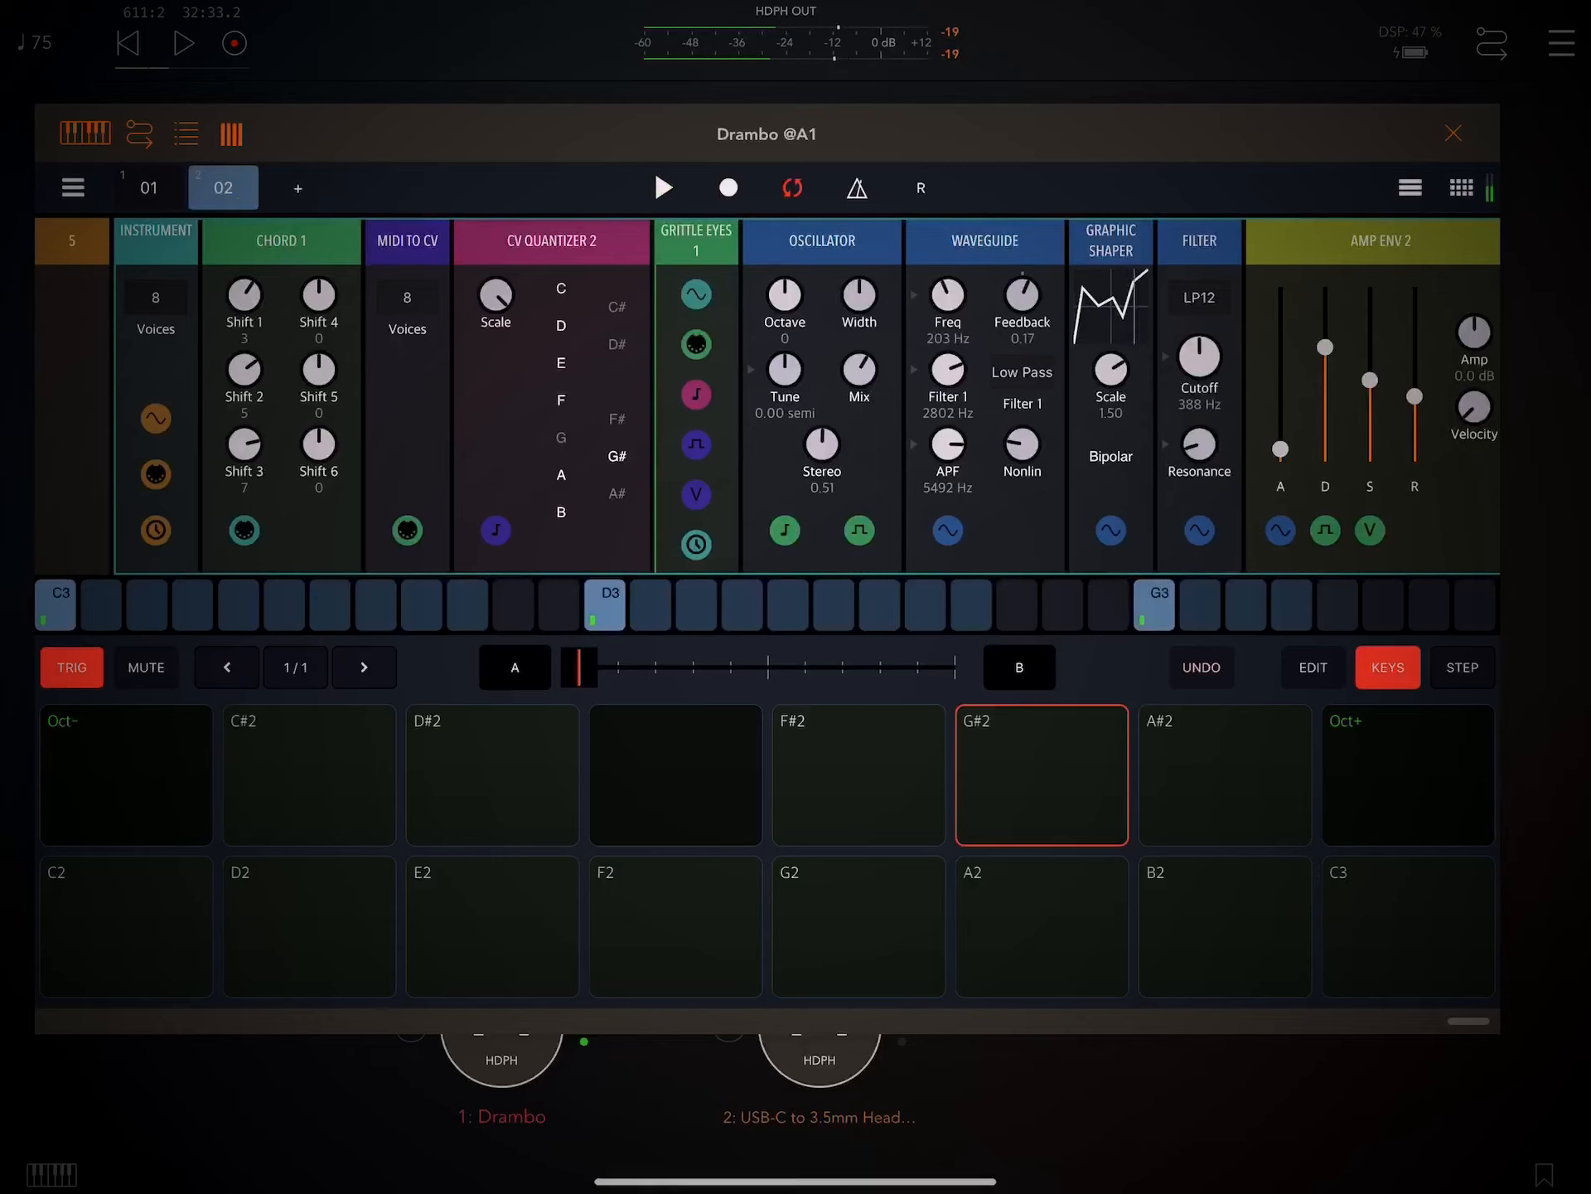